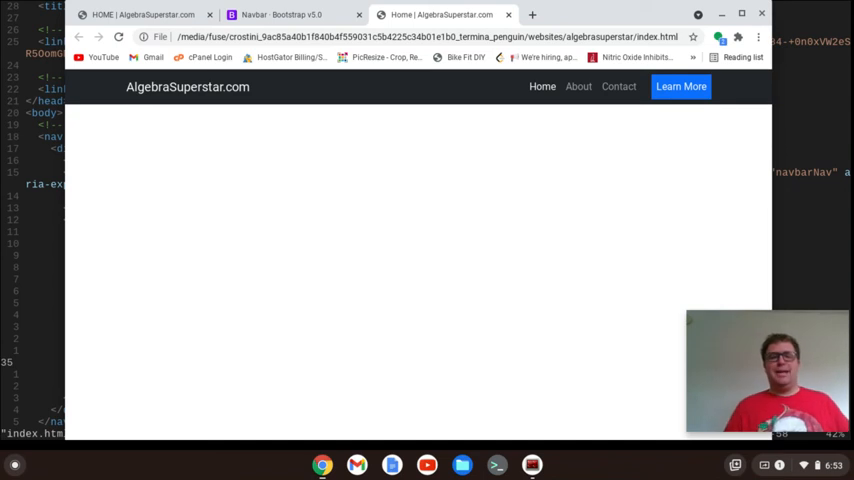
mouse_move(520, 110)
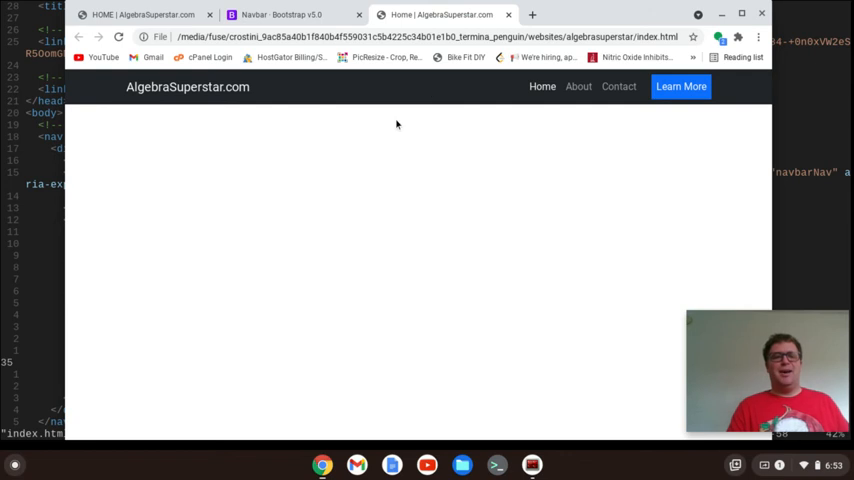
mouse_move(432, 176)
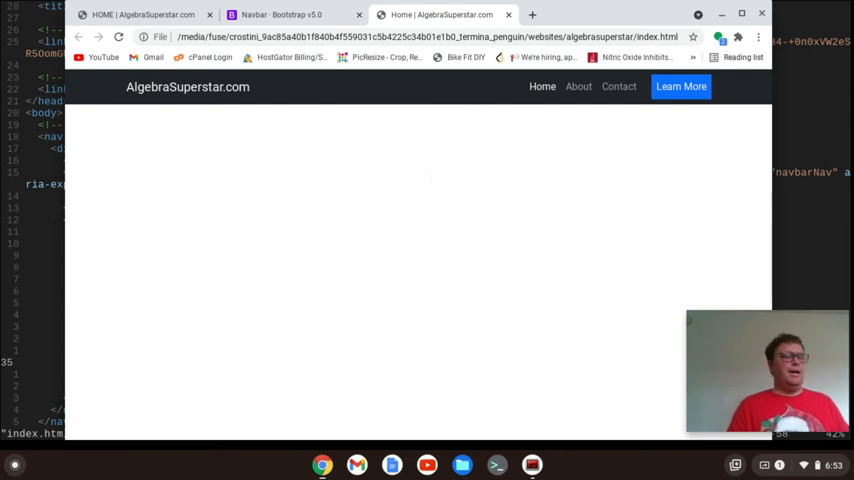
mouse_move(140, 14)
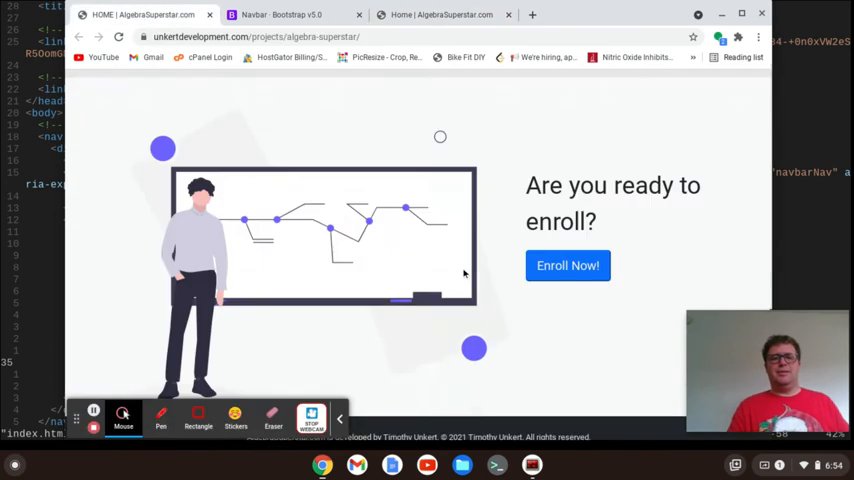
- Scroll the live Algebra Superstar tab back up to its hero section
scroll(up, 3)
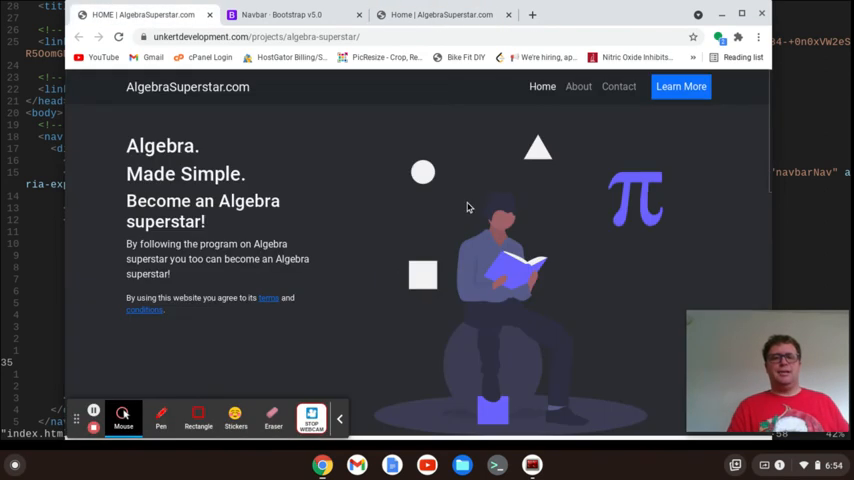
mouse_move(298, 322)
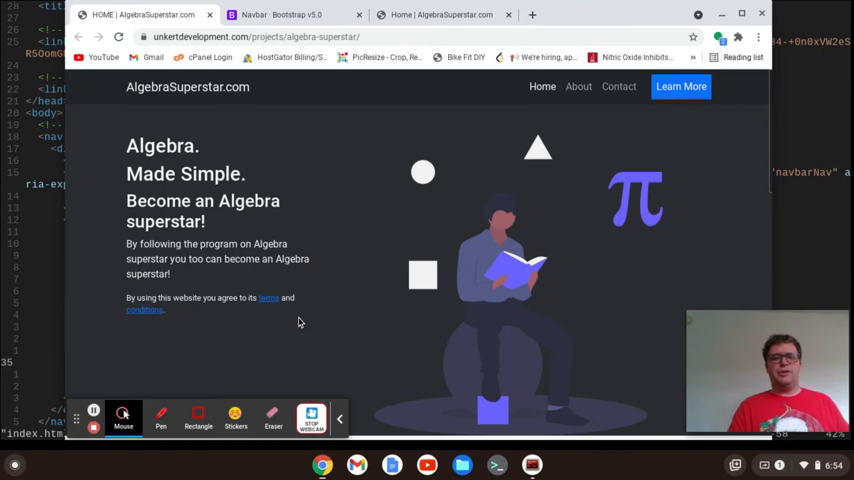
mouse_move(492, 232)
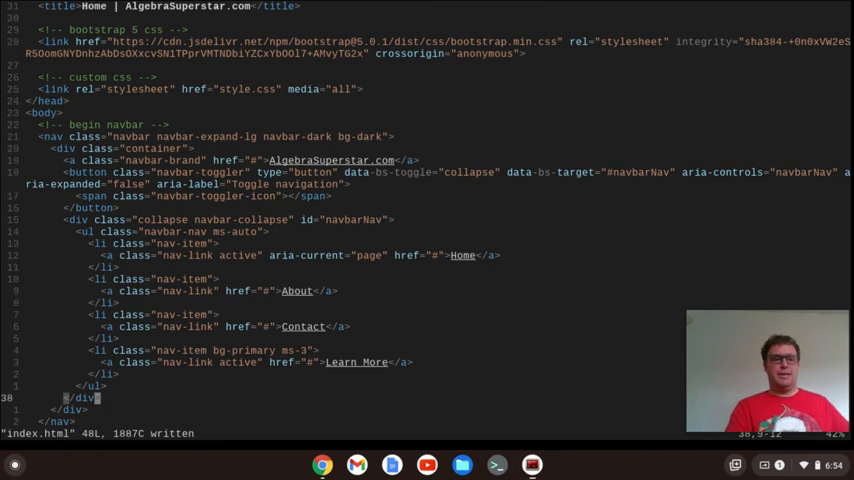
- Add <!-- end navbar --> after </nav> and a 'begin hero section' note on the next line
scroll(down, 3)
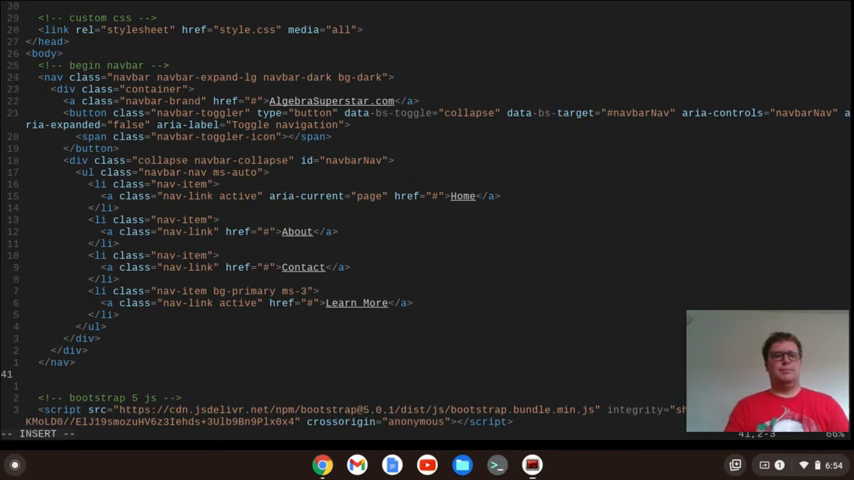
text(end navbar -->)
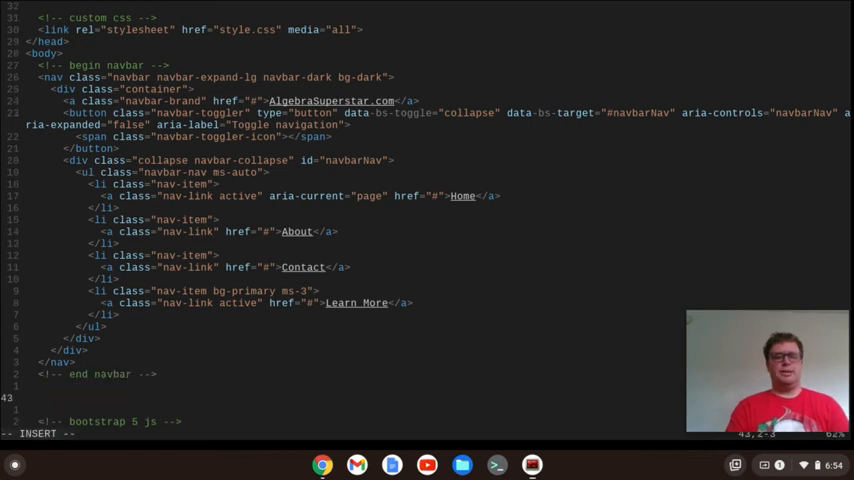
text(begin)
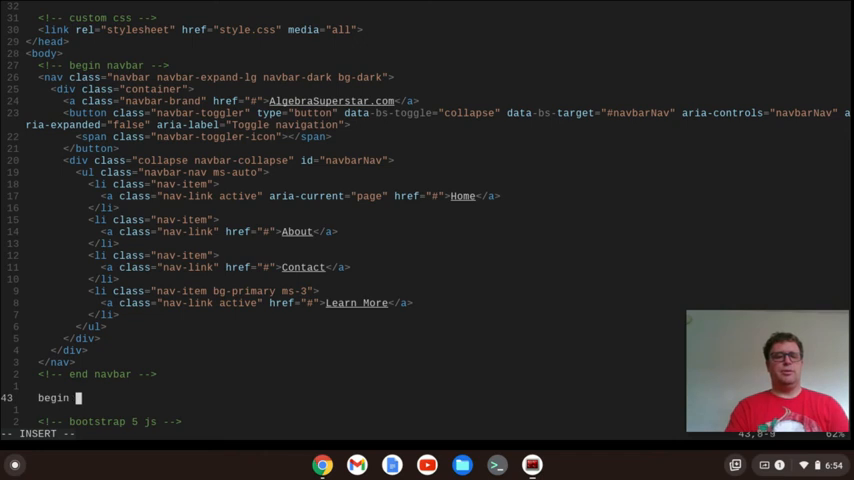
text(hero)
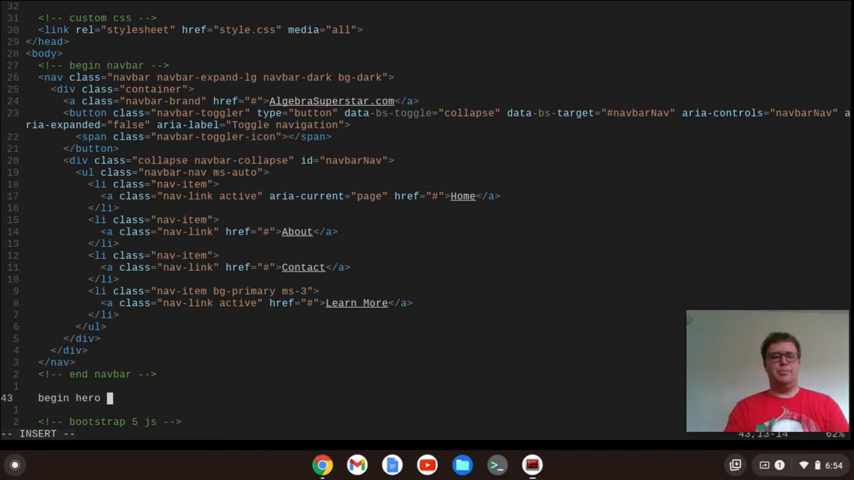
text(section)
click(214, 374)
text(cu)
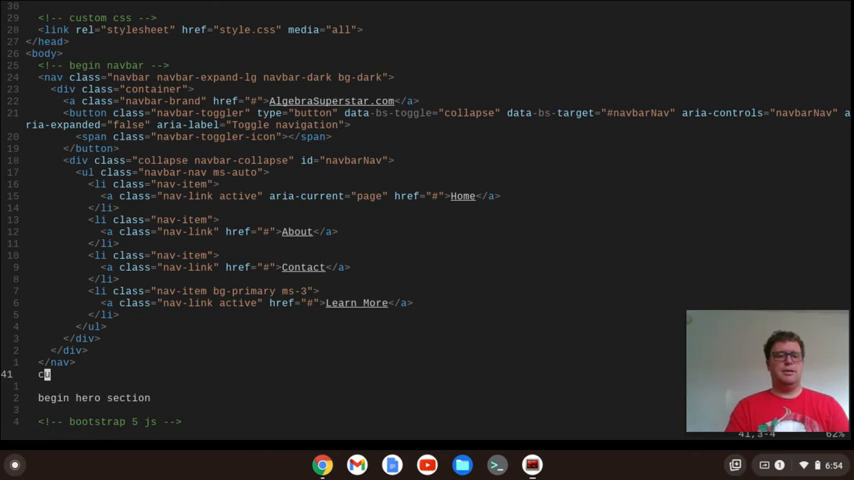
text(<!-- end navbar -->)
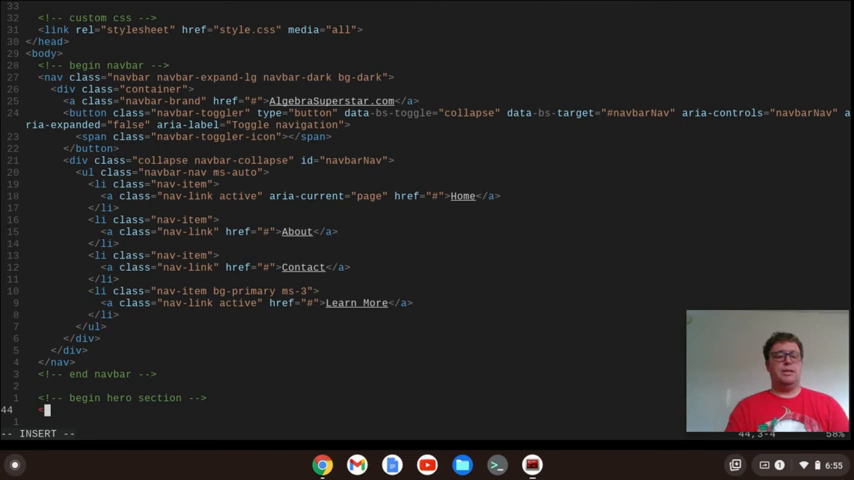
- Start <div class="text-light" style="background-color under the <!-- begin hero section --> comment
text(div class="text-light" style=)
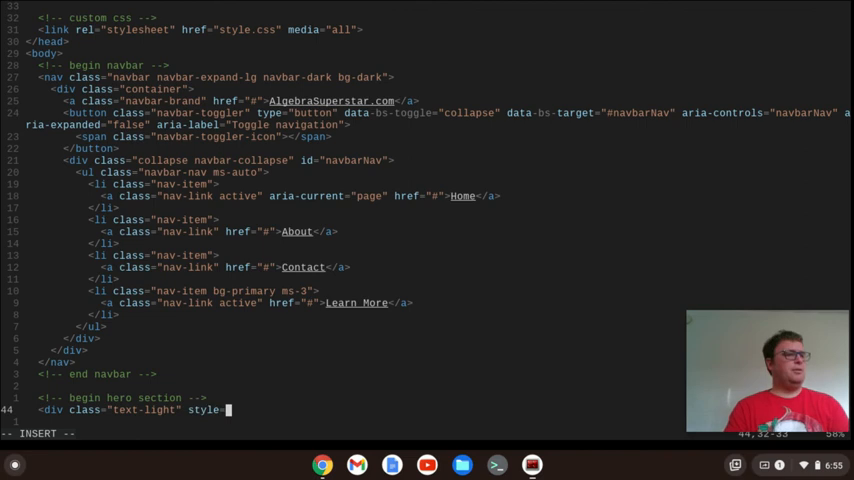
text(background)
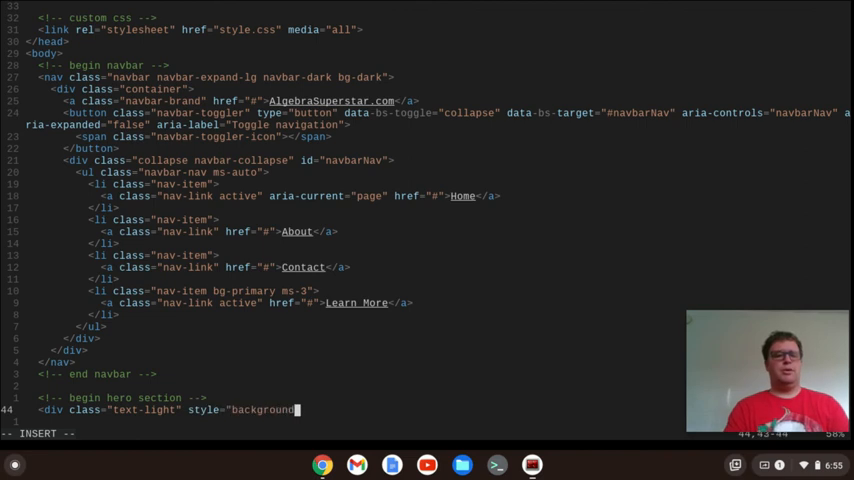
text(-color)
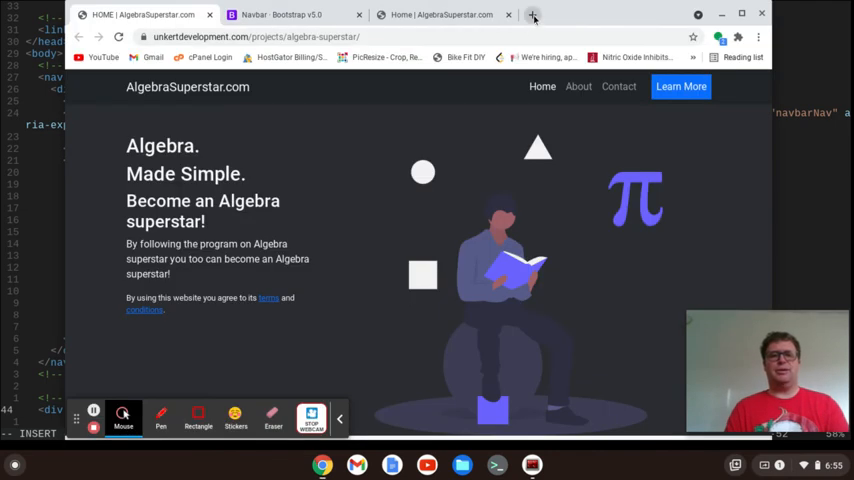
- Search Google for 'vs code' in a new tab and open code.visualstudio.com
click(532, 14)
text(vs code)
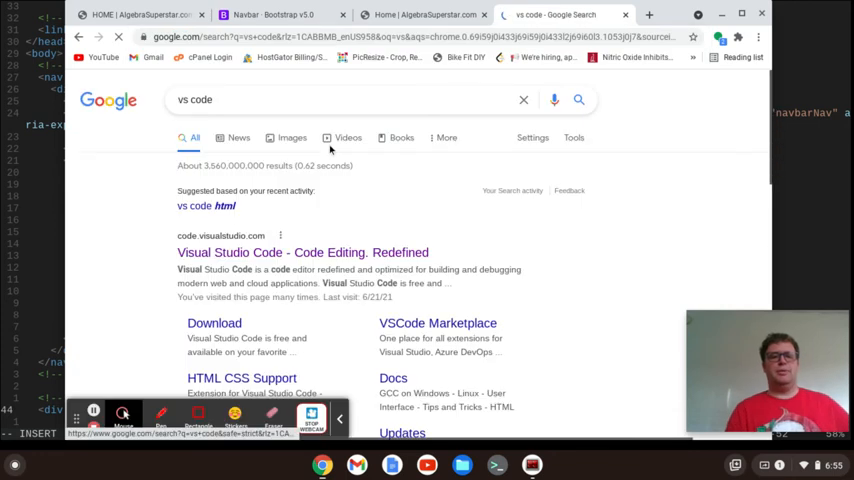
click(302, 252)
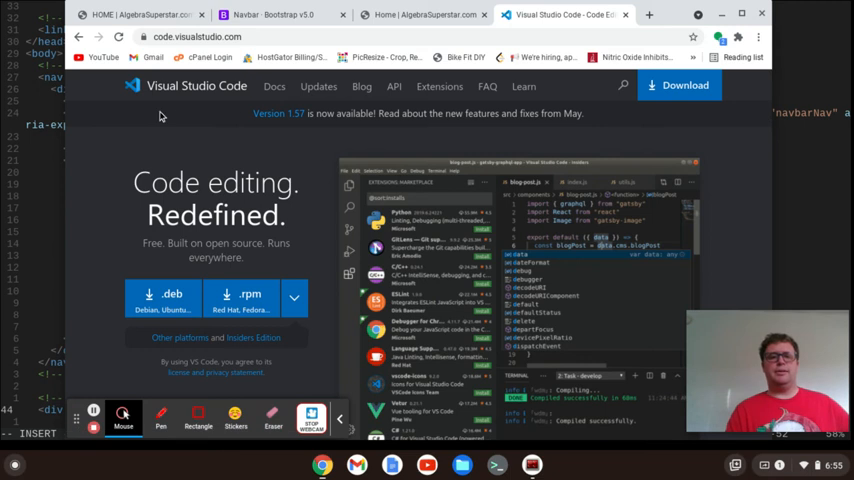
mouse_move(200, 256)
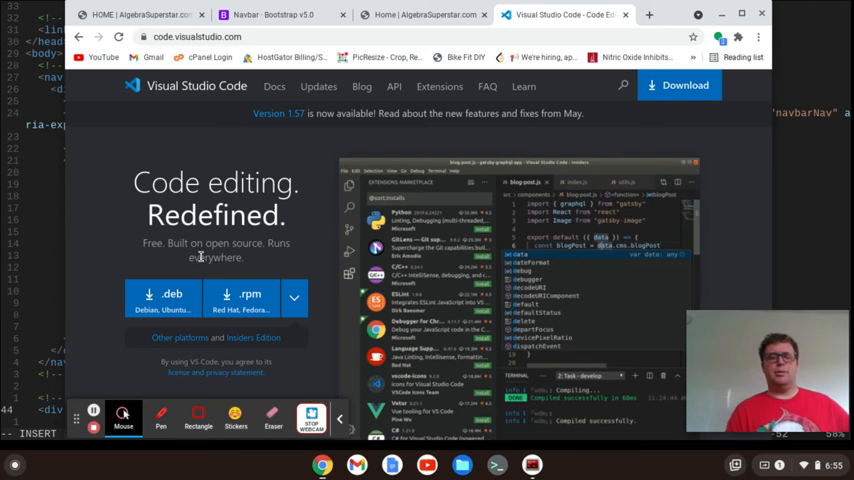
mouse_move(98, 214)
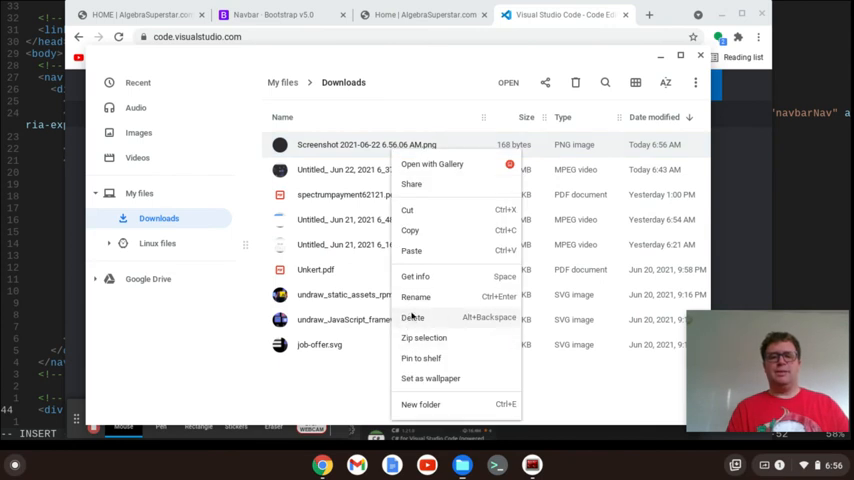
- Rename the newest Downloads screenshot to vscodebg.png and open a fresh Chrome tab
click(416, 296)
text(vscodebg)
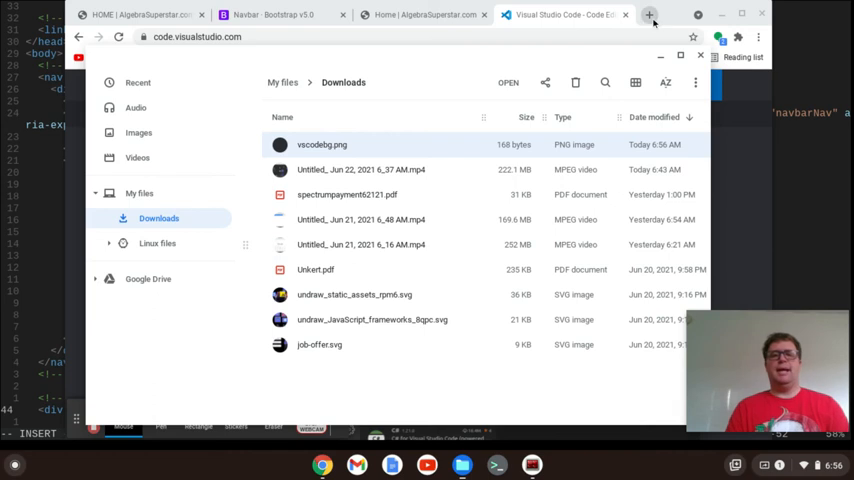
click(650, 14)
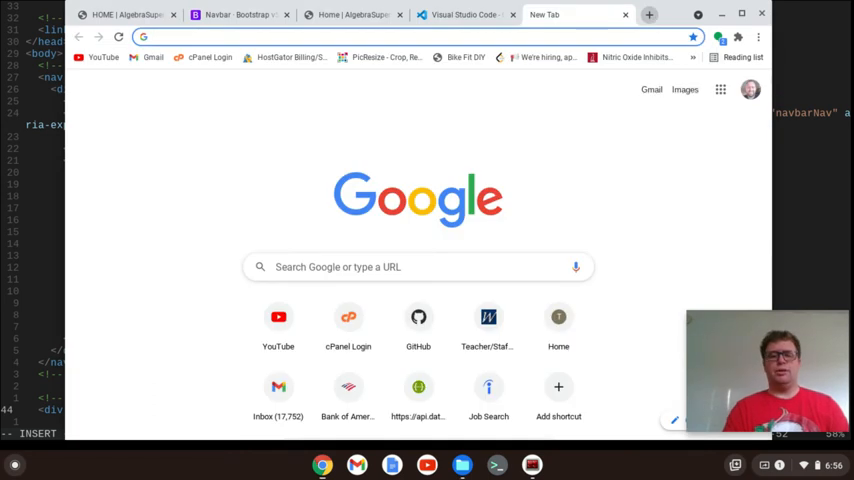
- Search for 'hex from image' and open the imagecolorpicker.com colour picker
text(hex f)
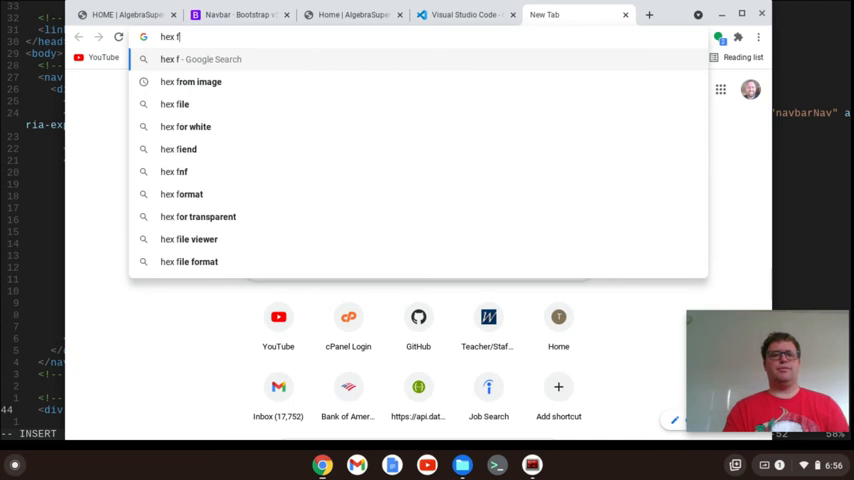
click(192, 80)
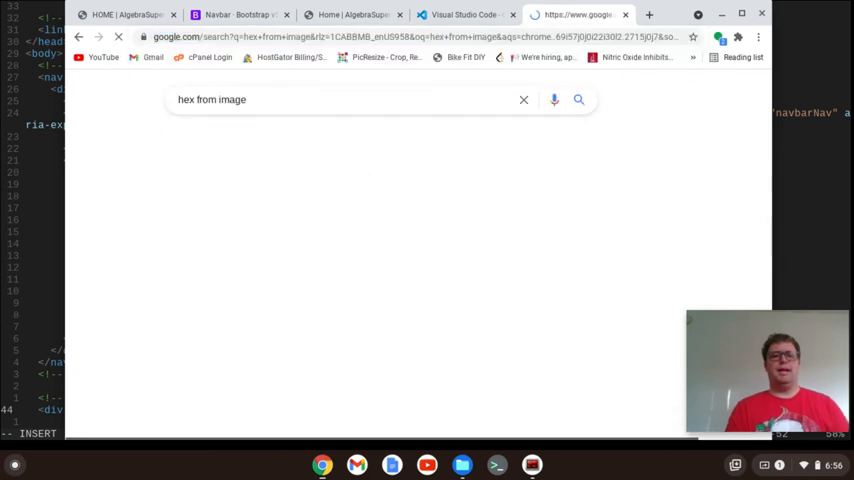
click(578, 100)
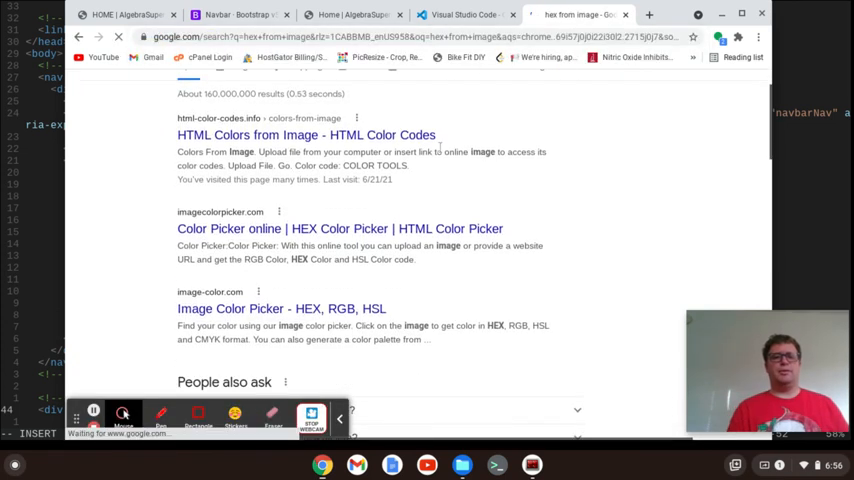
mouse_move(340, 228)
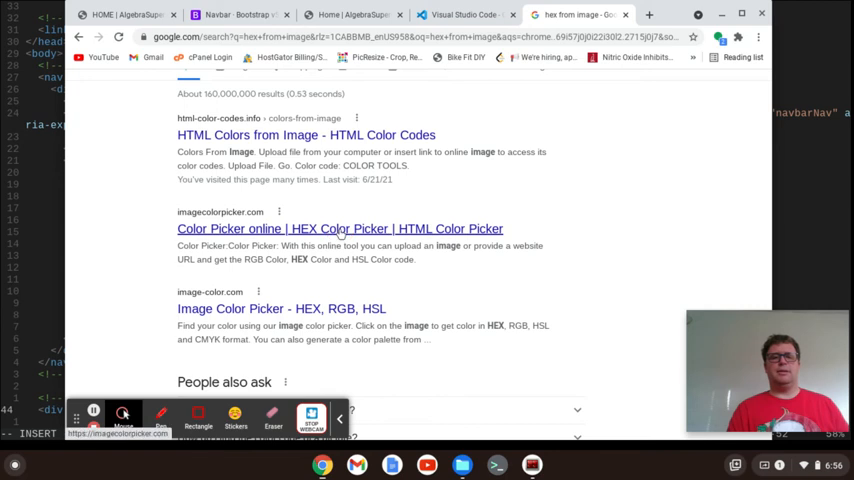
click(340, 228)
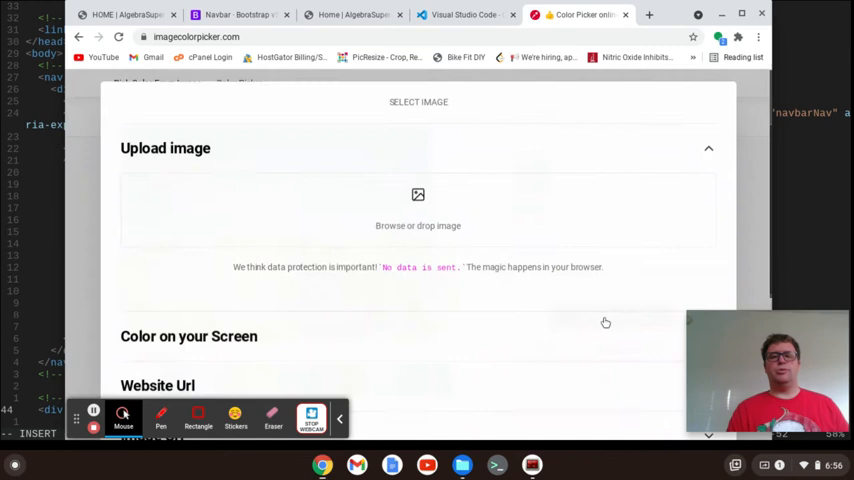
- Browse Downloads in the Use Your Image file chooser, then cancel without loading an image
scroll(up, 3)
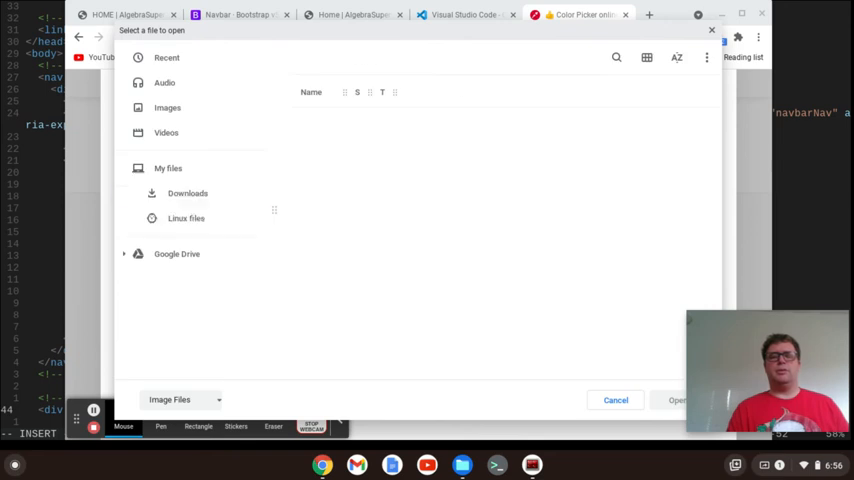
click(188, 192)
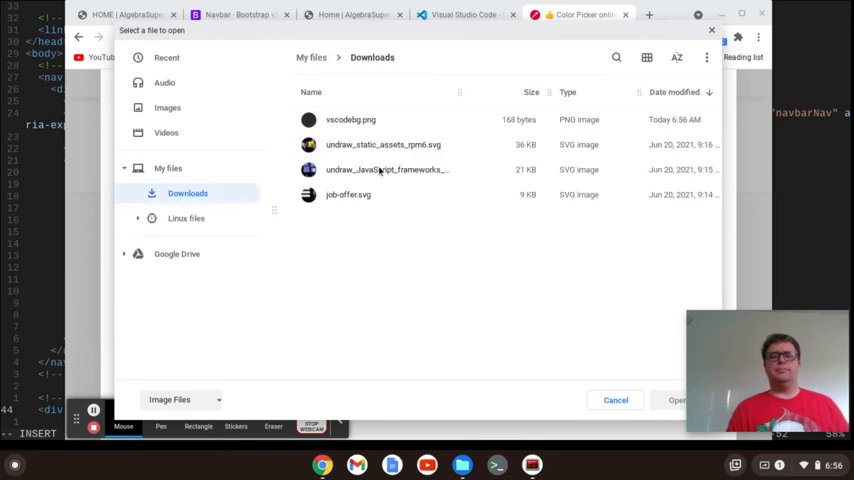
click(350, 120)
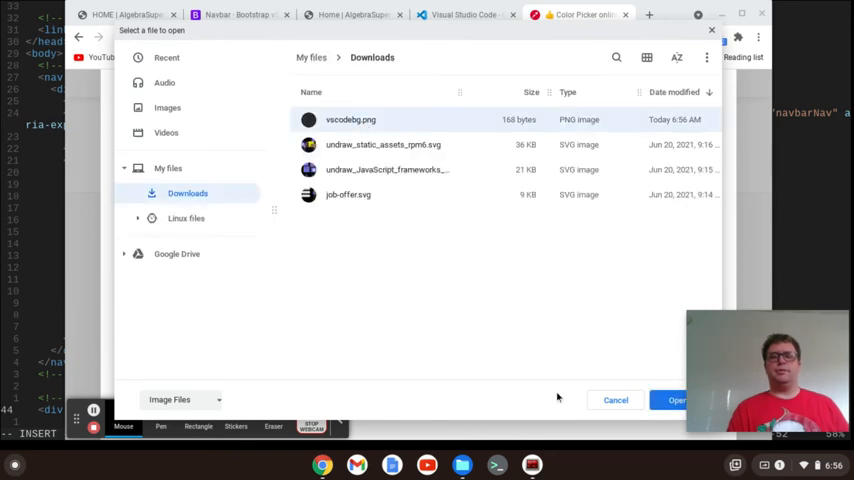
click(676, 400)
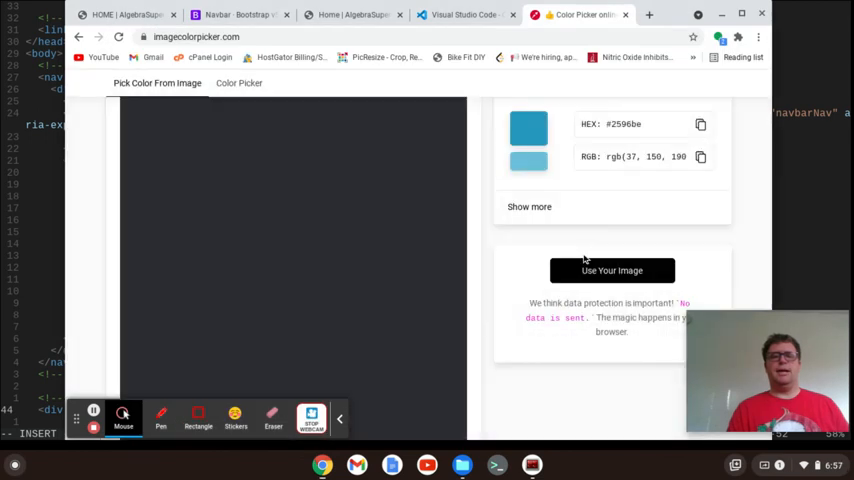
mouse_move(276, 246)
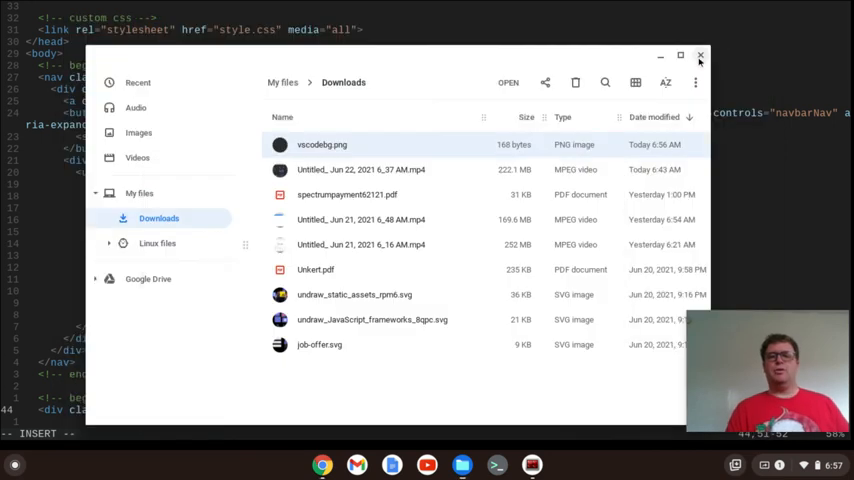
- Finish the hero div style as background-color: #2C2C32; and open a new line below it
click(700, 56)
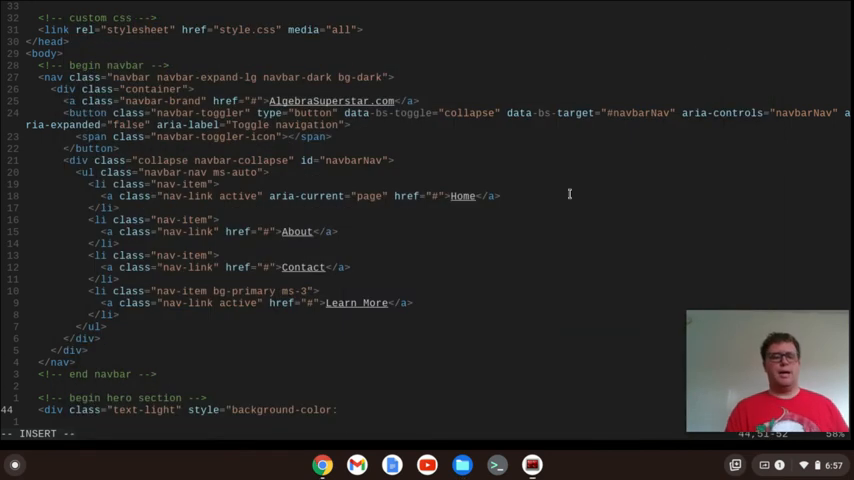
text(#)
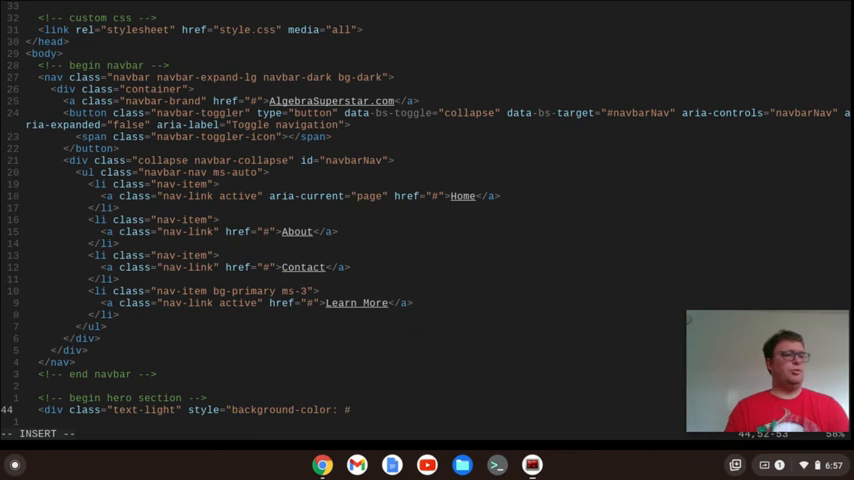
text(2C2C)
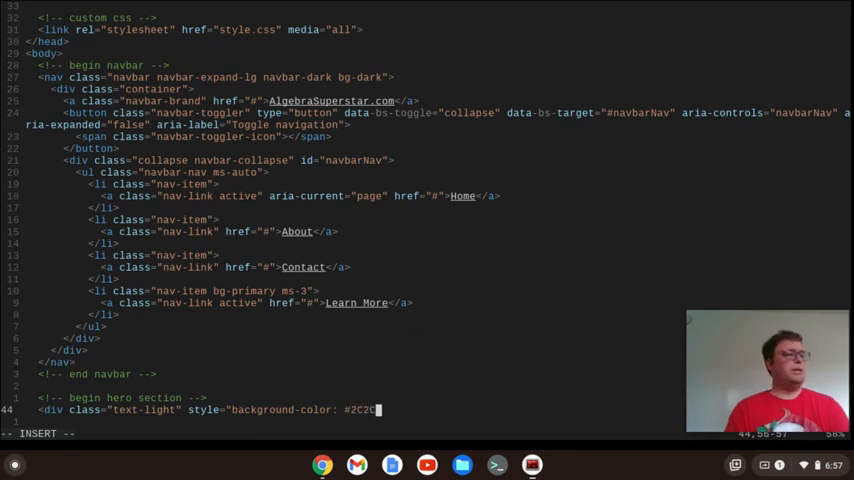
text(32;")
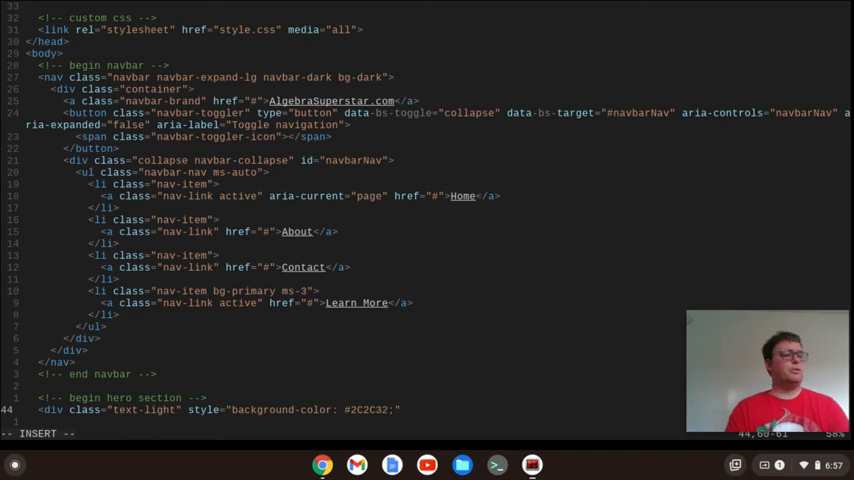
key(Return)
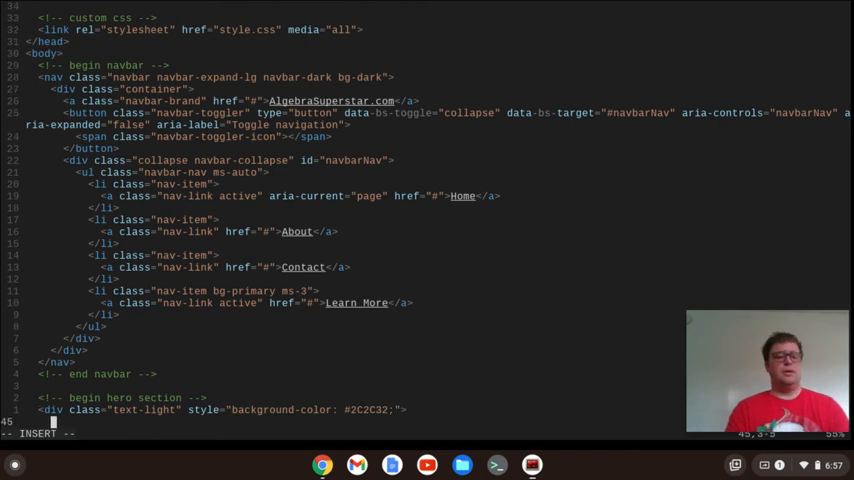
- Expand a .container.pt-5 div with Emmet inside the hero and start a .row within it
scroll(down, 3)
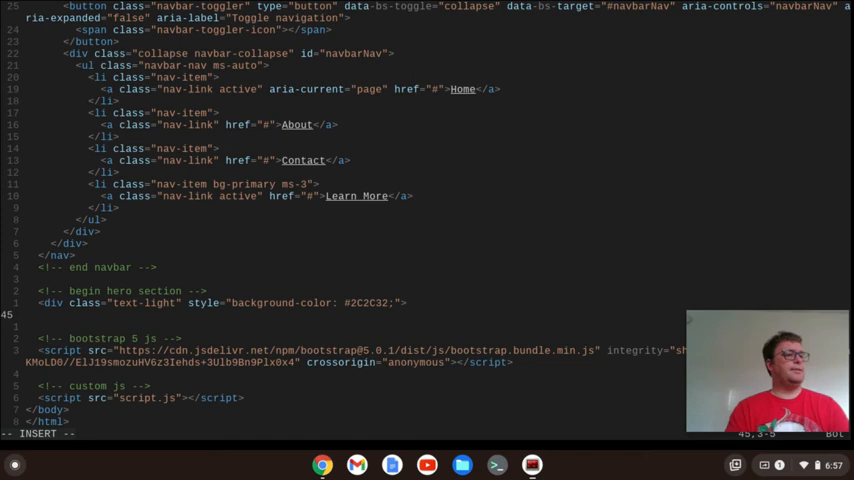
text(.con)
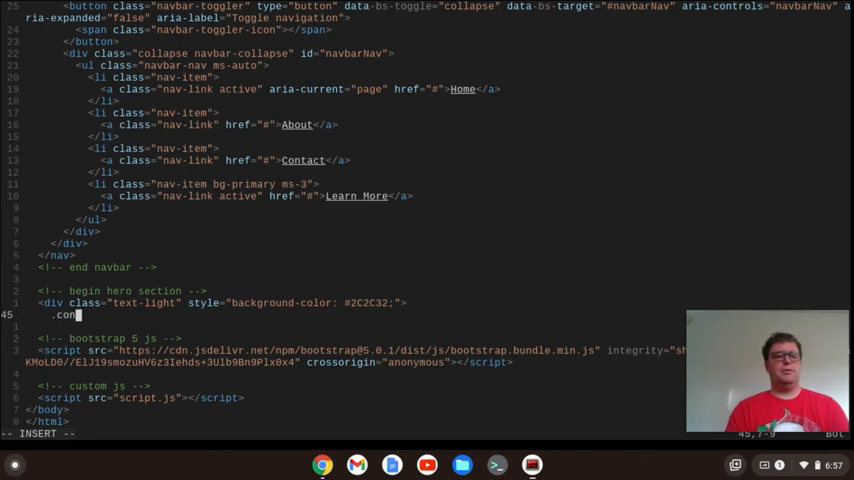
text(tainer.)
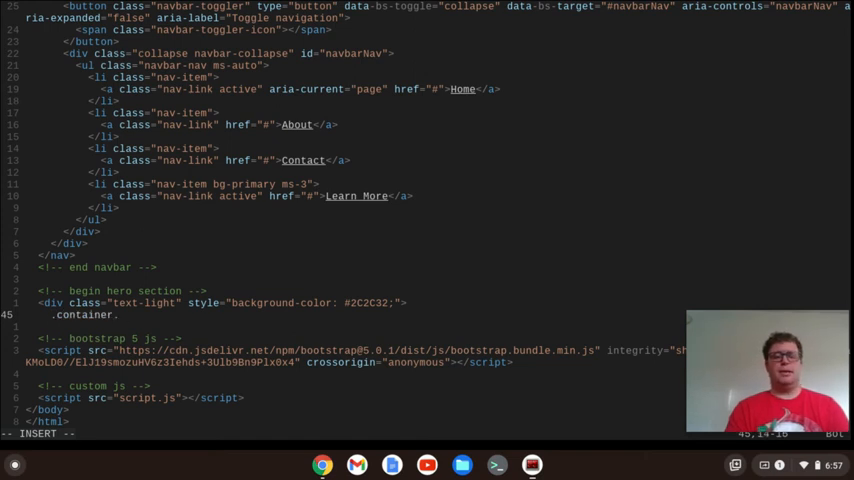
text(pt-)
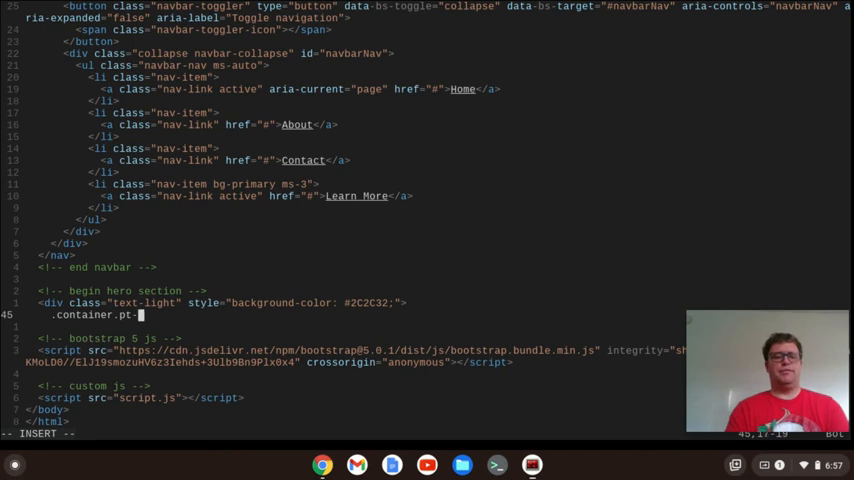
text(5)
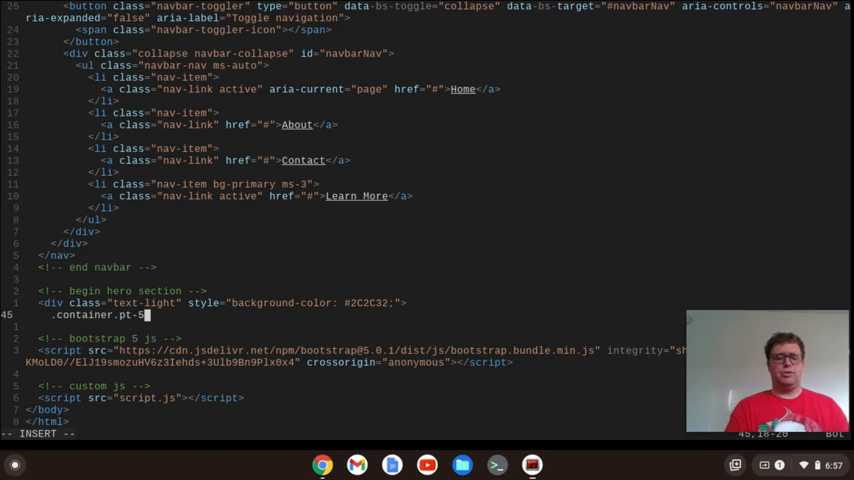
text(1,)
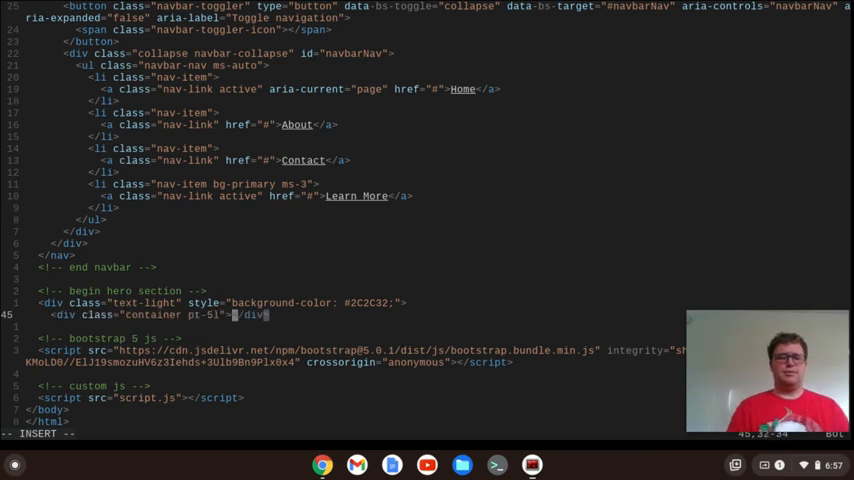
key(Return)
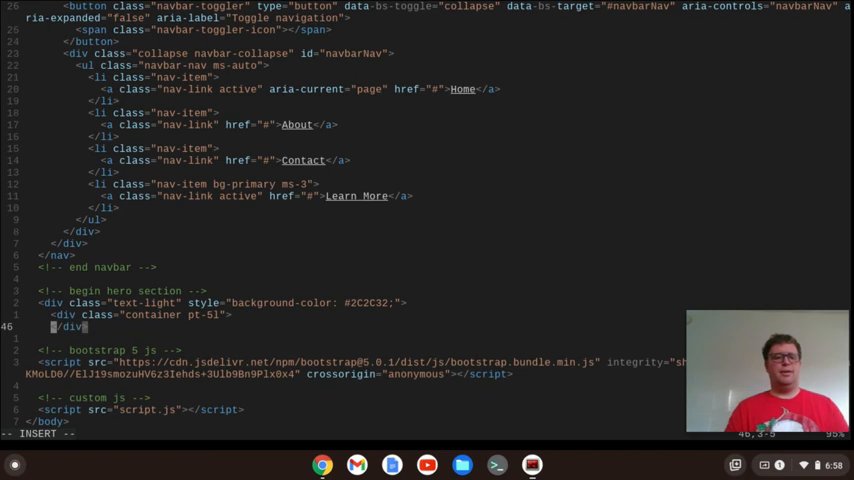
key(Return)
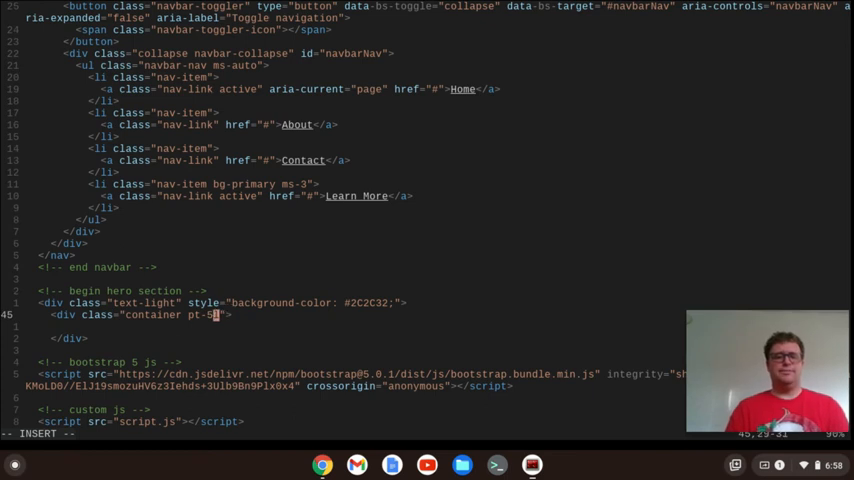
text(1)
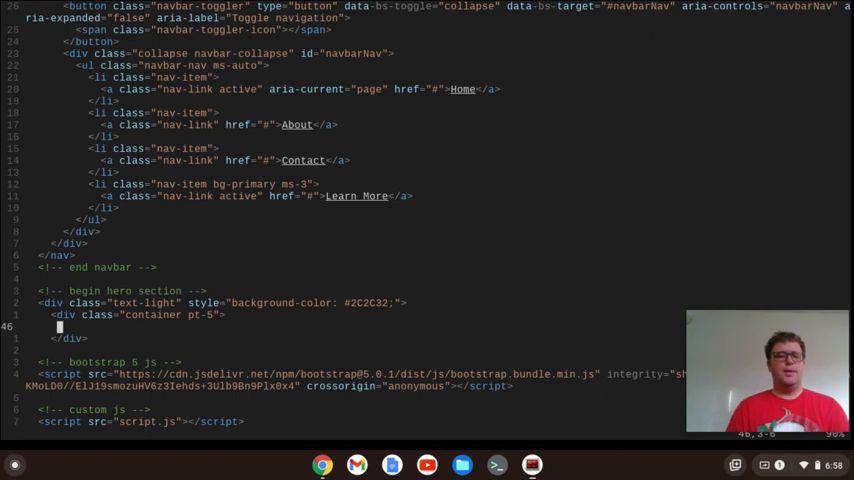
key(i)
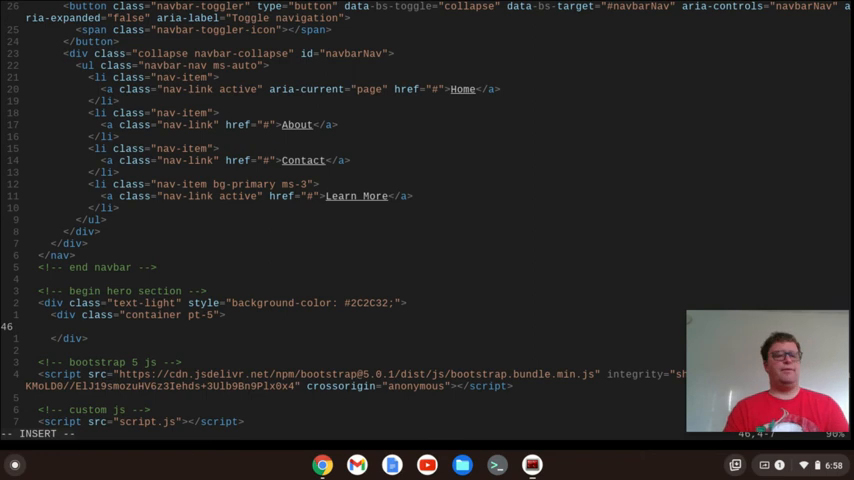
text(.row)
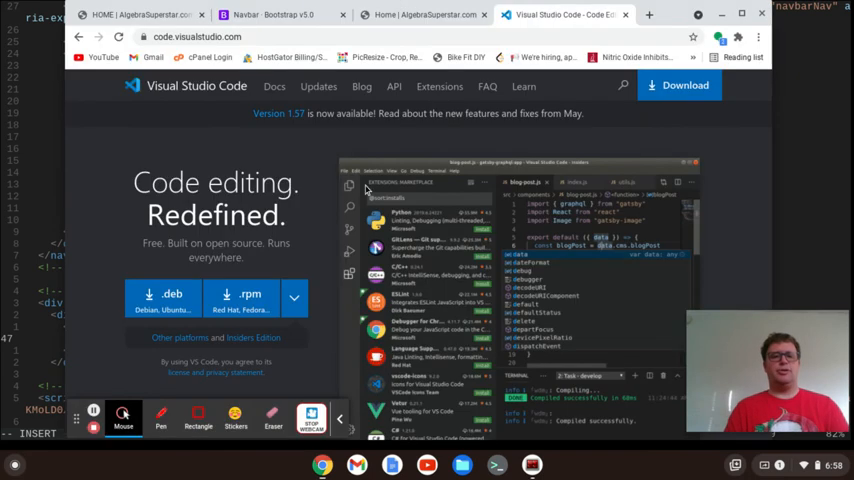
mouse_move(168, 236)
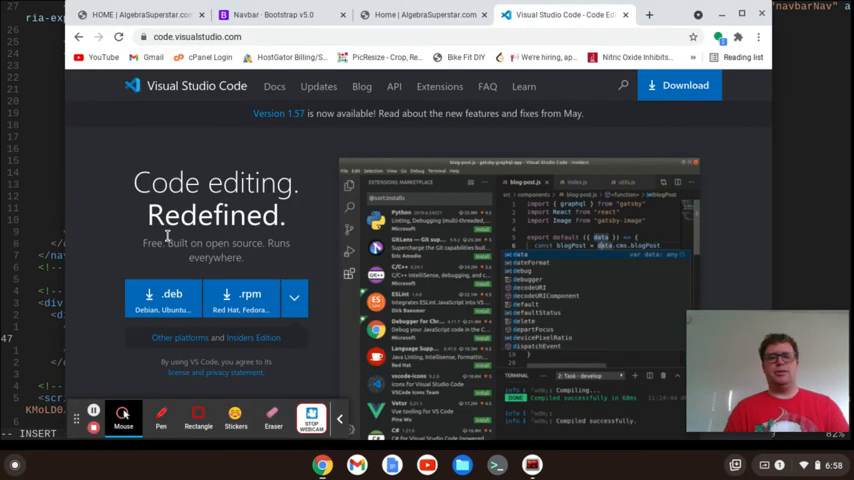
mouse_move(156, 90)
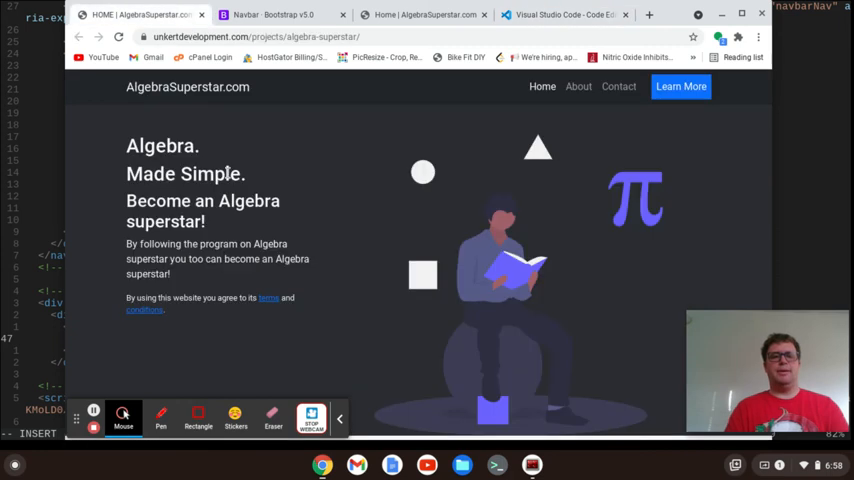
mouse_move(340, 280)
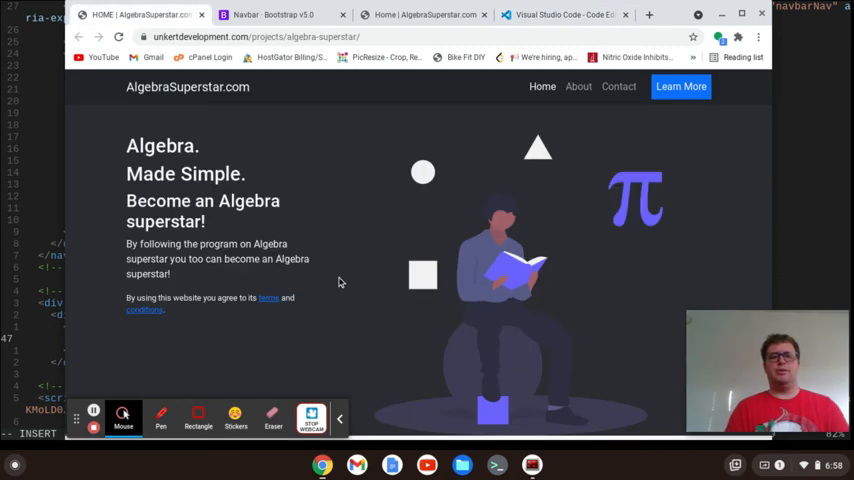
mouse_move(482, 304)
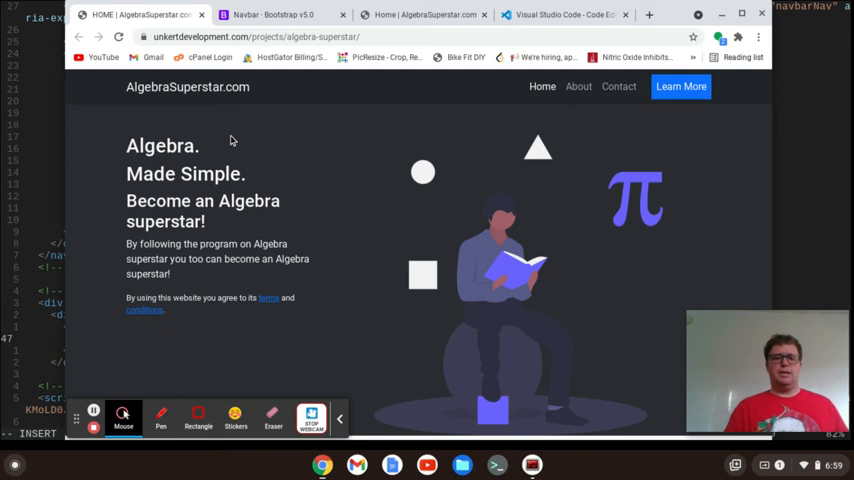
mouse_move(596, 292)
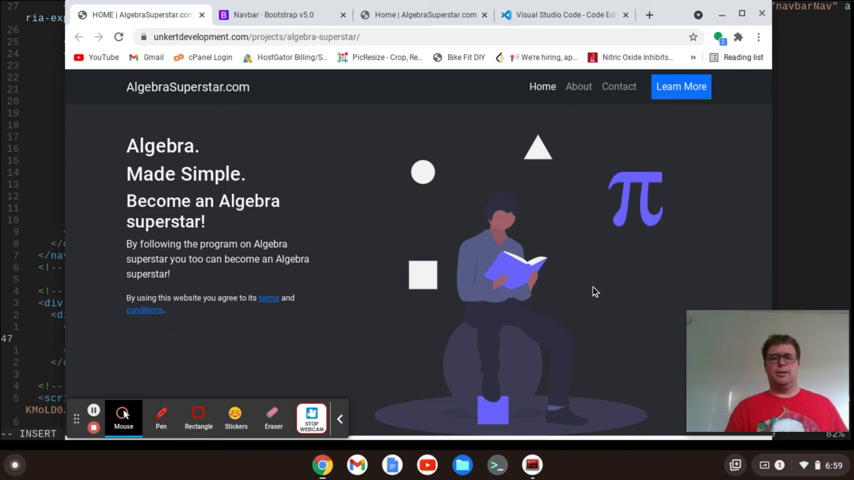
mouse_move(538, 340)
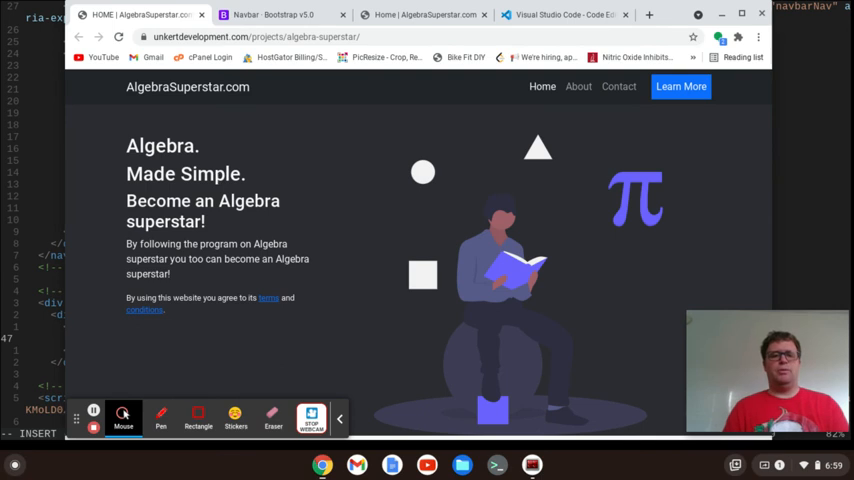
mouse_move(242, 268)
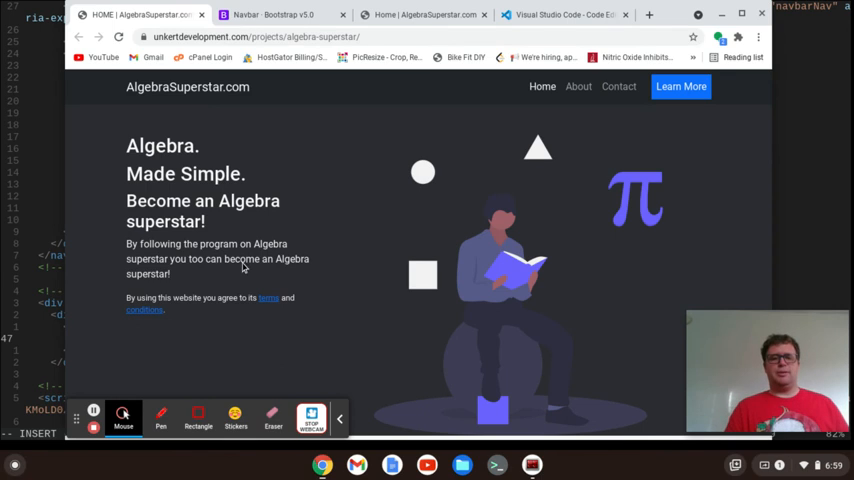
mouse_move(172, 192)
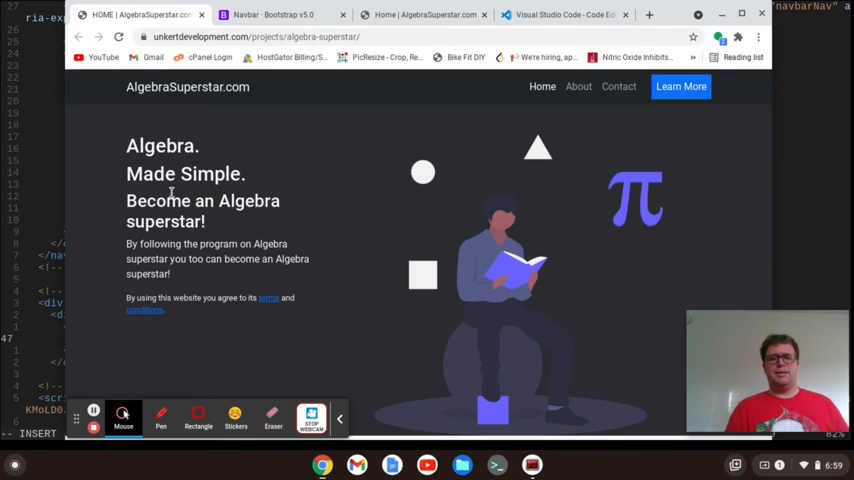
mouse_move(474, 164)
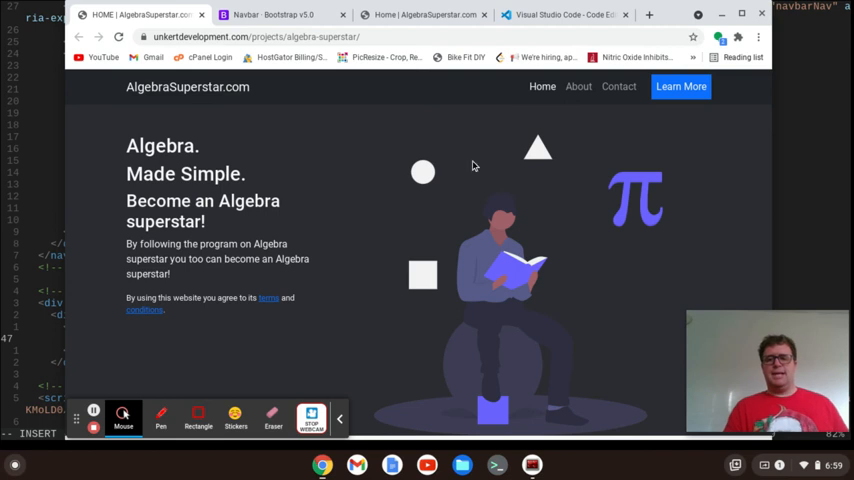
mouse_move(600, 220)
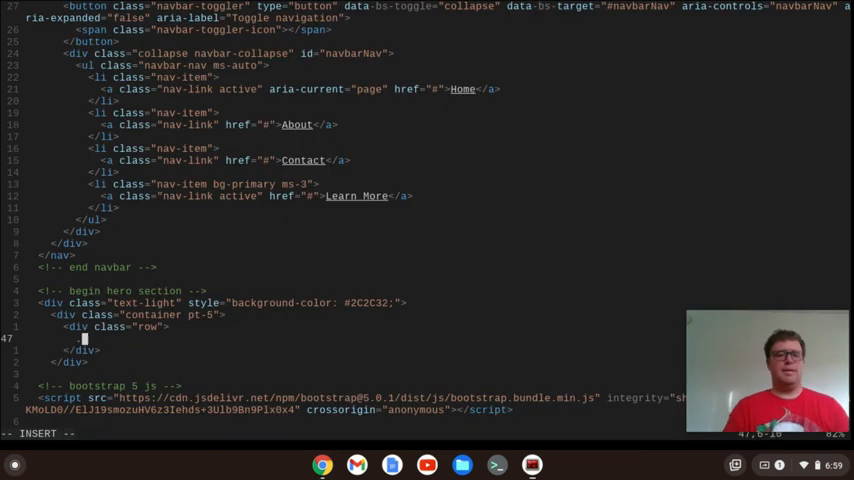
- Expand a .col-lg-4 column div inside the hero row
text(.col-lg)
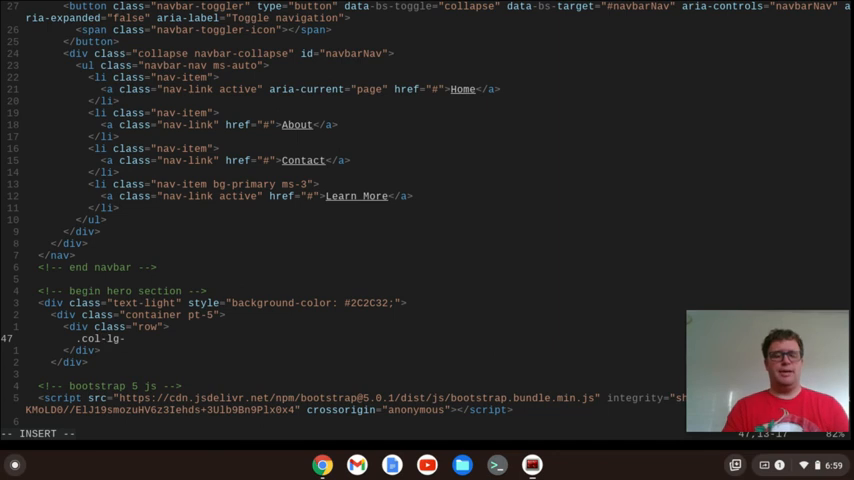
text(-4">)
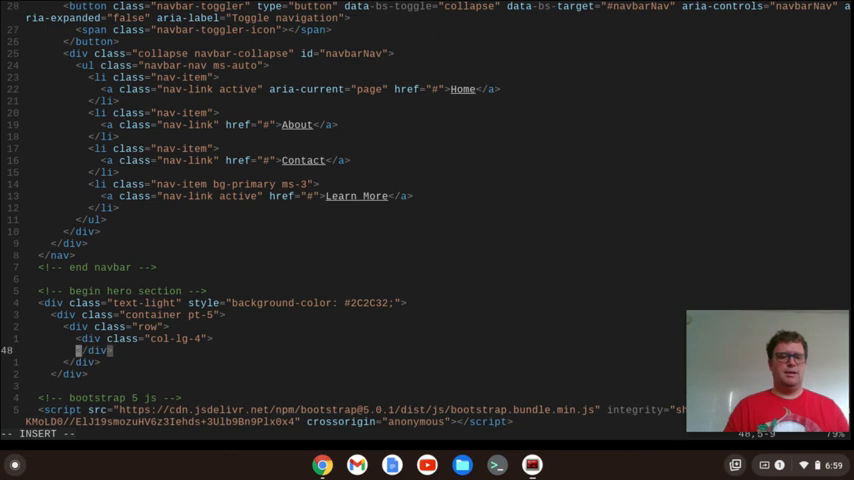
key(Return)
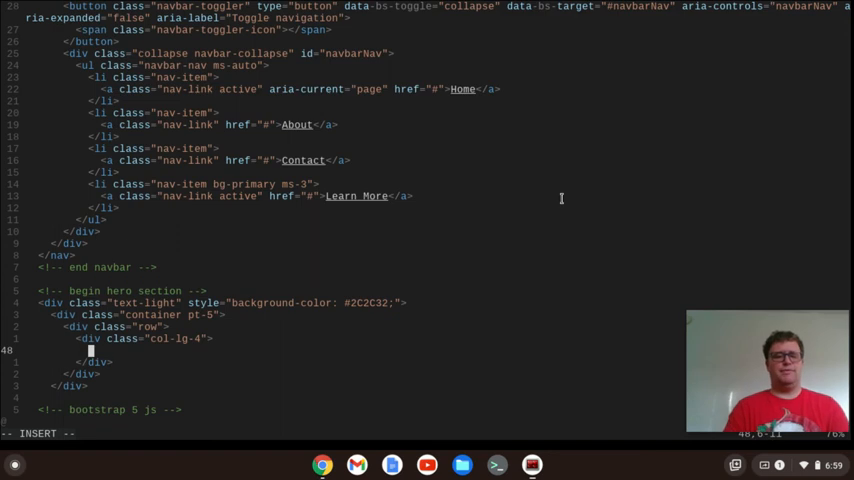
- Add h2 headings 'Algebra.' and 'Made Simple.' plus an h3 'Become an Algebra Superstar!'
text(h2)
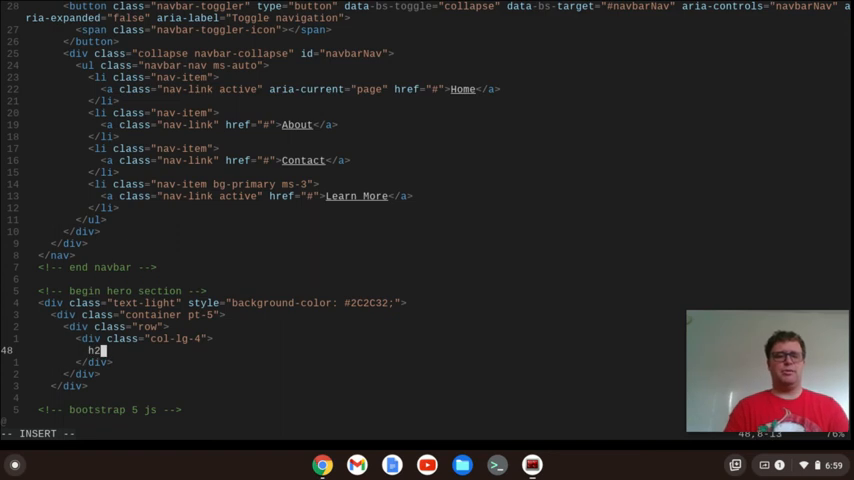
text(>)
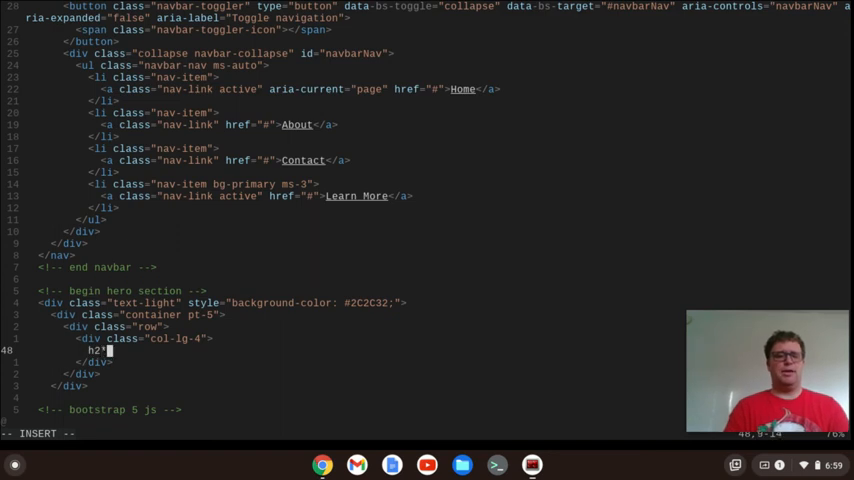
text(2></h2>)
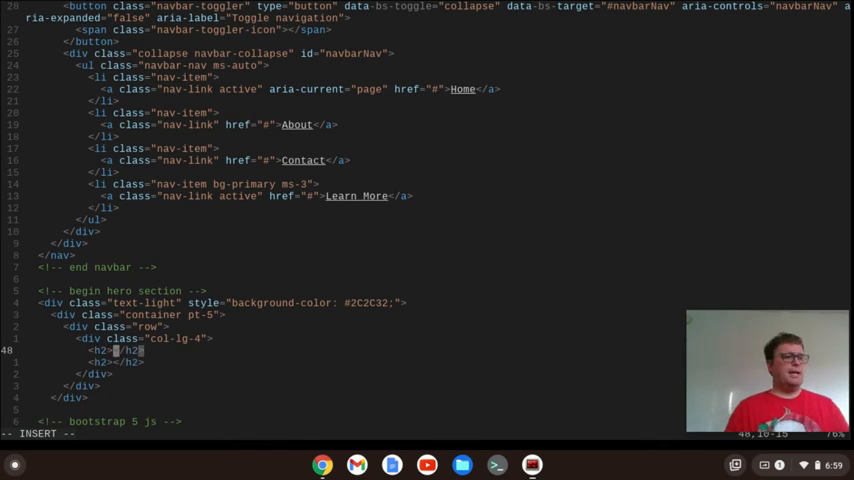
text(Algebra.)
click(116, 362)
text(M)
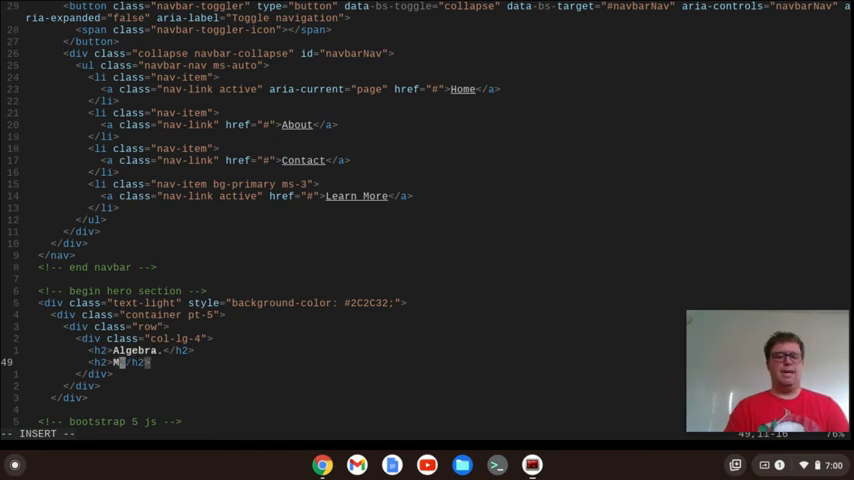
text(ade Simple.)
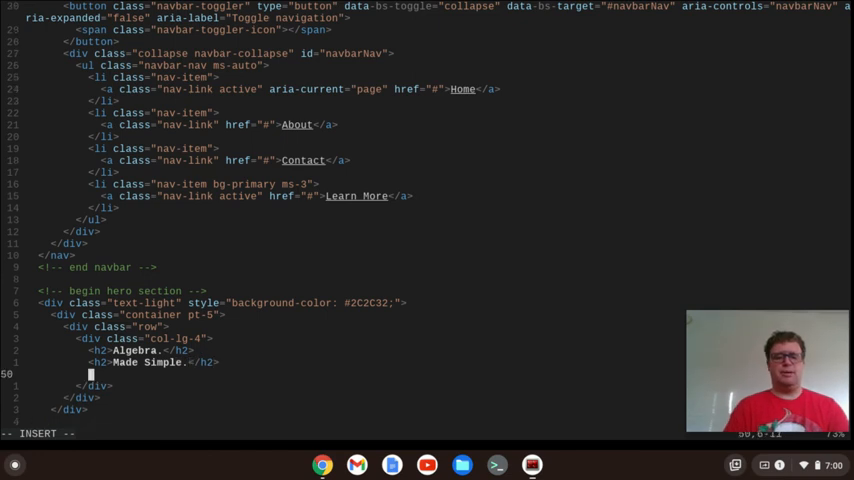
text(h2)
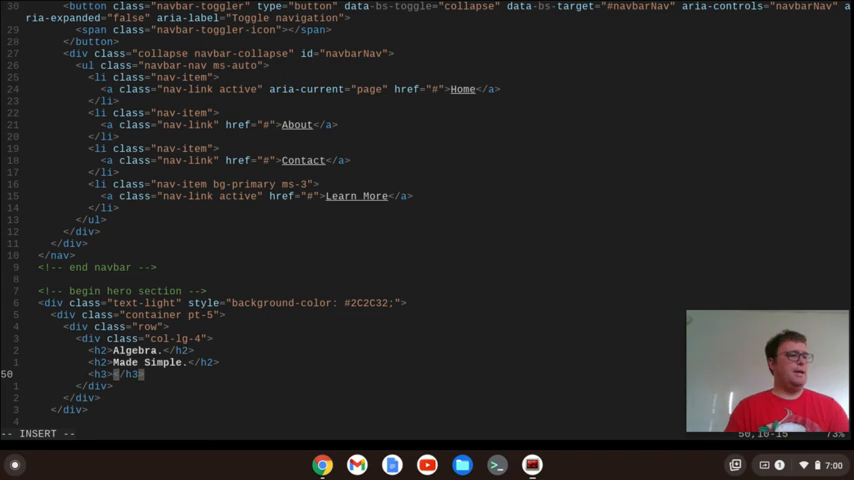
text(Become a)
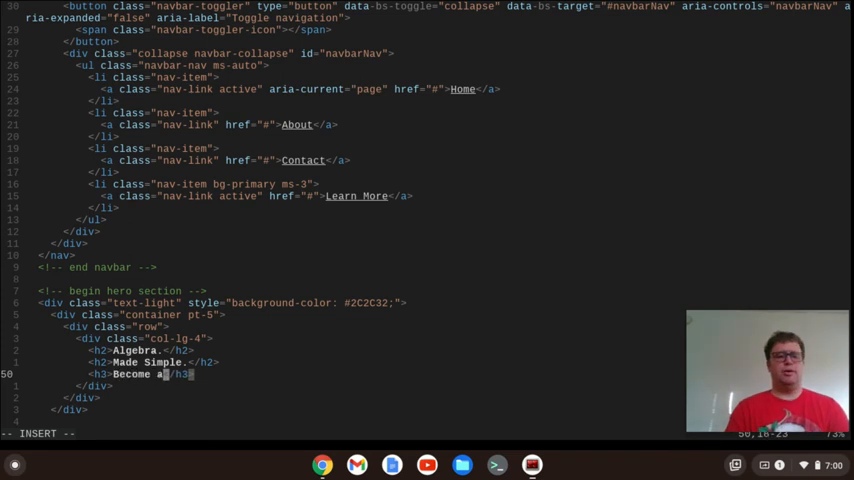
text(an Algebra S)
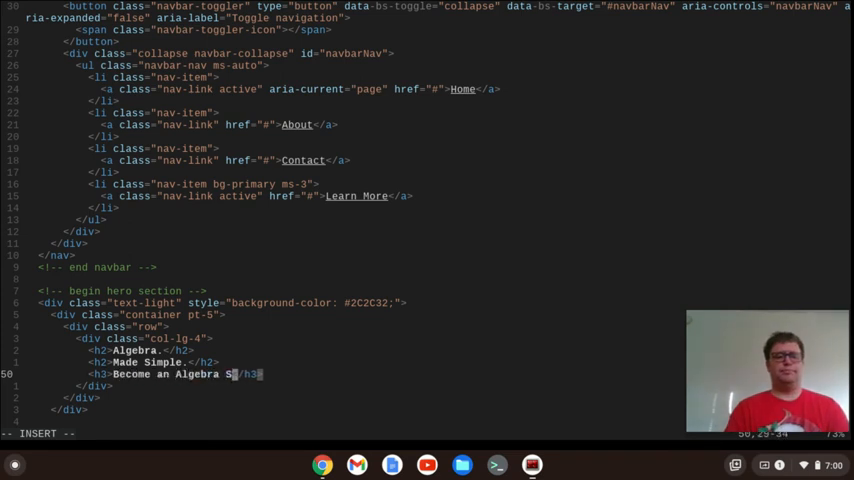
text(uperstar!)
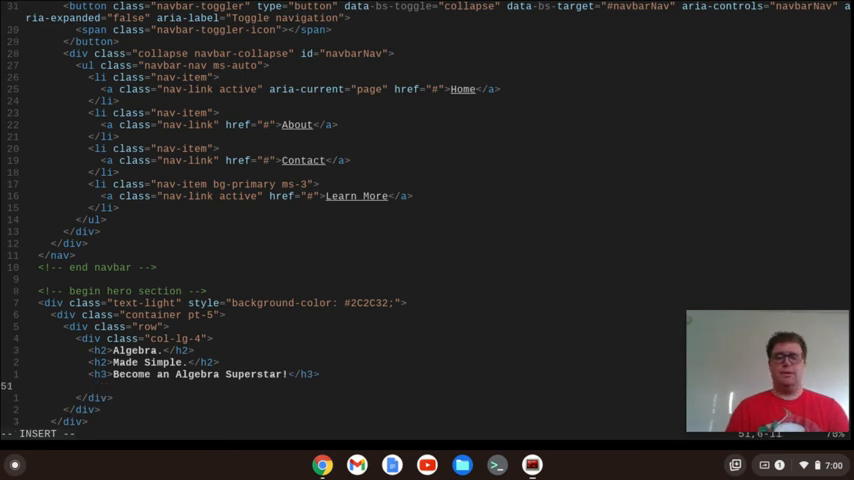
- Add a p tag reading 'By following the program on Algebra Superstar you too can become an Algebra superstar!'
text(p></p>)
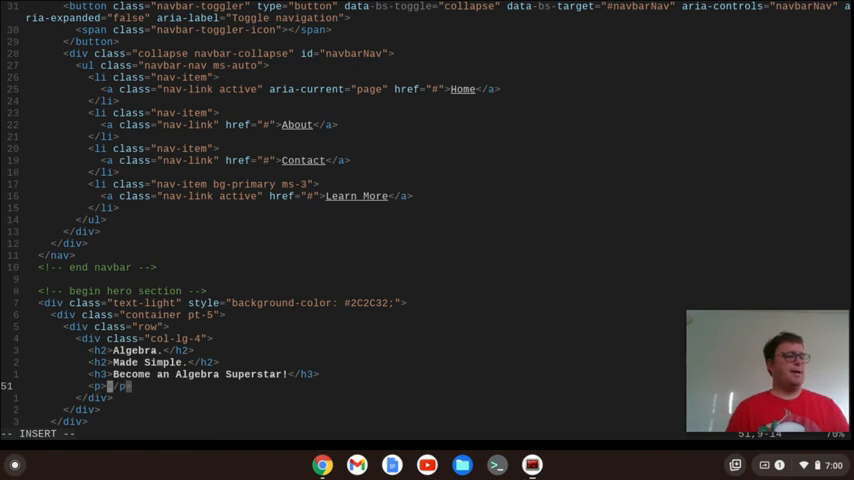
text(By foll)
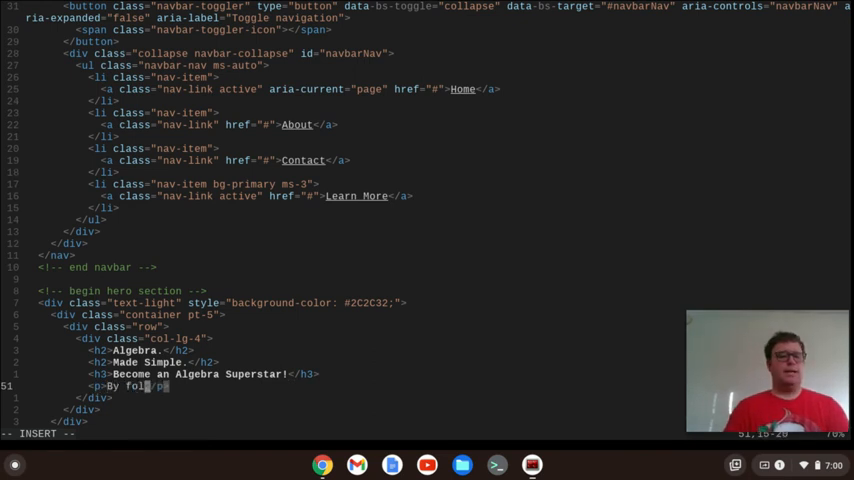
text(lowing the prob)
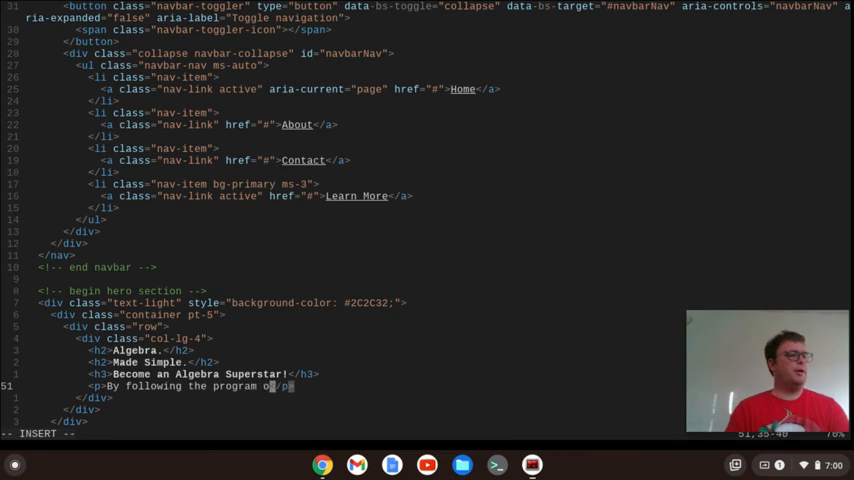
text(n Algebra Superstar)
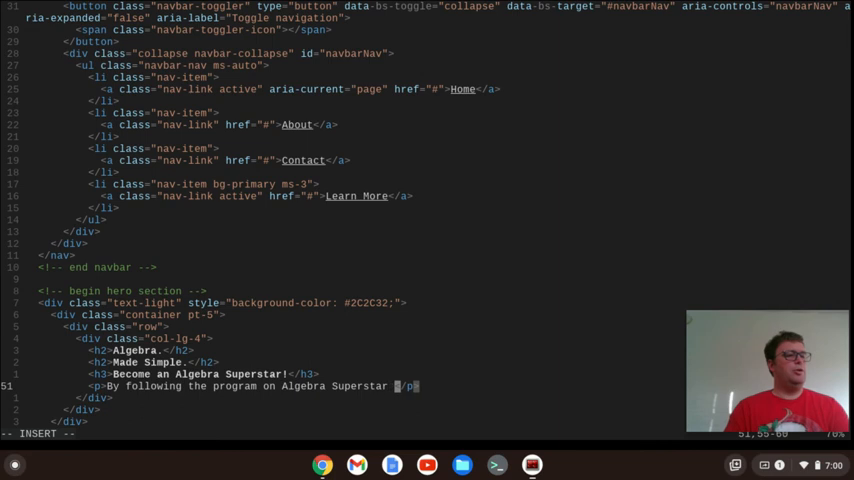
text(you too can become an Algebra superstar!)
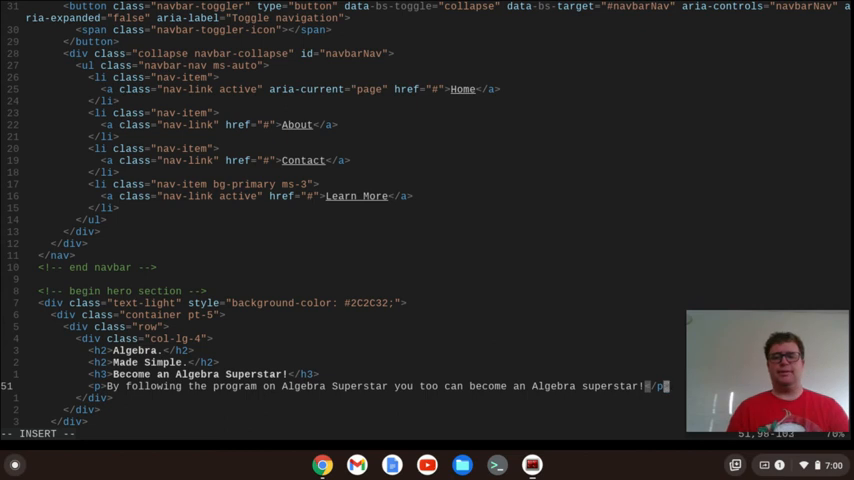
text(>)
key(Return)
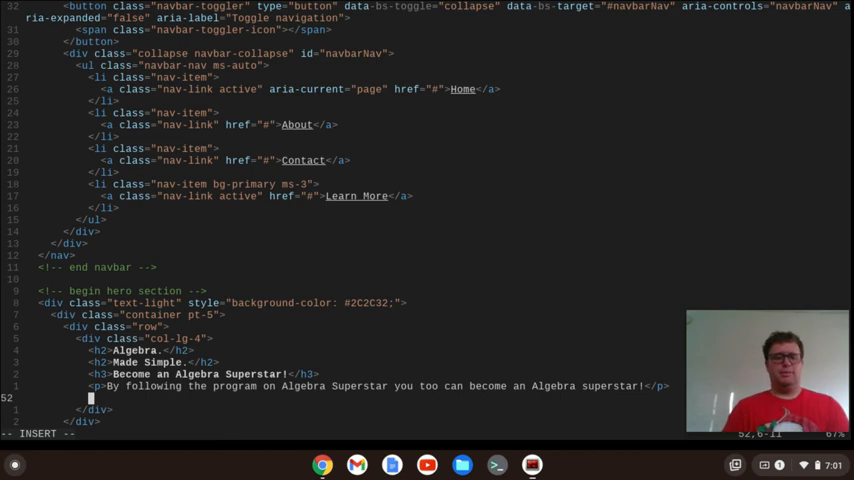
- Start a p.fs-8 fine-print paragraph reading 'By using this website you agree'
text(p.f)
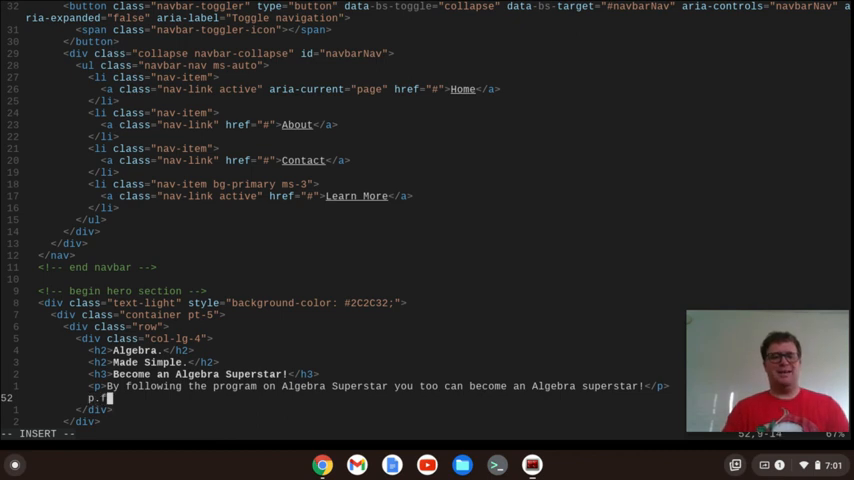
text(s-8"></p>)
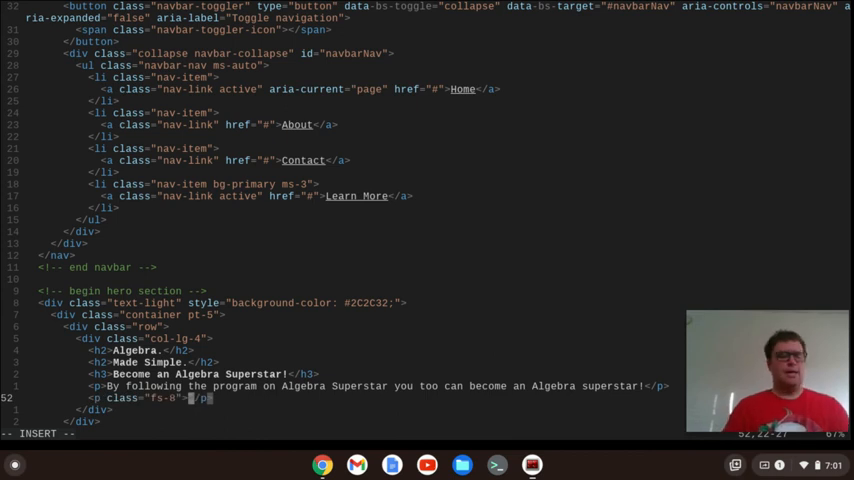
text(By using this website)
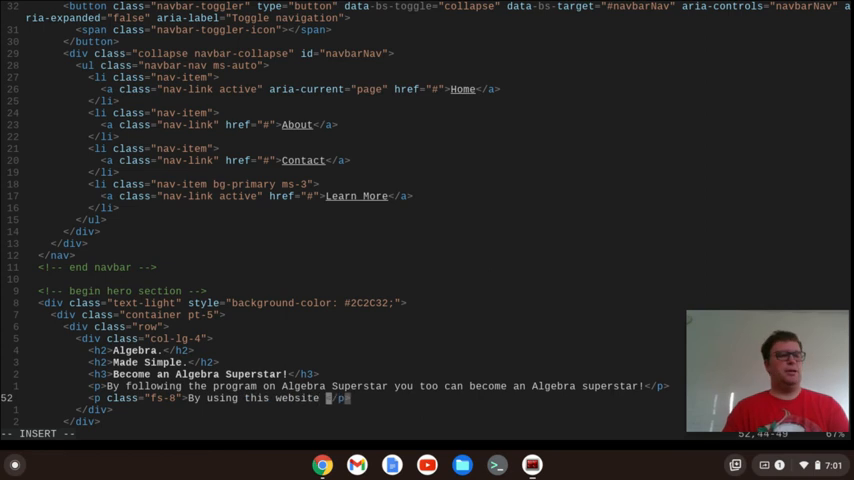
text(you agree)
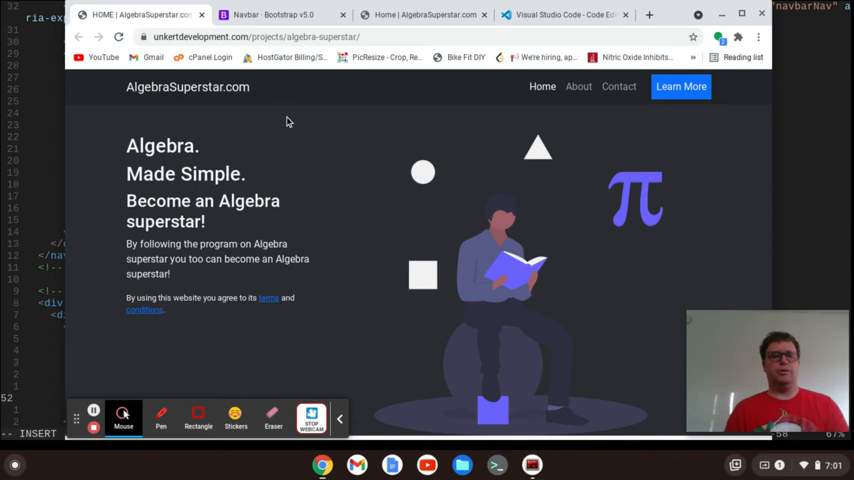
mouse_move(224, 344)
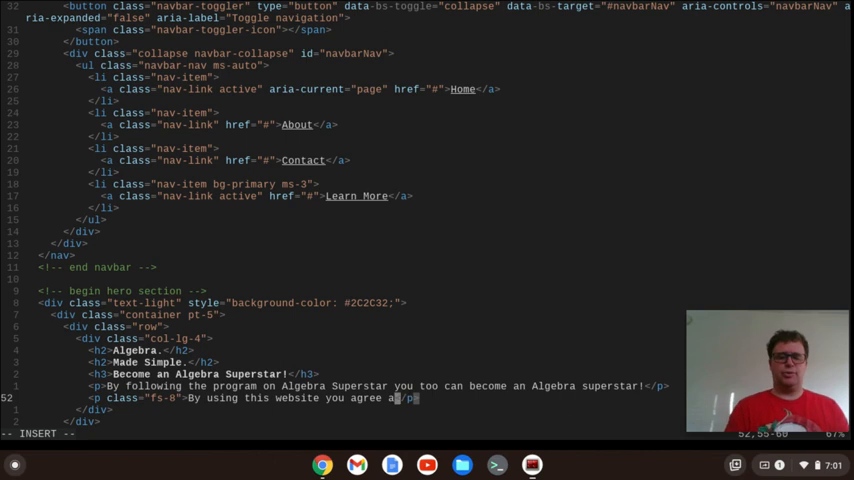
- Link 'terms' and 'conditions' with <a> anchors, save index.html and preview it in Chrome
text(<a href=""></a>)
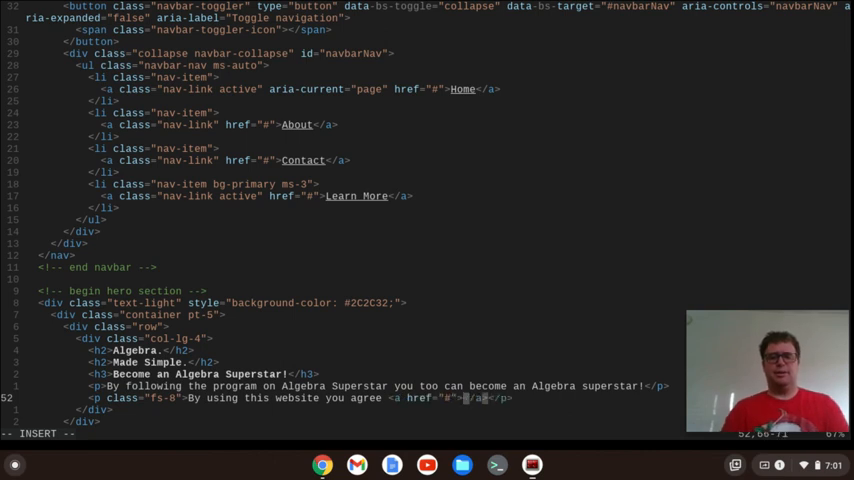
text(terms)
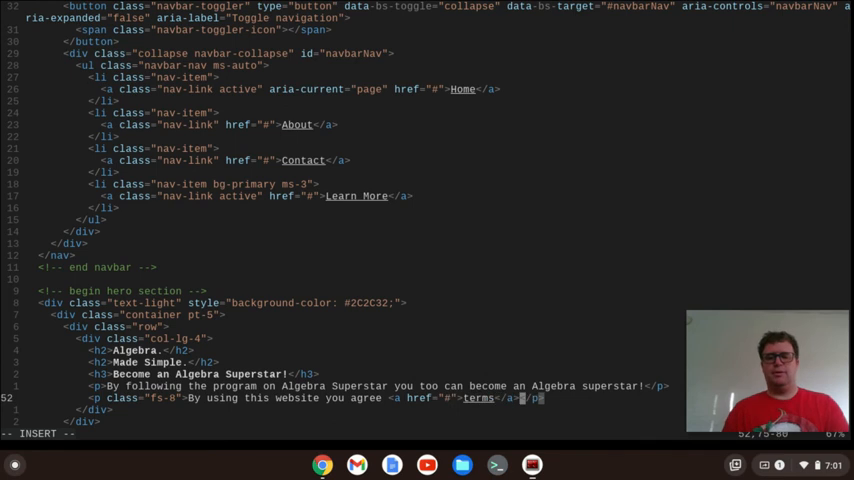
text(and)
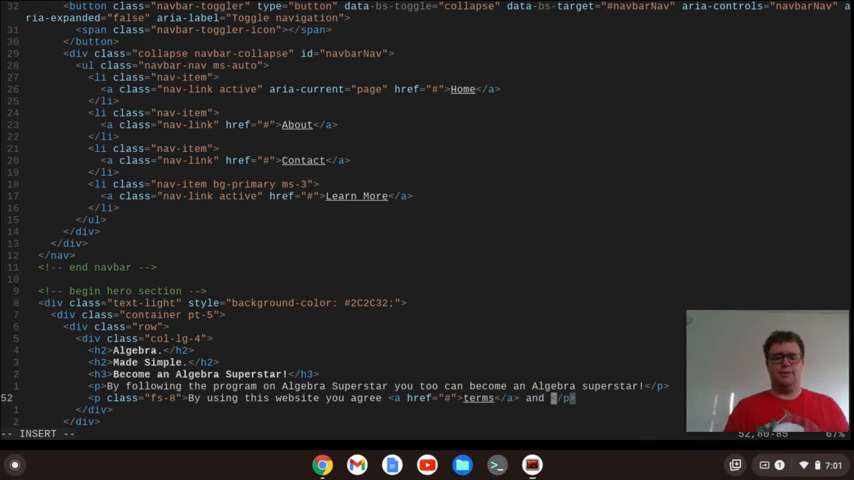
text(a href="#"></a><)
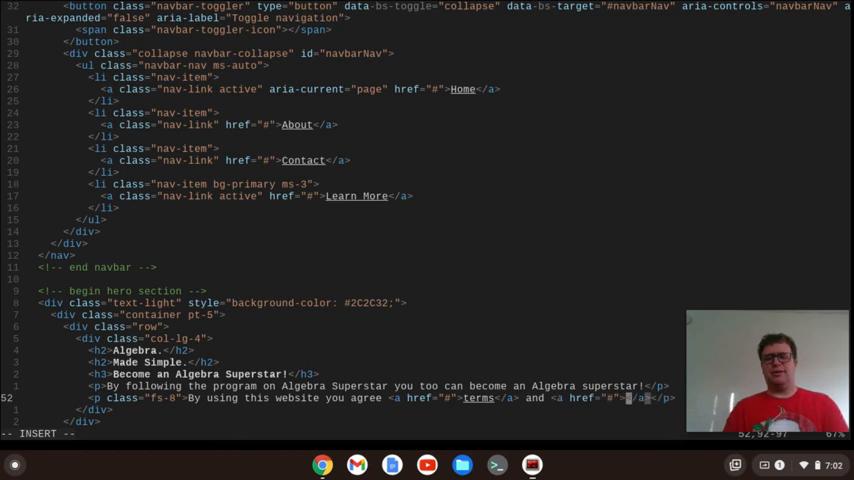
text(conditions)
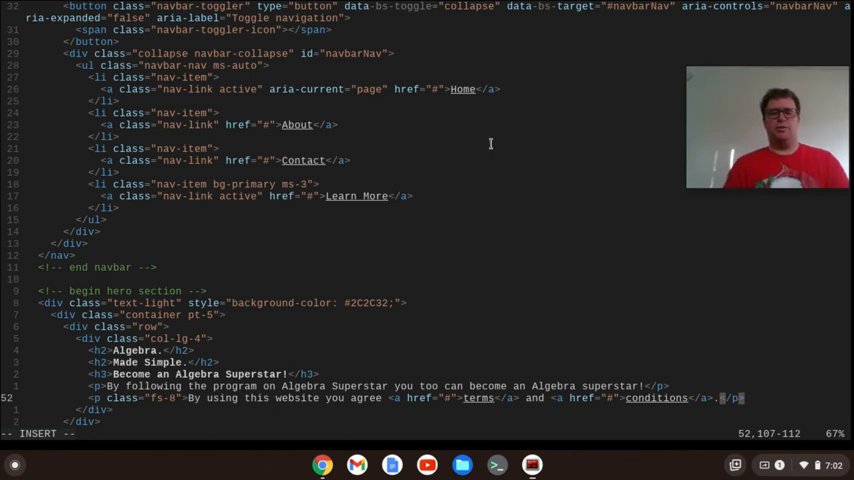
mouse_move(536, 242)
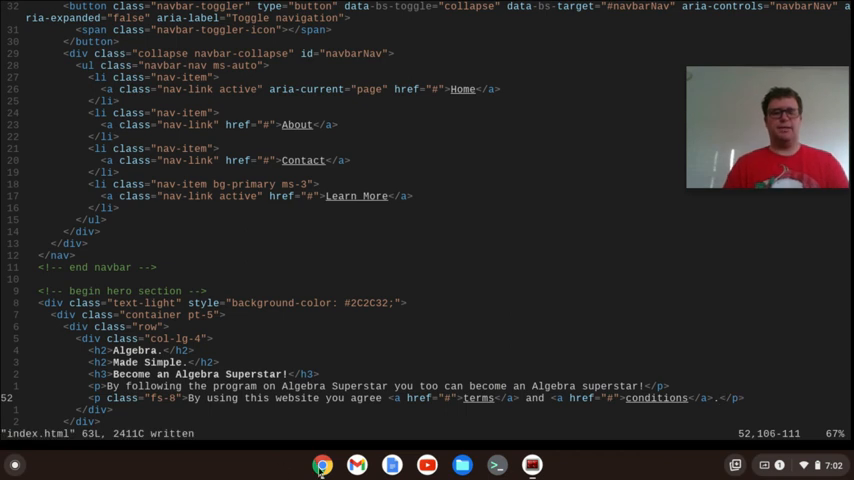
click(420, 14)
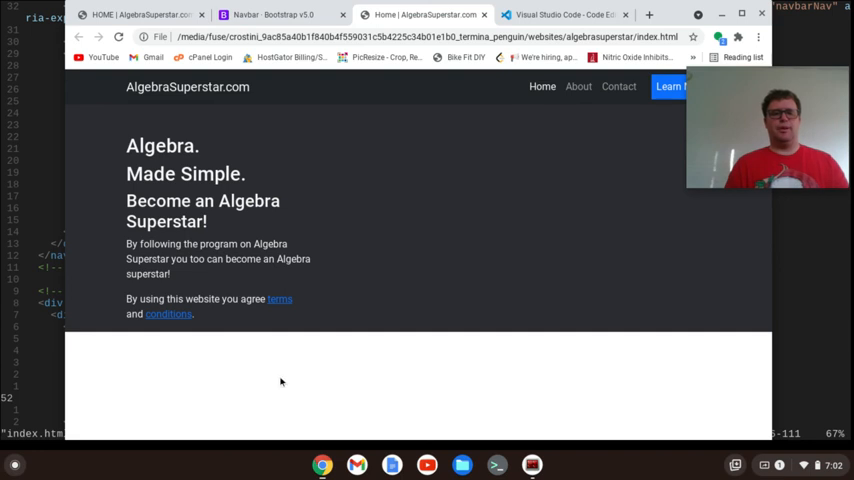
mouse_move(196, 332)
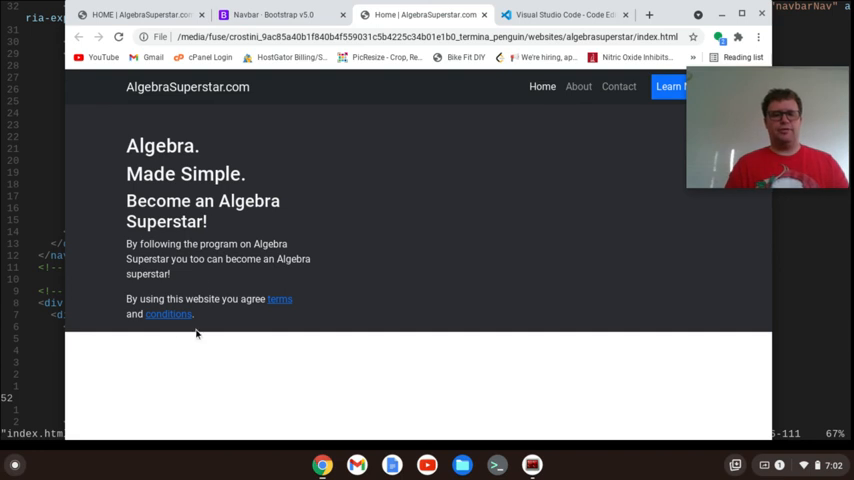
mouse_move(236, 316)
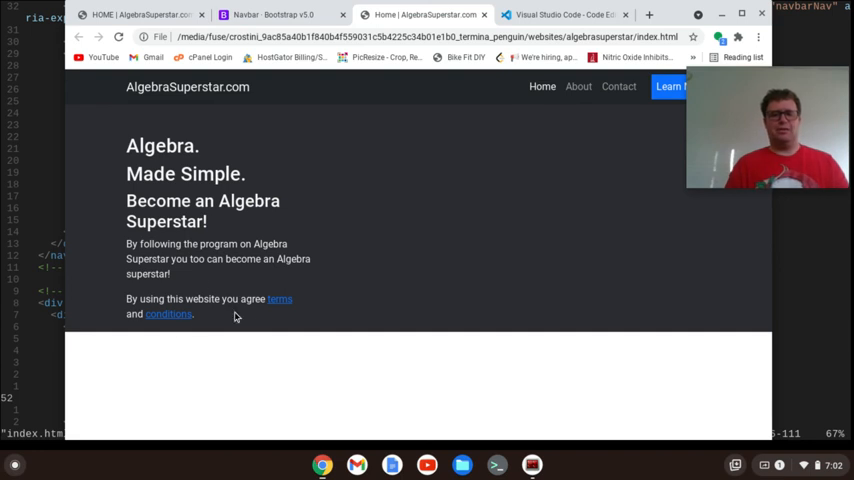
- Bring up the reference AlgebraSuperstar.com tab to compare its hero section
click(140, 14)
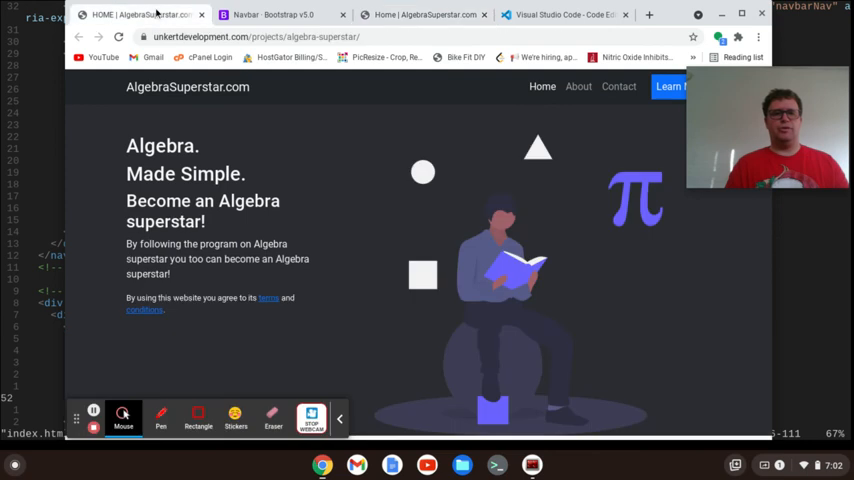
mouse_move(334, 140)
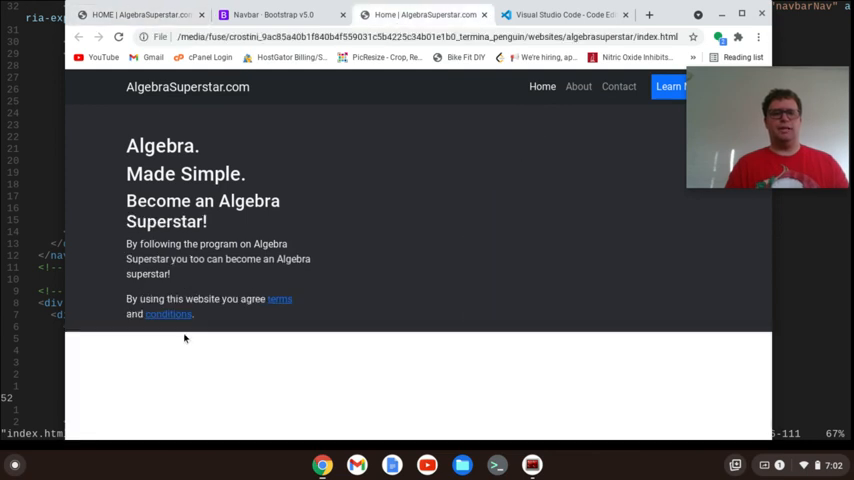
mouse_move(140, 14)
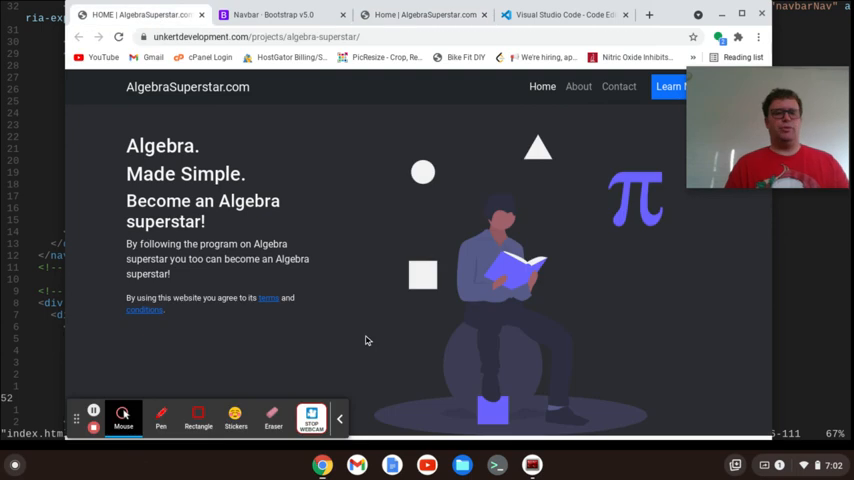
mouse_move(352, 348)
text(.)
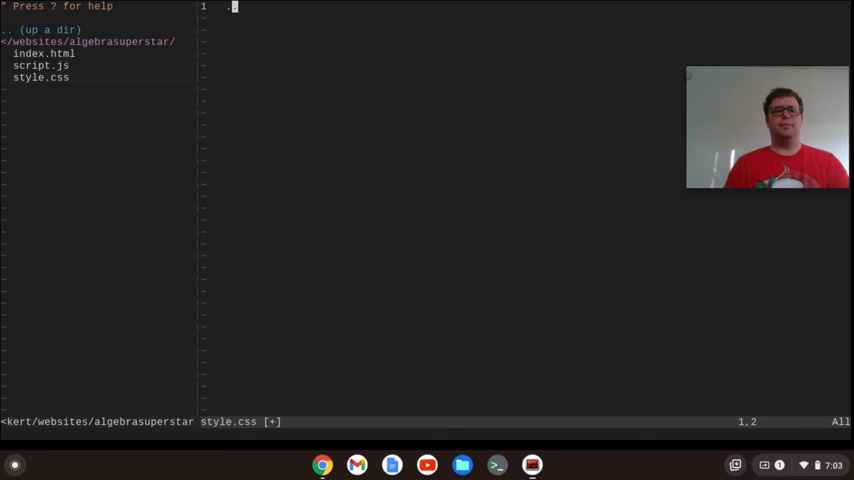
- Write an .fs-8 rule in style.css setting font-size to 0.8rem
key(Left)
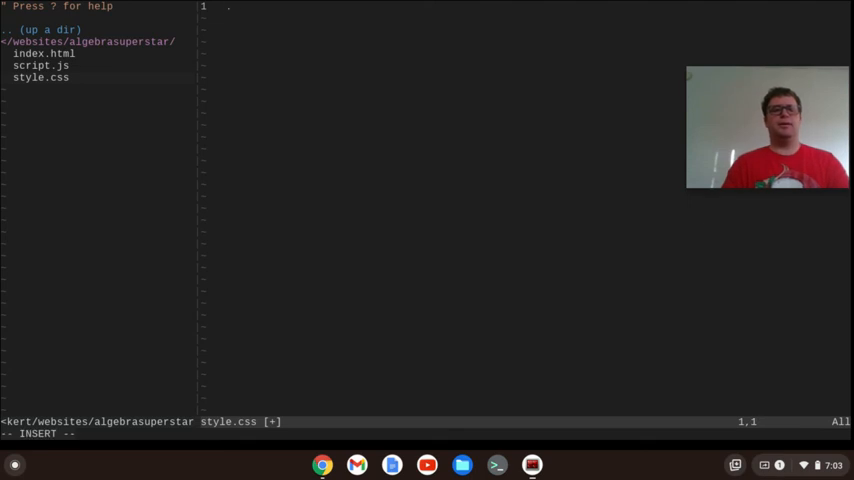
text(f.)
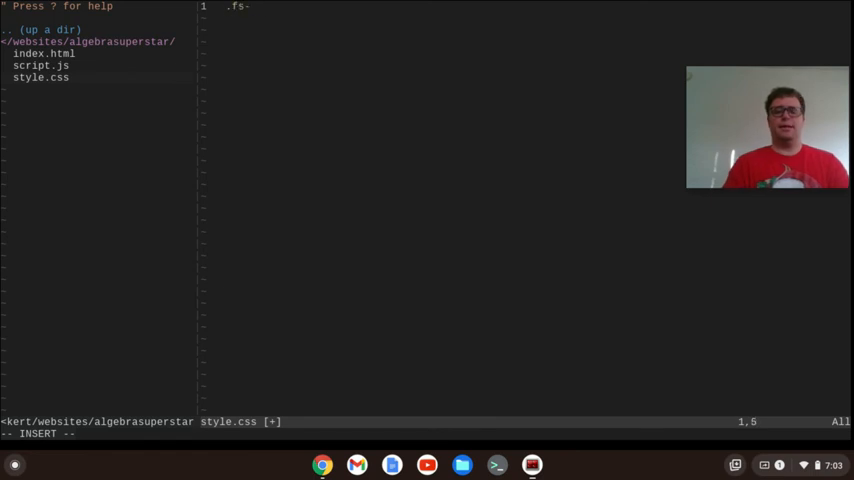
text(8 {)
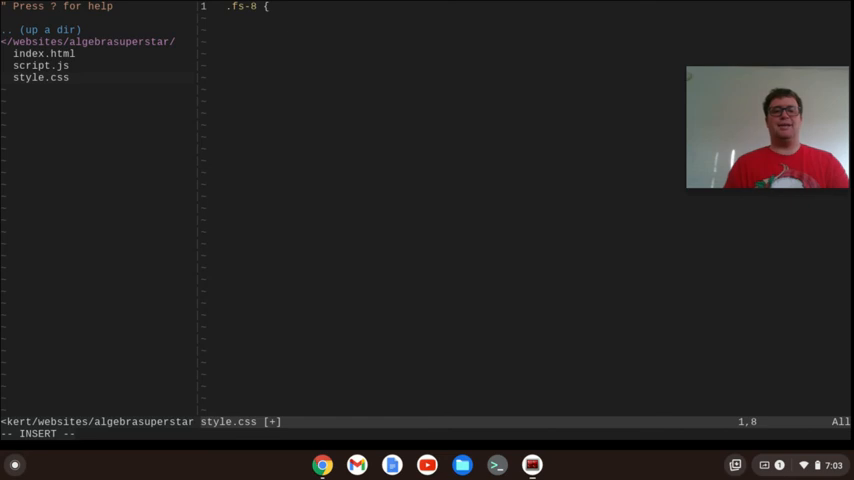
text(font)
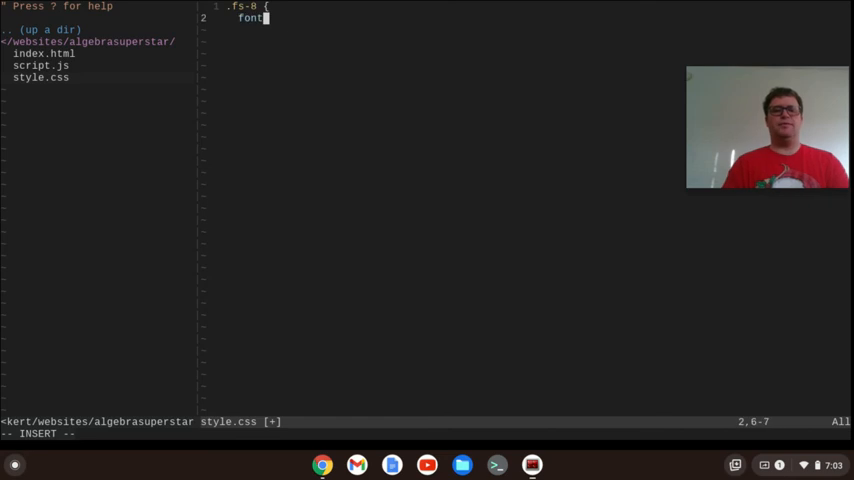
text(-size: 0.)
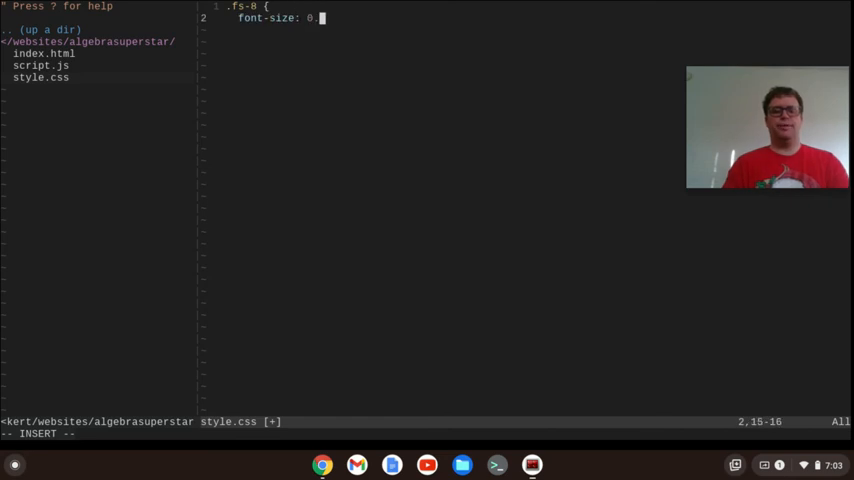
text(8rem;)
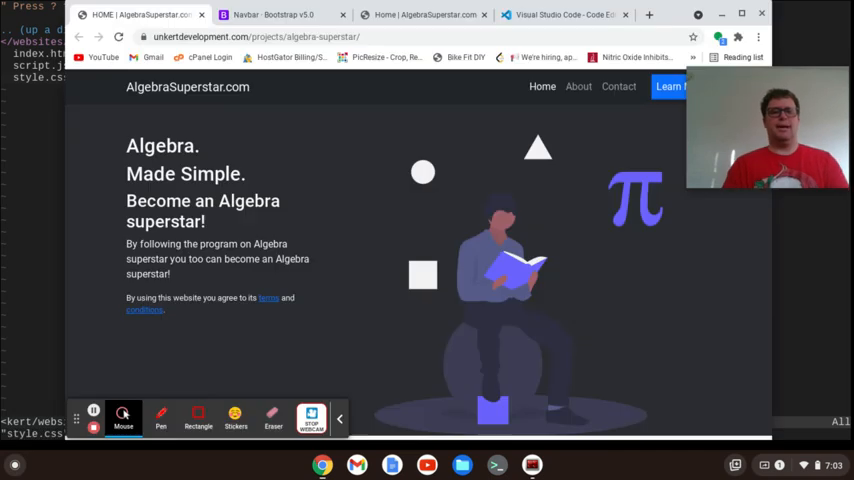
mouse_move(446, 116)
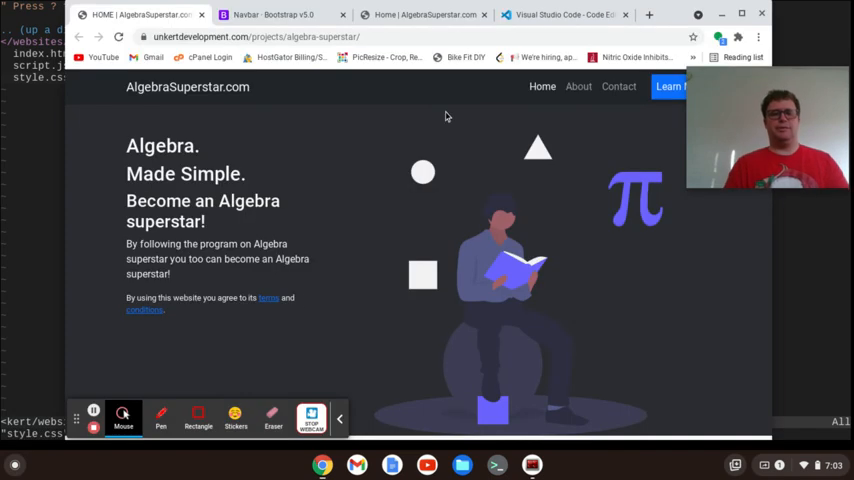
- Flip between the local preview and the reference site to compare the fine-print text size
click(420, 14)
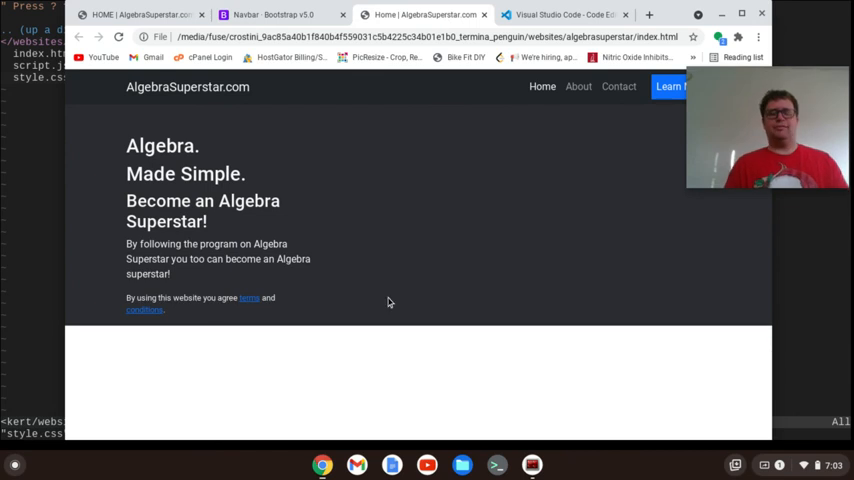
mouse_move(464, 260)
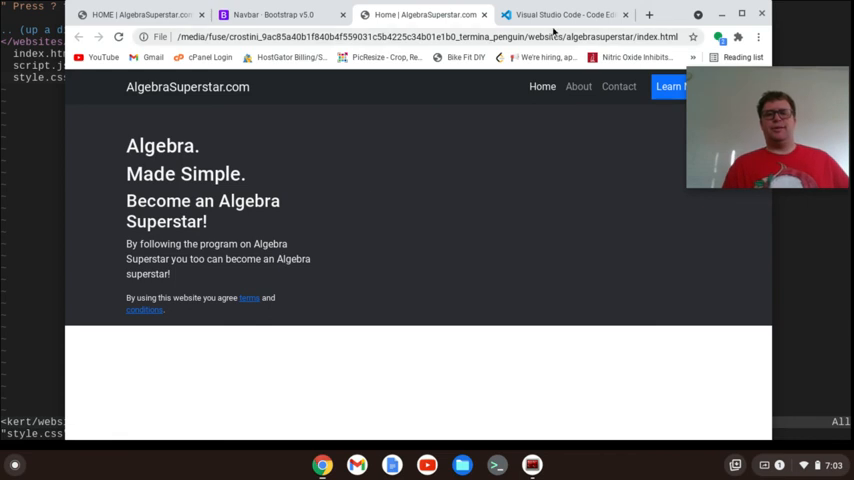
click(560, 14)
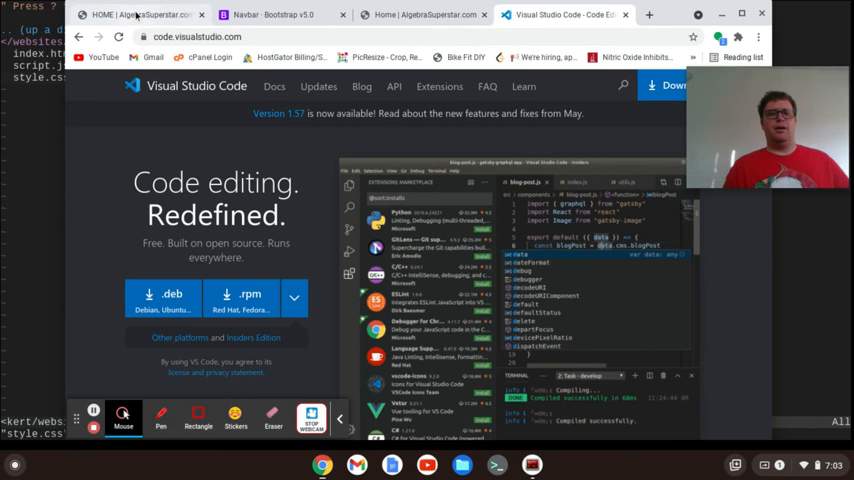
click(140, 14)
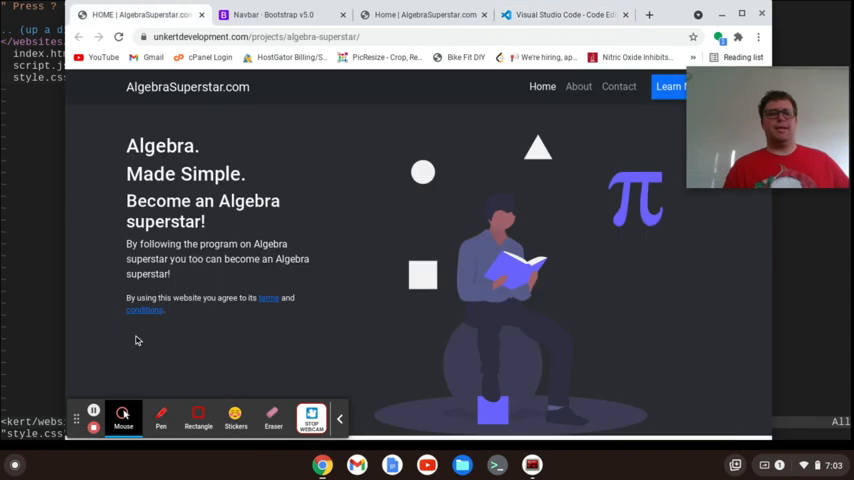
mouse_move(408, 12)
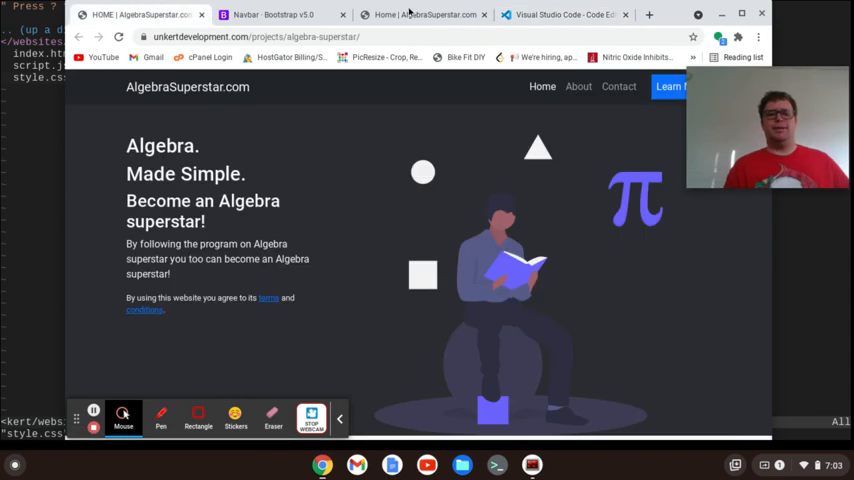
click(424, 14)
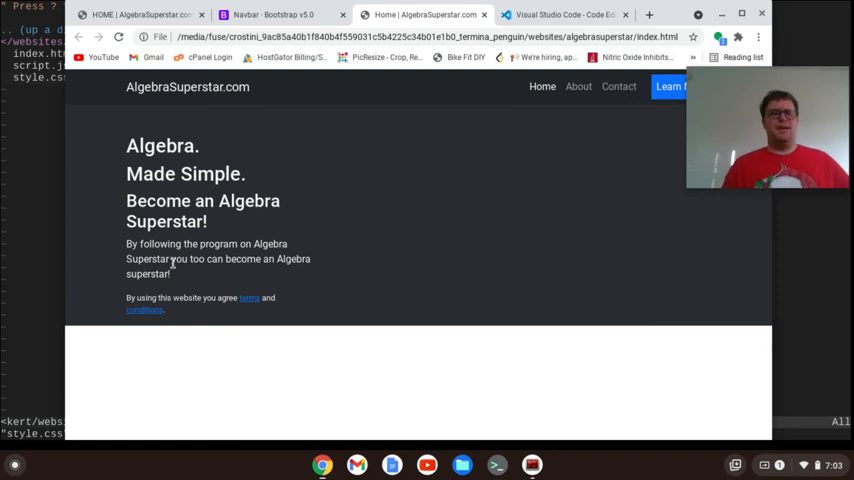
mouse_move(450, 238)
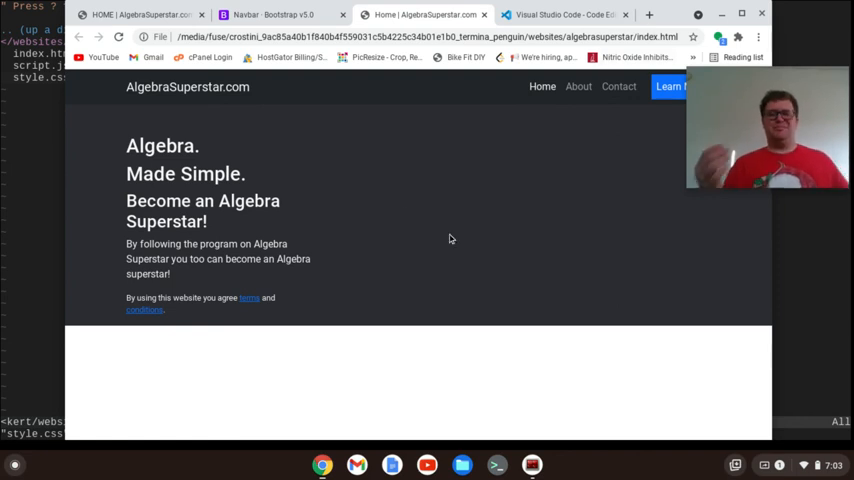
mouse_move(324, 280)
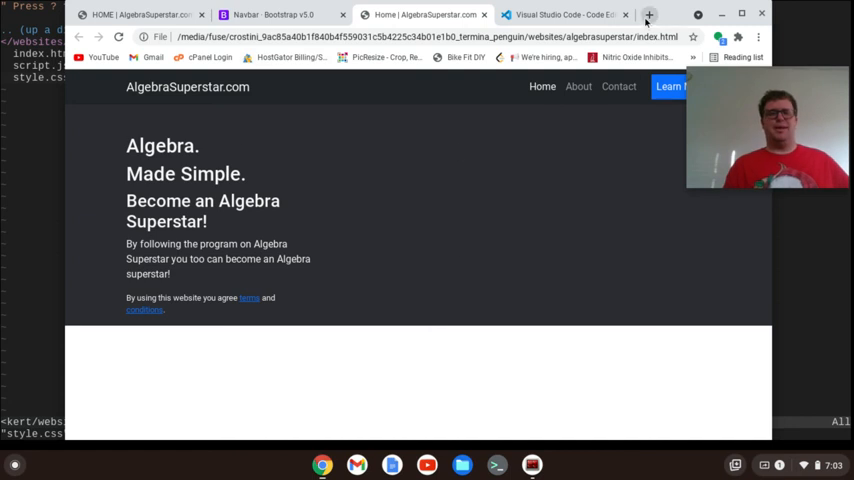
mouse_move(648, 14)
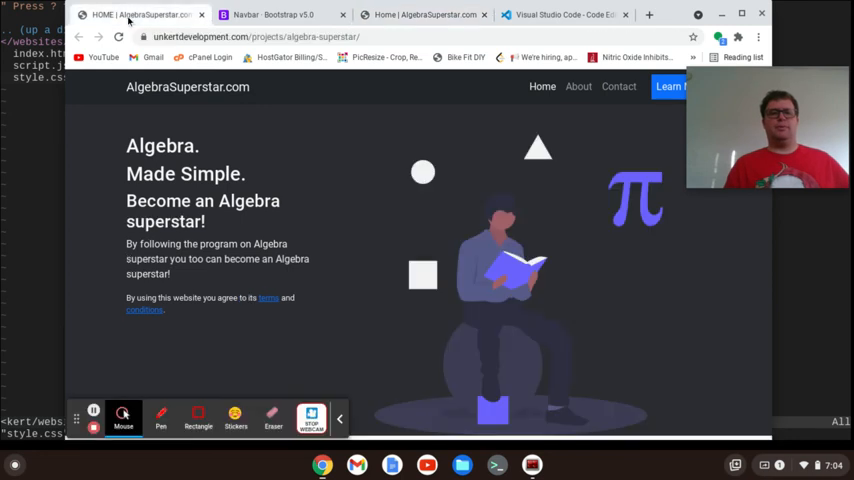
mouse_move(356, 70)
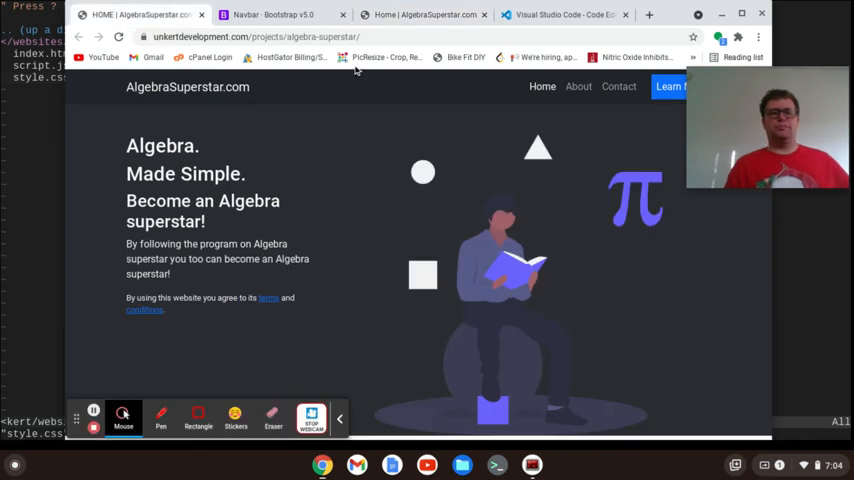
click(420, 14)
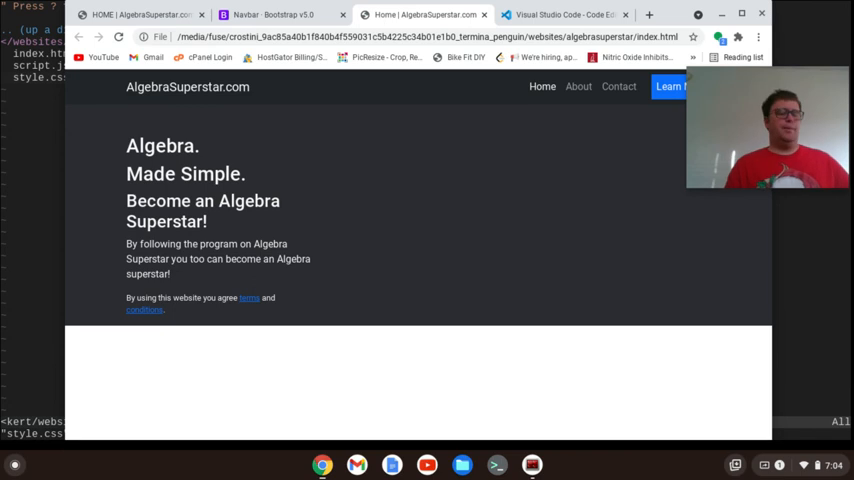
click(532, 464)
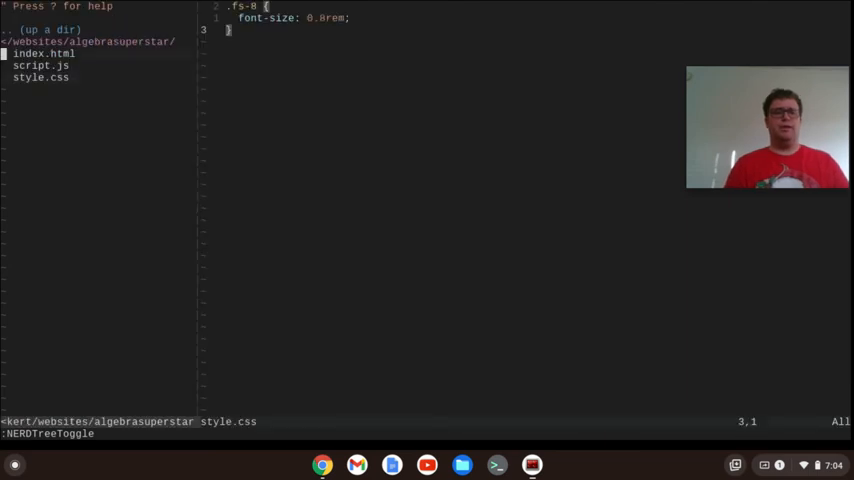
- Load index.html from NERDTree and jump to the hero section at the end of the file
click(44, 52)
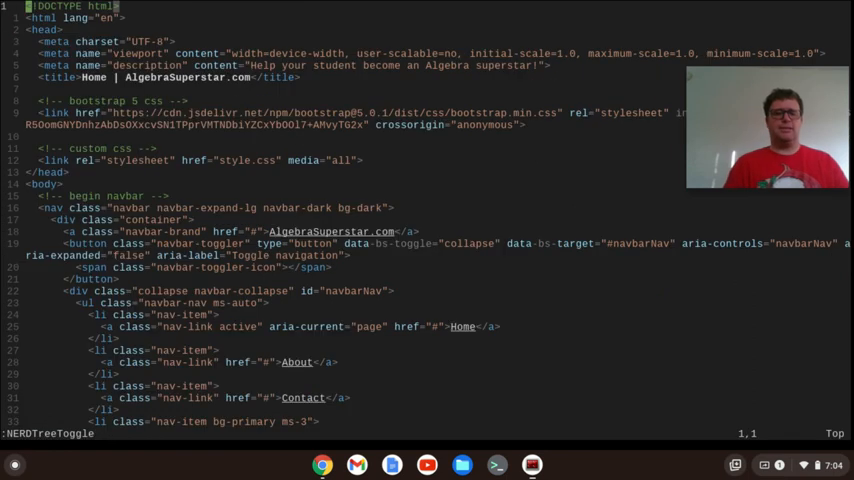
scroll(down, 3)
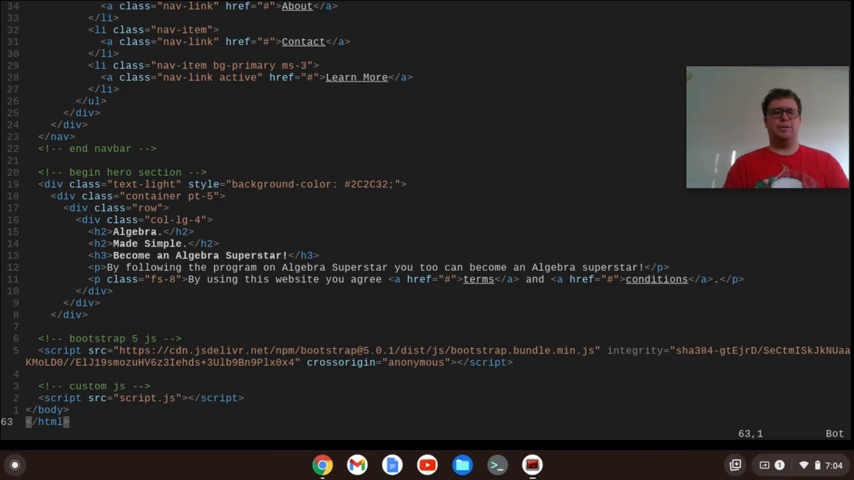
key(ctrl+Home)
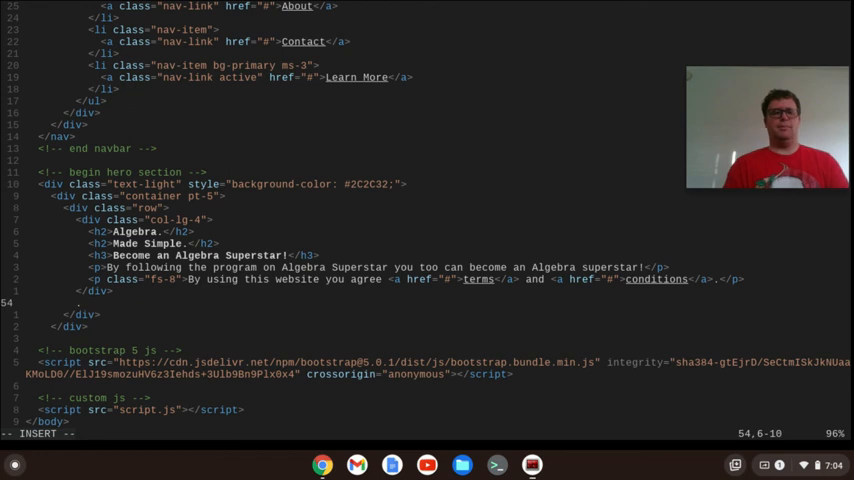
- Add a col-lg-8 column holding an img with mx-auto, d-block and w-75 classes
text(col-lg-)
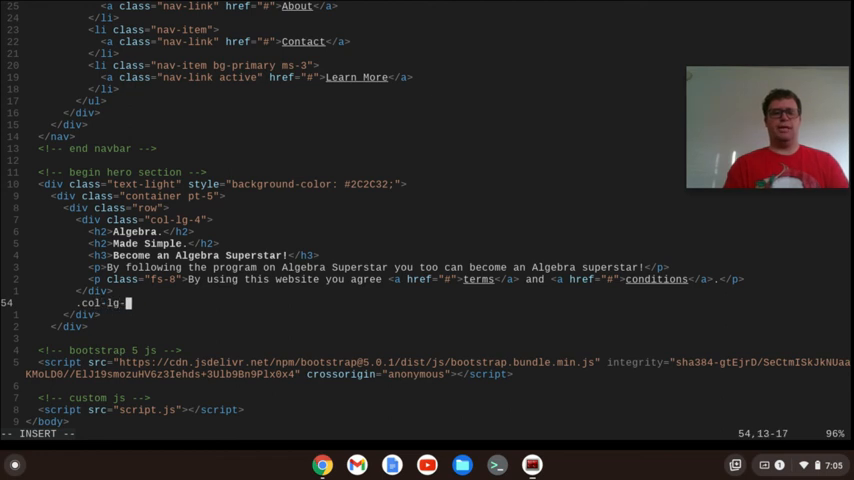
text(8">)
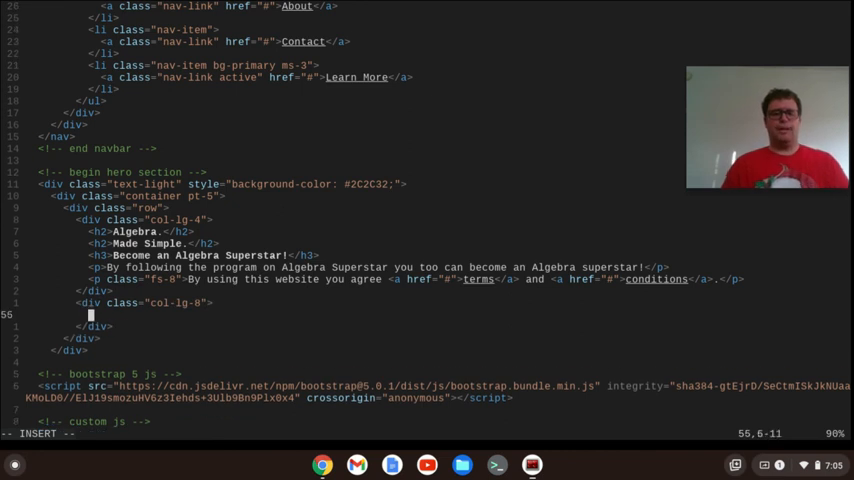
text(imgc)
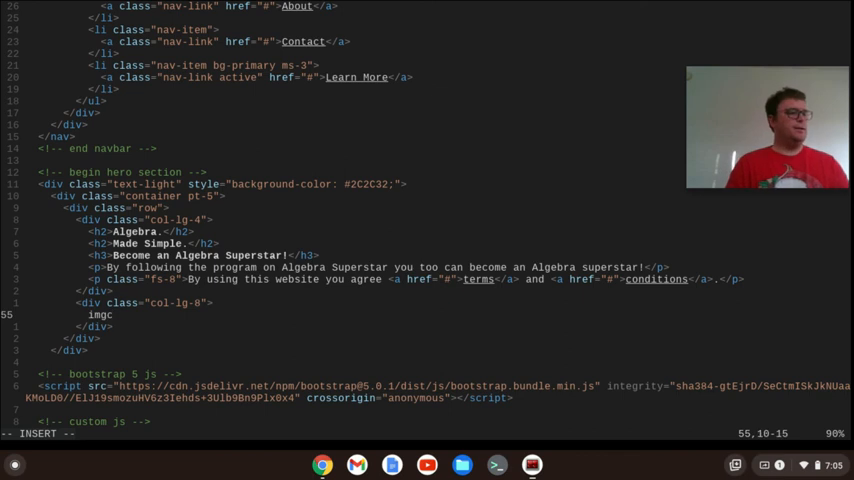
key(BackSpace)
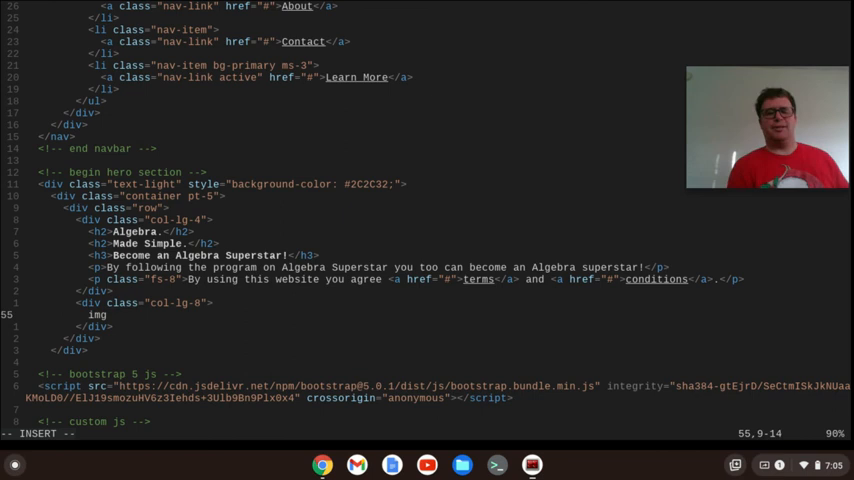
text(.)
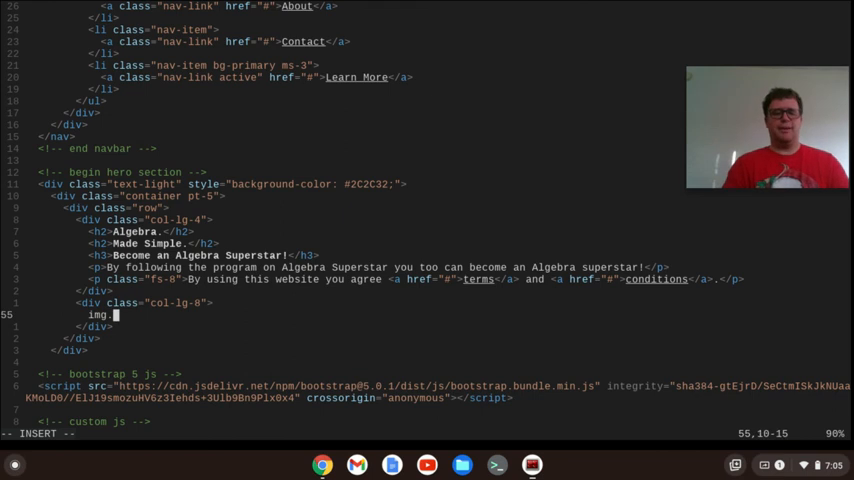
text(mx-a)
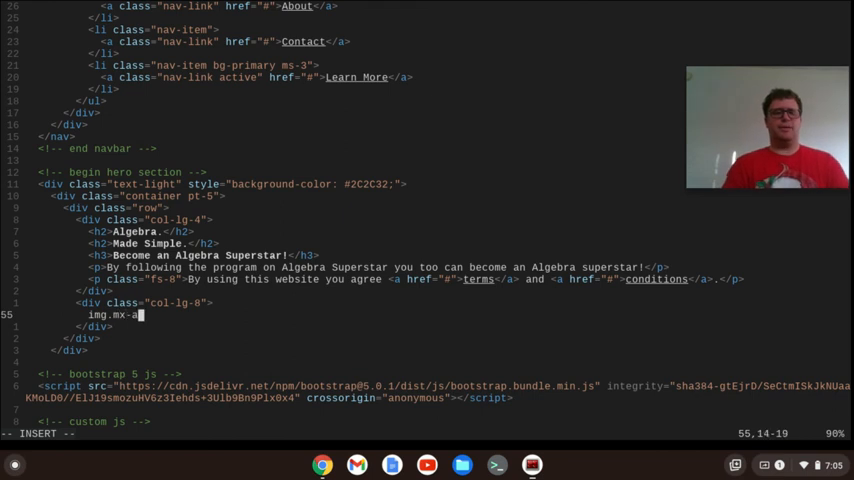
text(uto)
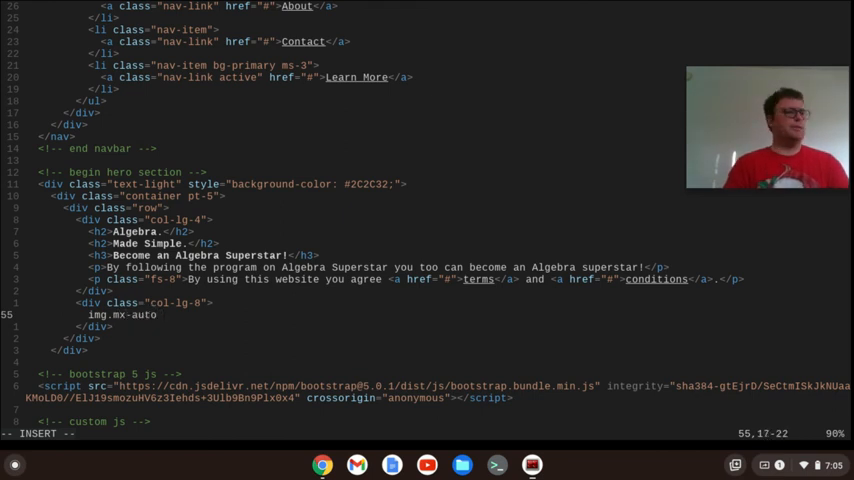
text(d)
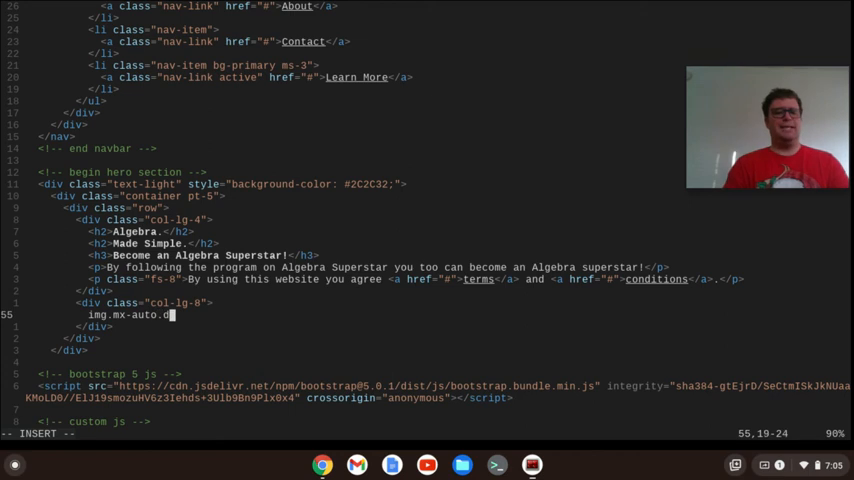
text(-block.)
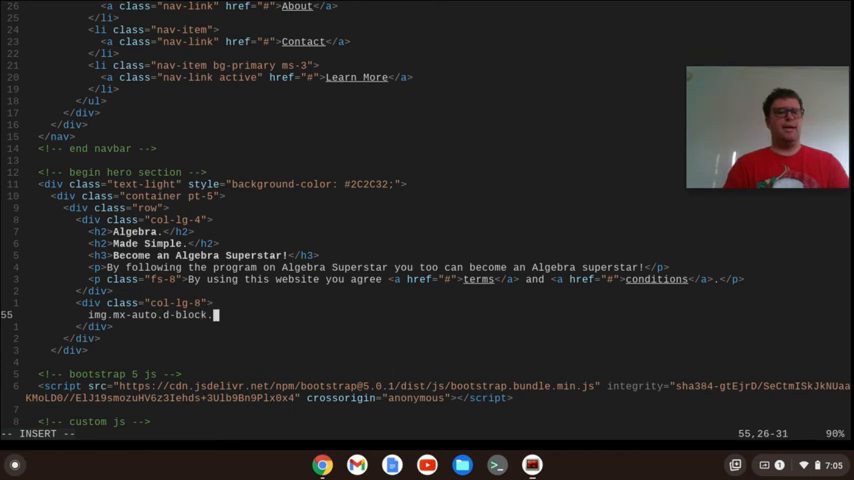
text(w-)
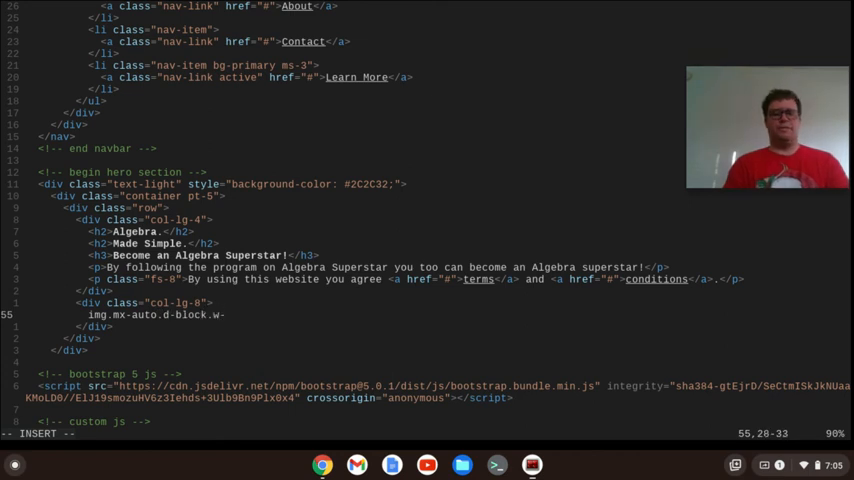
text(75" src="" alt="">)
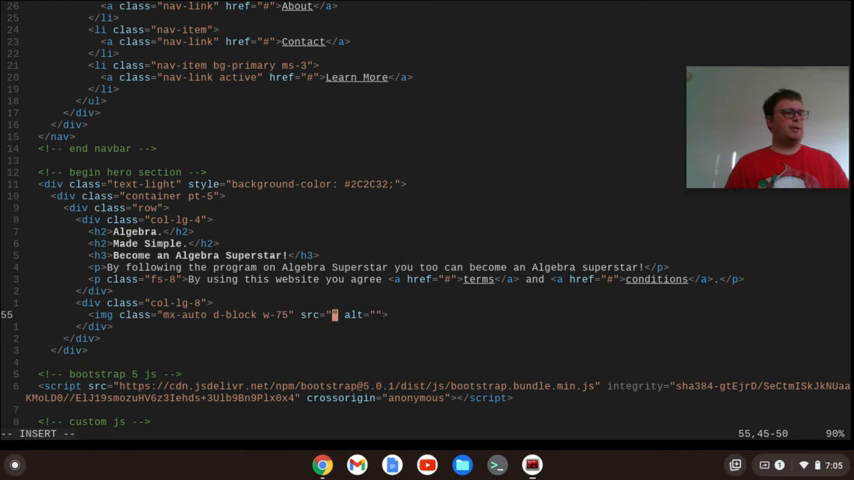
- Point the image at images/mathematics.svg with alt text math and save the page
text(im)
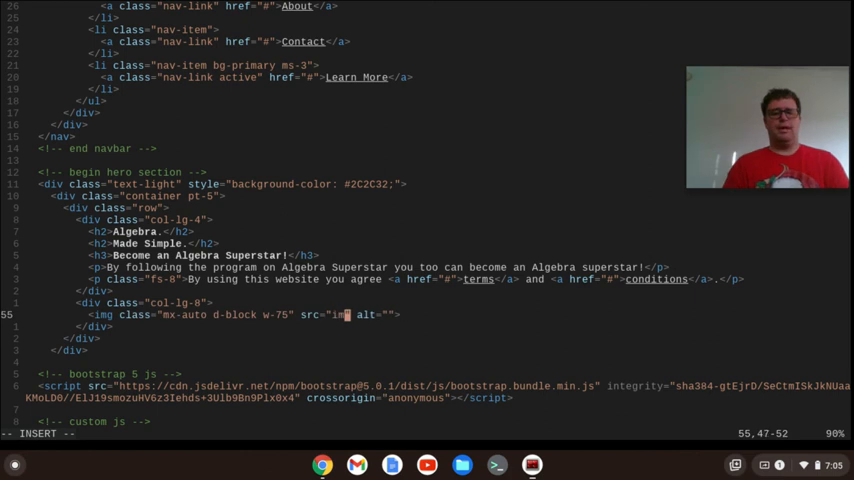
text(ages/)
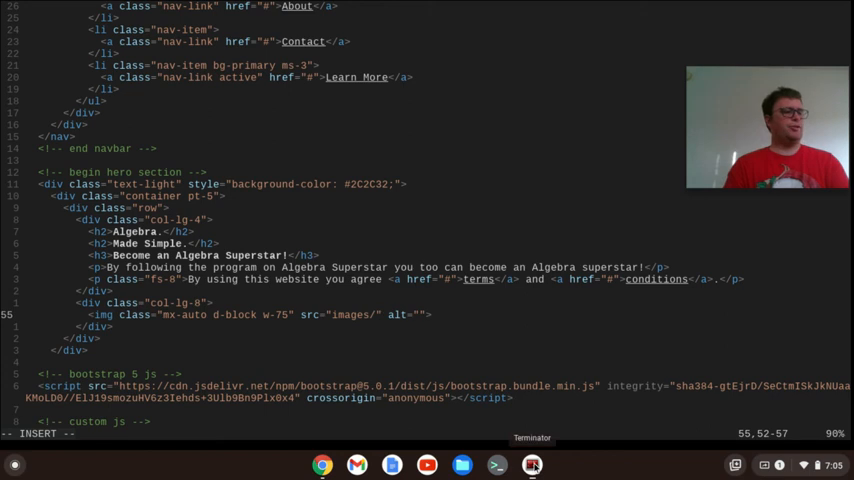
text(mathematics.s)
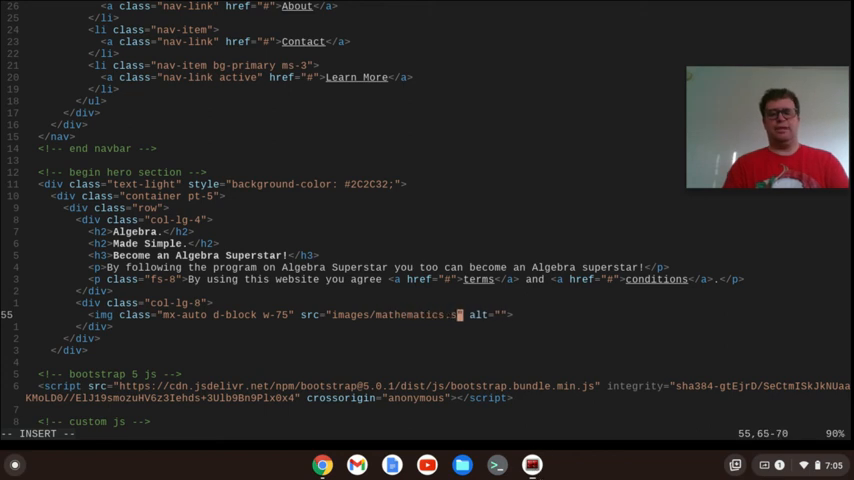
text(vg)
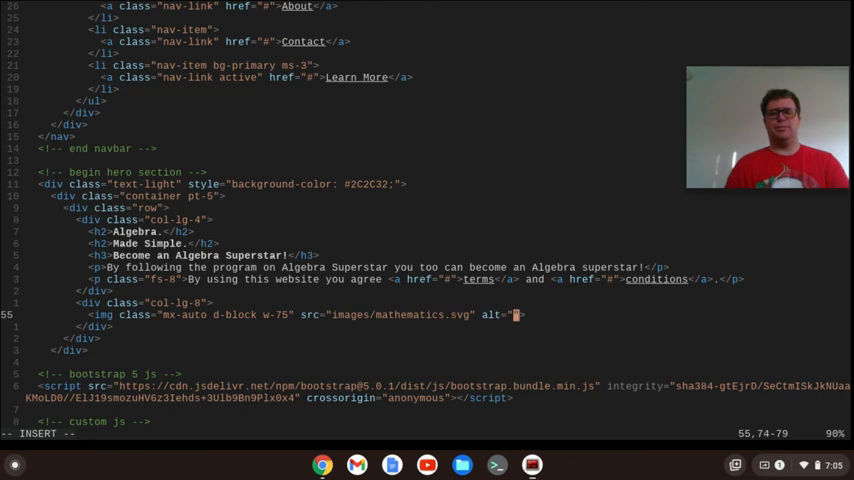
text(math)
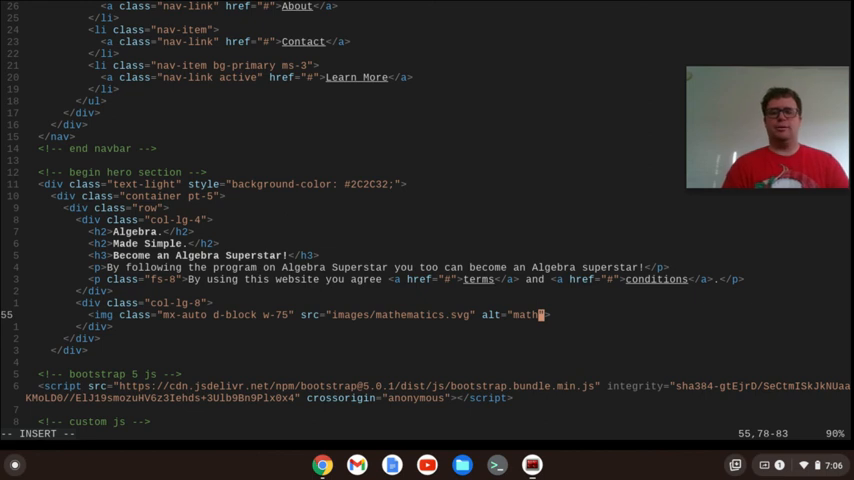
key(BackSpace)
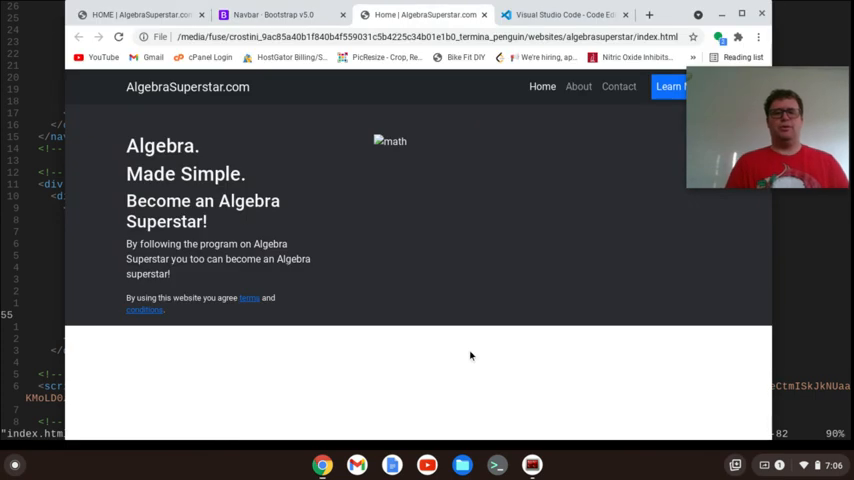
mouse_move(418, 164)
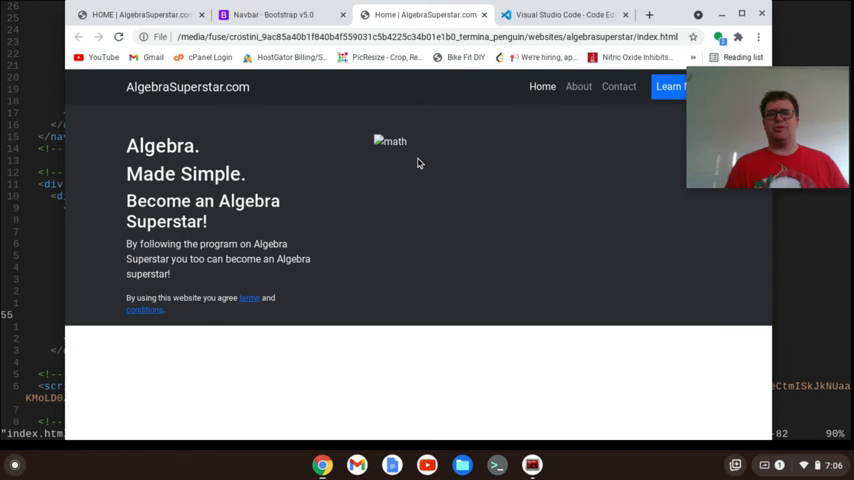
mouse_move(382, 150)
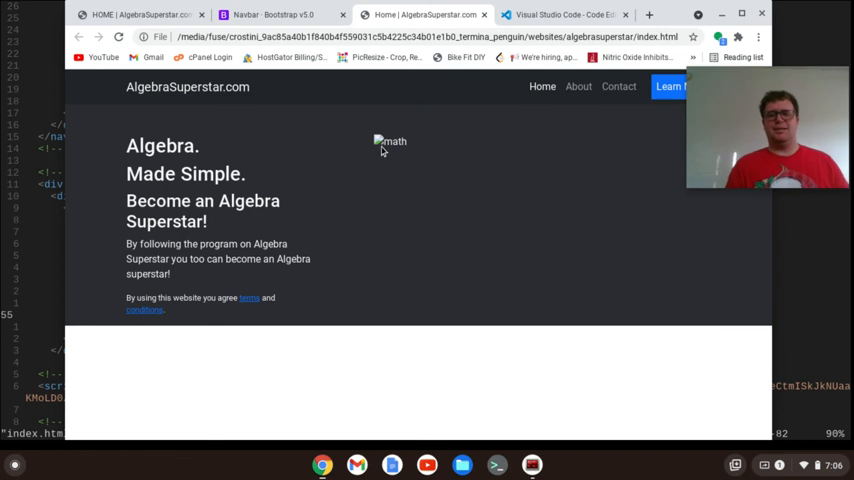
mouse_move(382, 148)
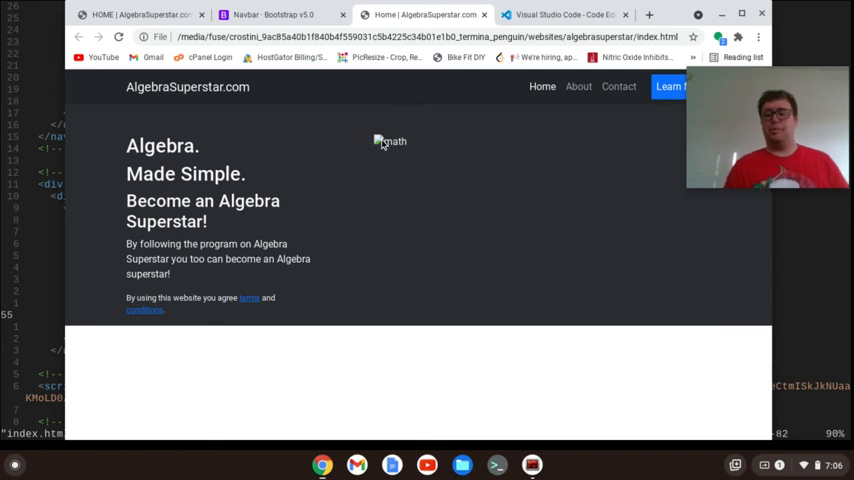
mouse_move(382, 144)
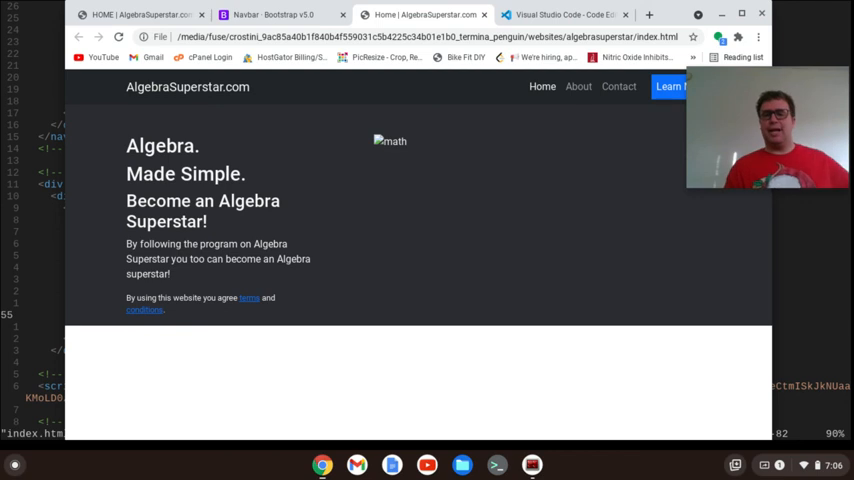
- Start a new blank Chrome tab beside the local preview with its broken math image
click(648, 14)
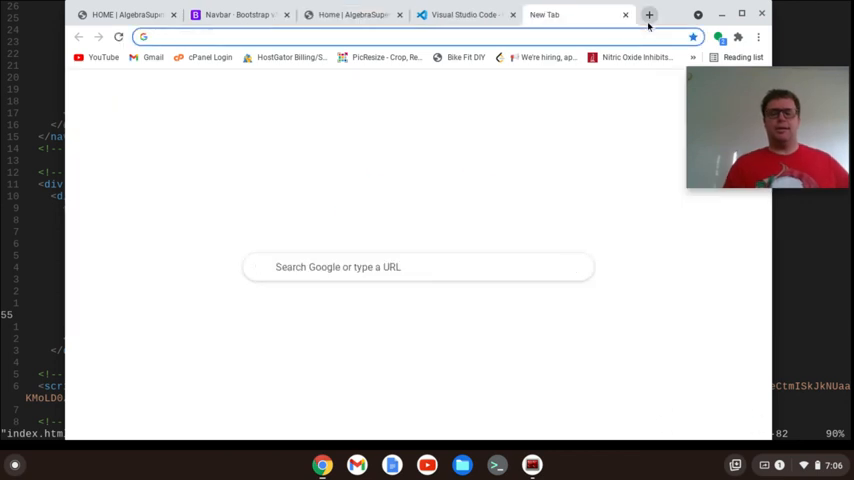
- Go to undraw.co, search the gallery for math and download the Mathematics illustration as SVG
text(undraw.co)
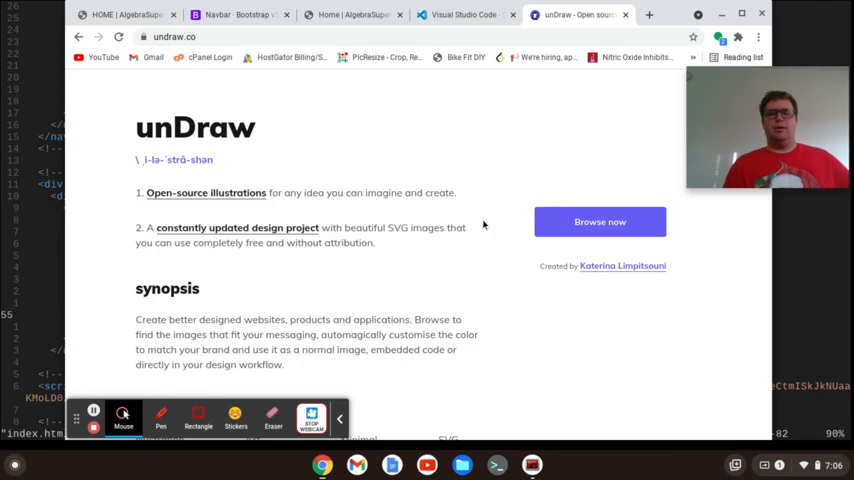
mouse_move(172, 206)
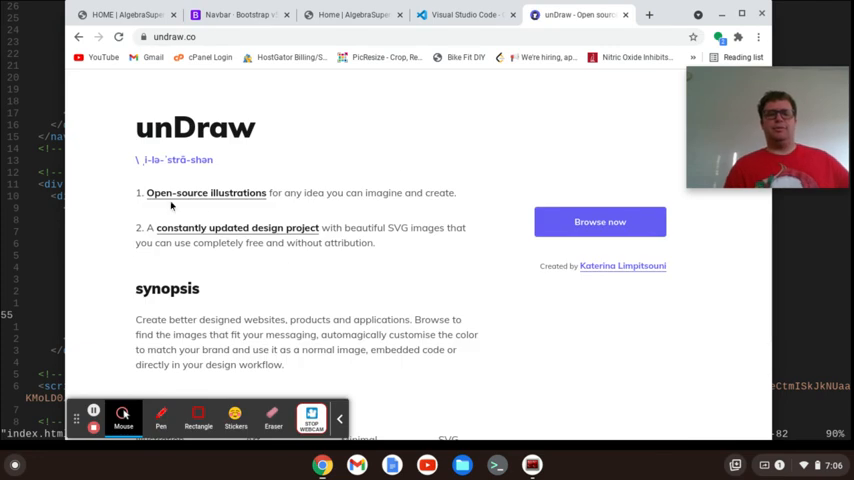
mouse_move(328, 196)
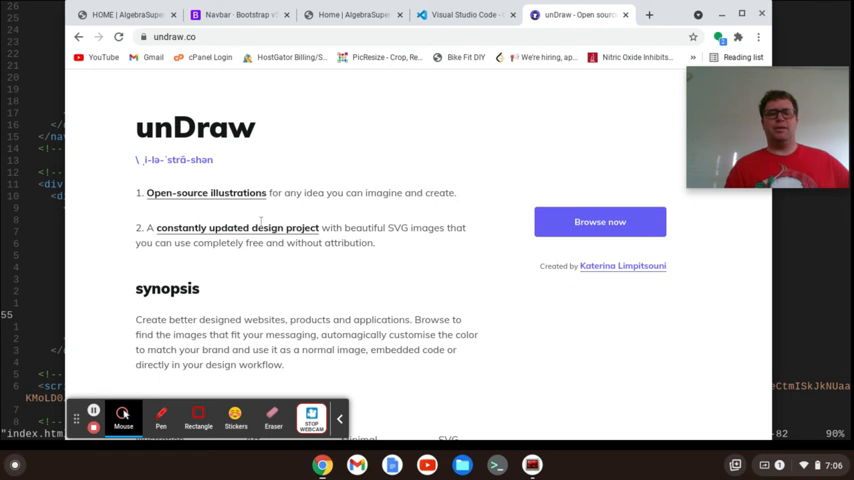
scroll(down, 3)
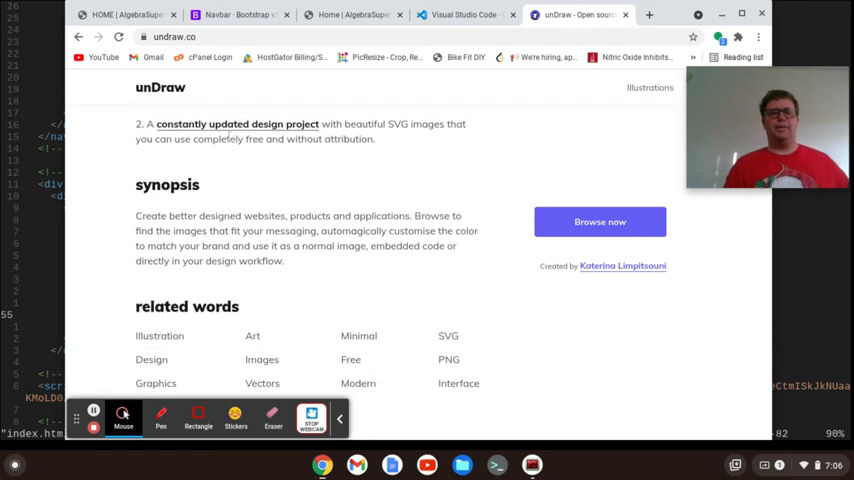
click(600, 220)
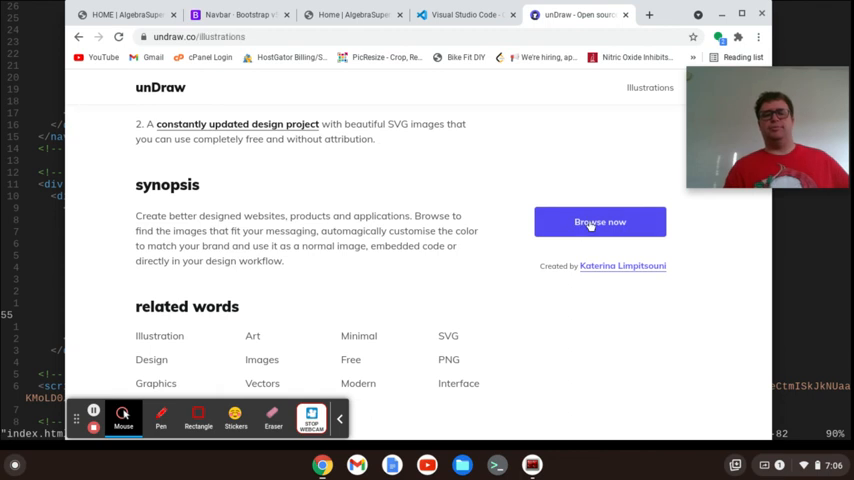
click(600, 222)
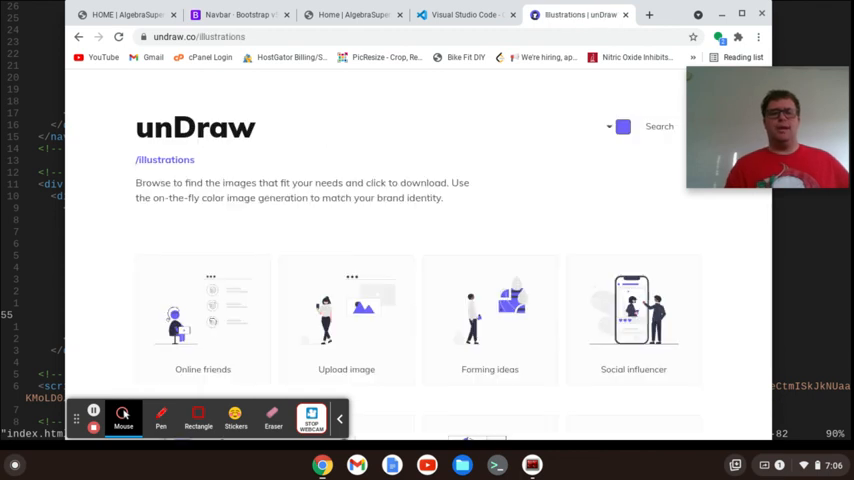
click(648, 126)
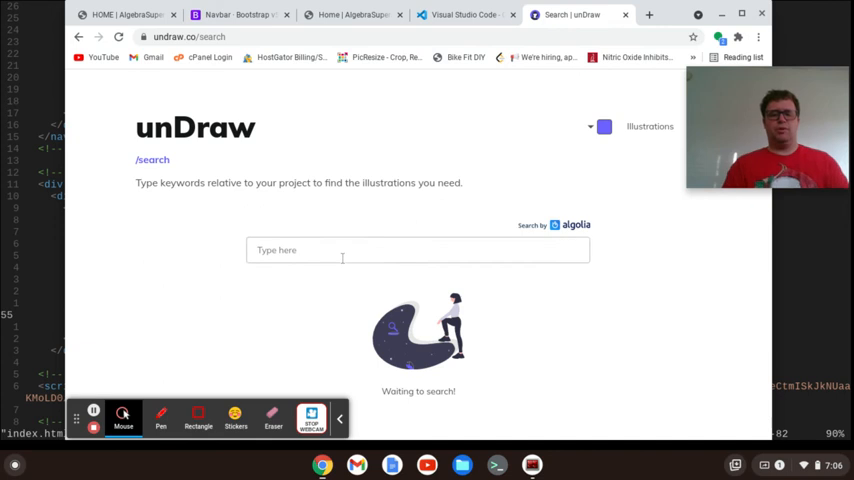
text(math)
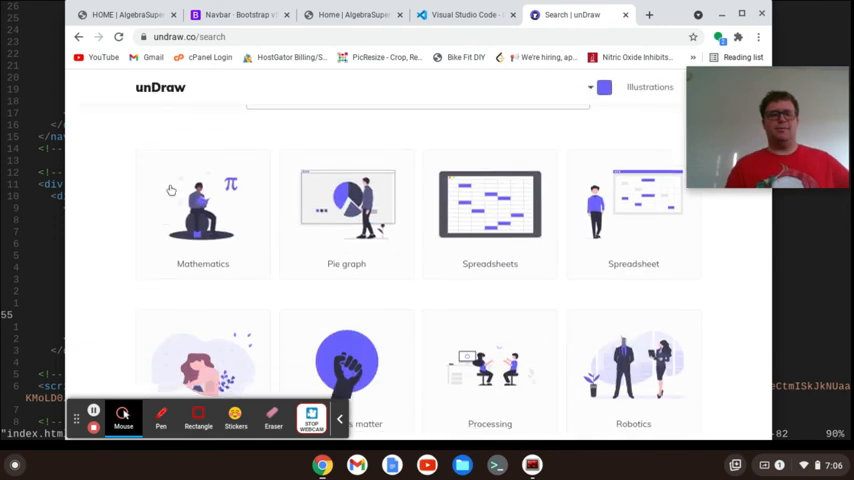
mouse_move(204, 216)
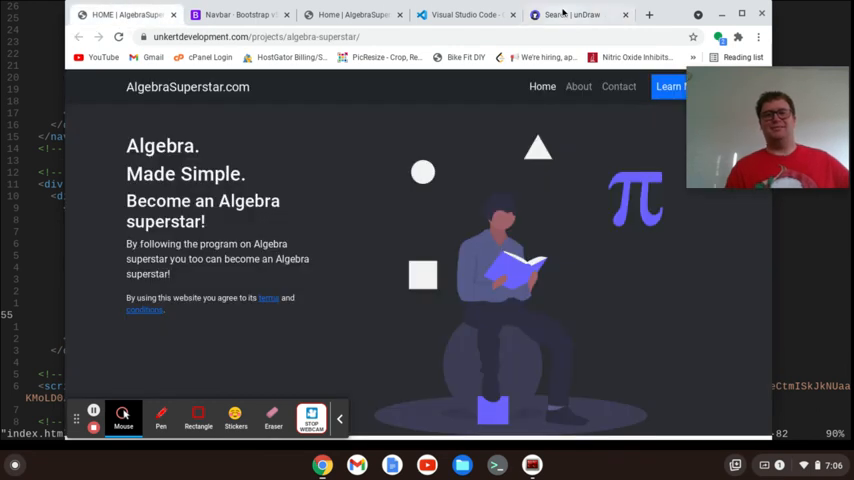
click(570, 14)
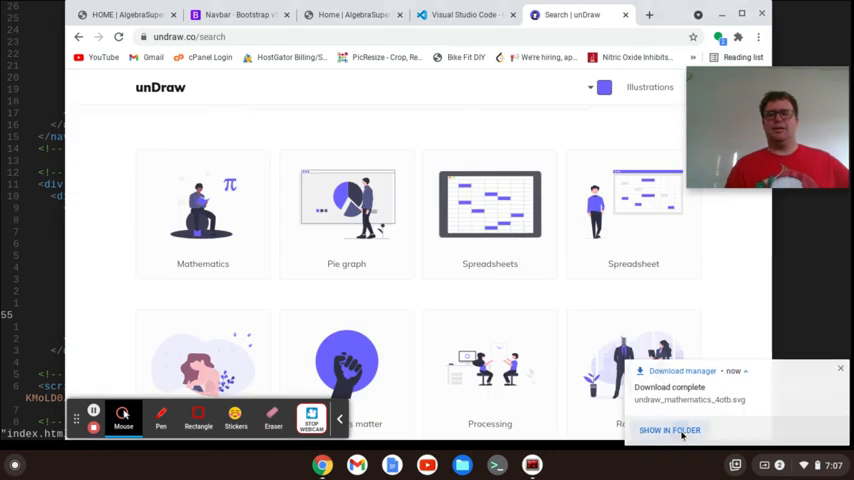
- Reveal the download in Files, rename it mathematics.svg and copy it
click(668, 430)
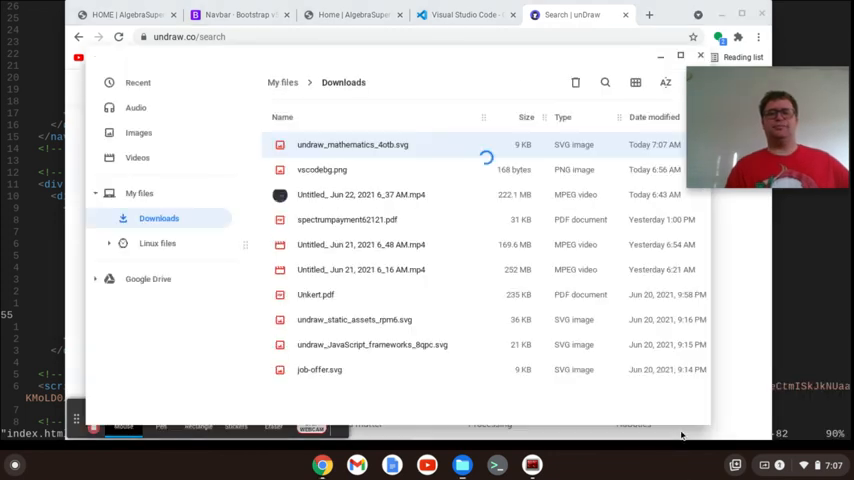
right_click(352, 144)
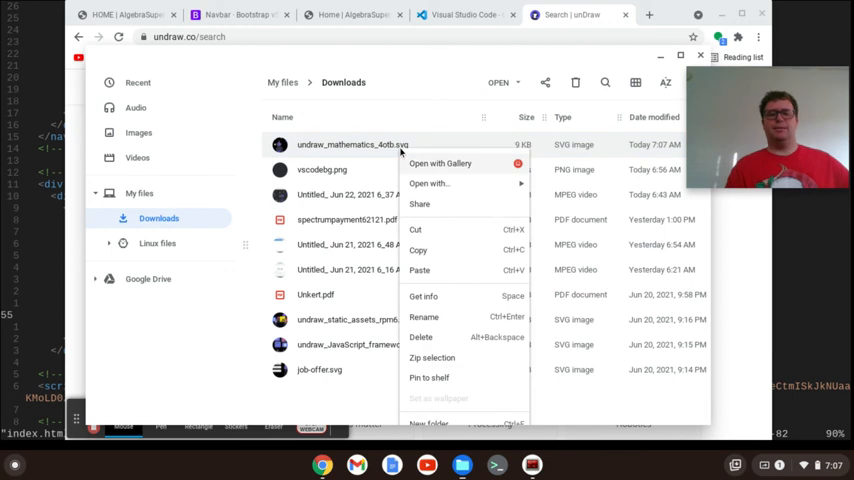
click(424, 316)
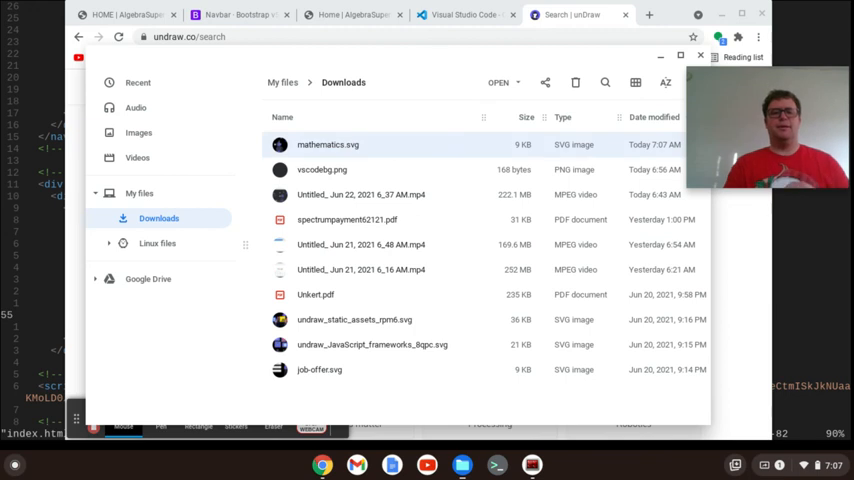
right_click(328, 144)
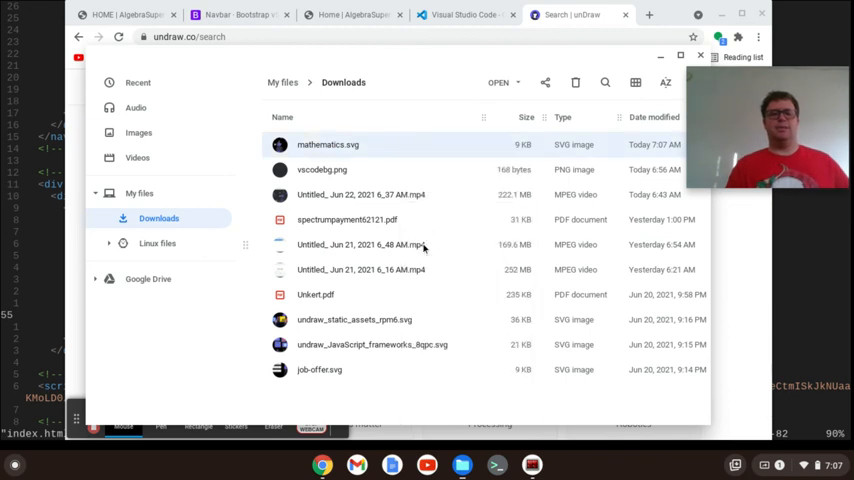
- Create an images folder inside websites/algebrasuperstar and paste mathematics.svg into it
click(158, 244)
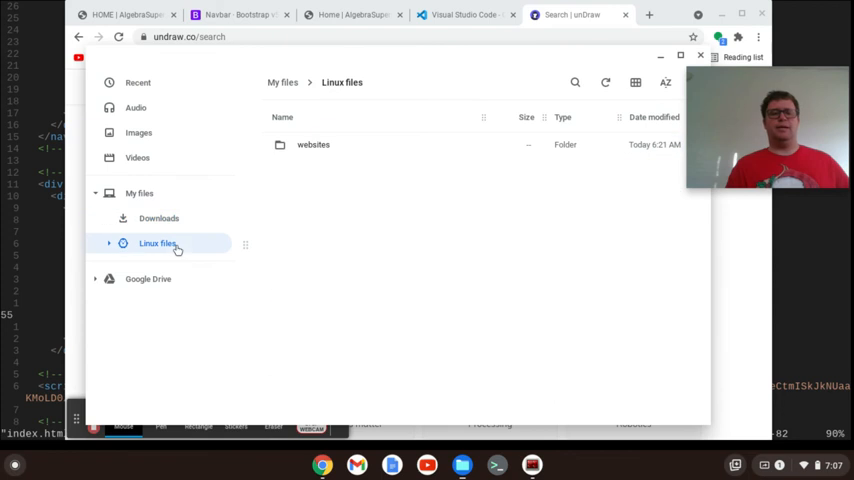
double_click(312, 144)
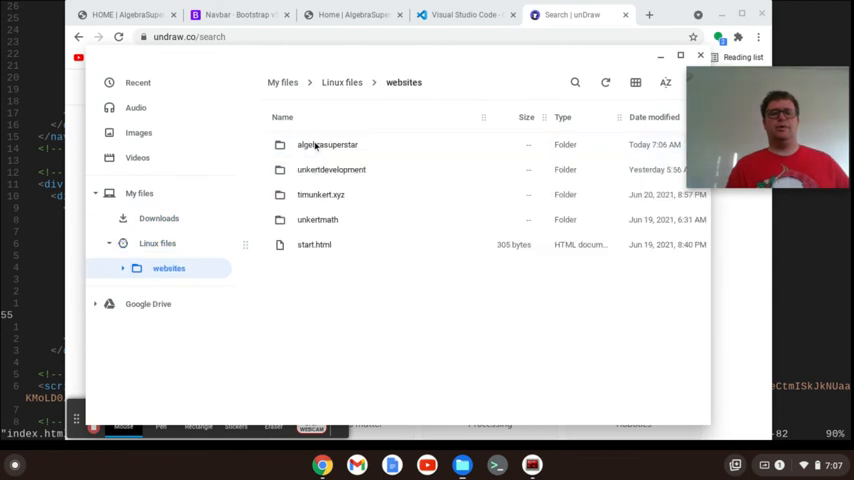
double_click(326, 144)
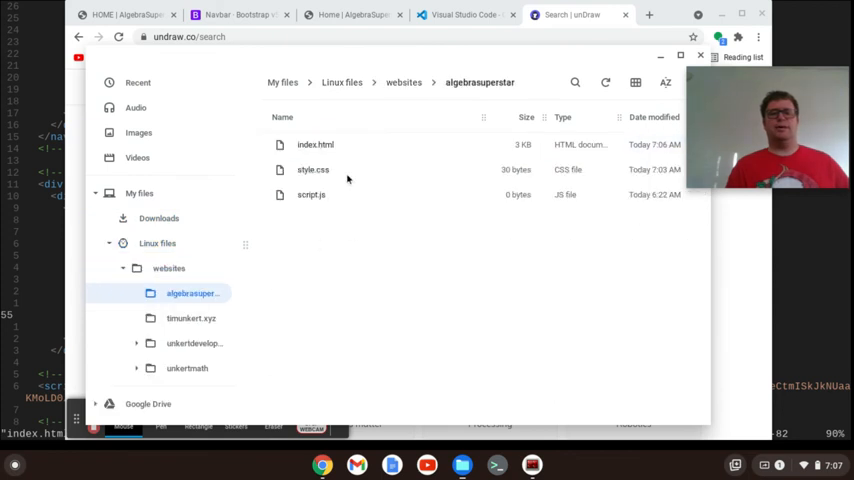
mouse_move(320, 238)
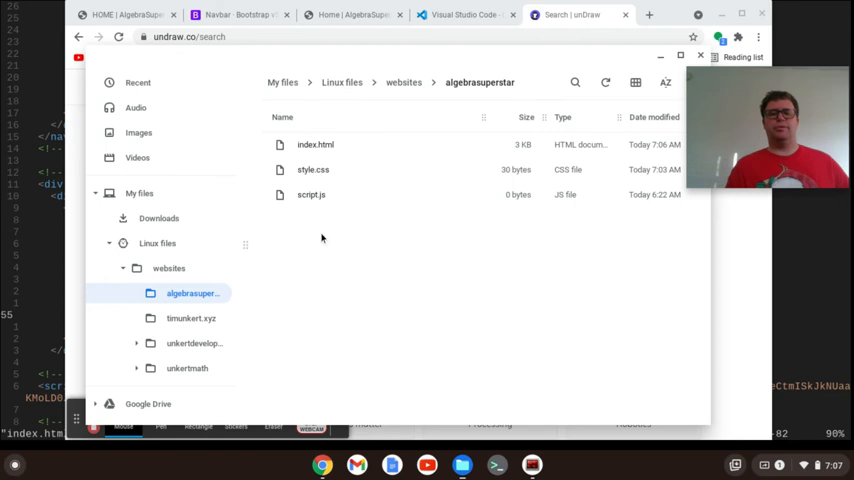
right_click(322, 238)
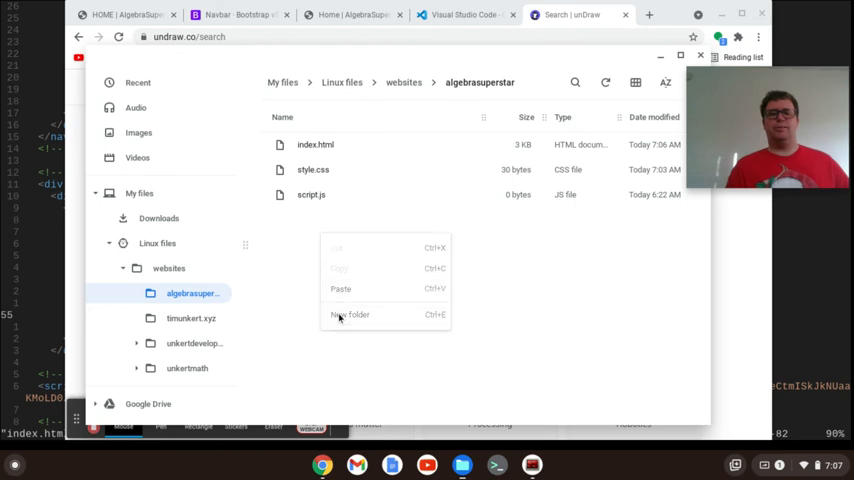
click(350, 316)
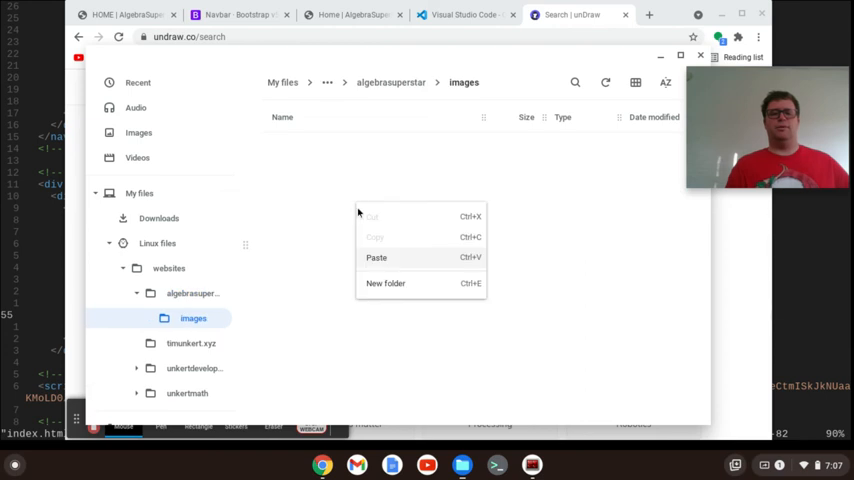
click(376, 256)
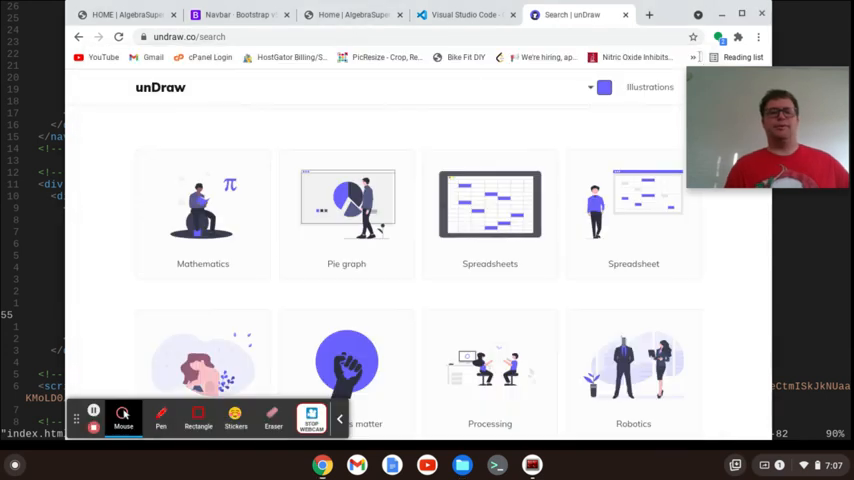
click(350, 14)
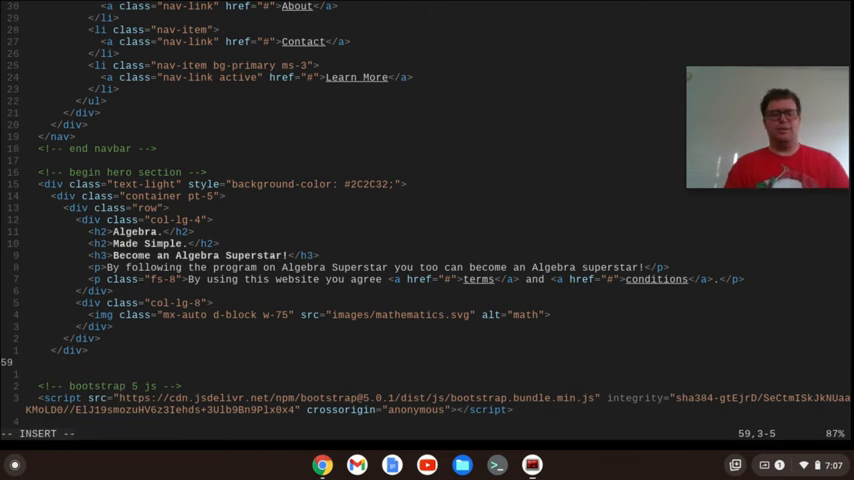
- Add an end hero section comment after the hero div and reload the local preview
text(end)
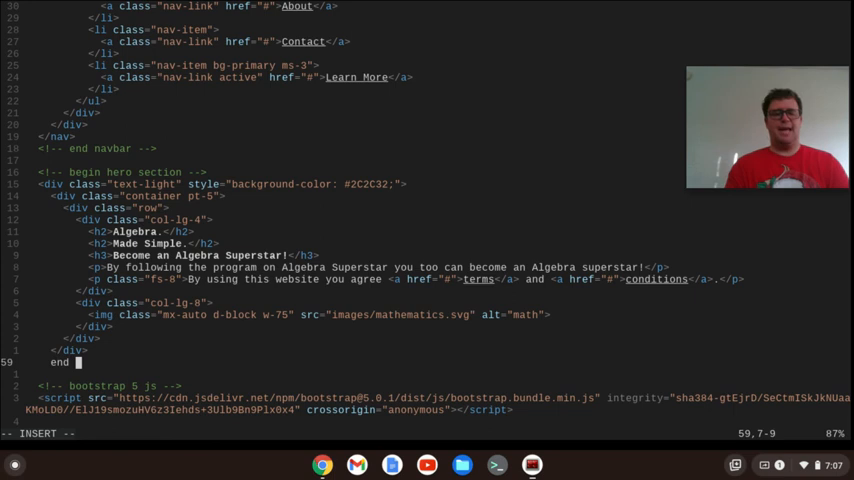
text(hero section -->)
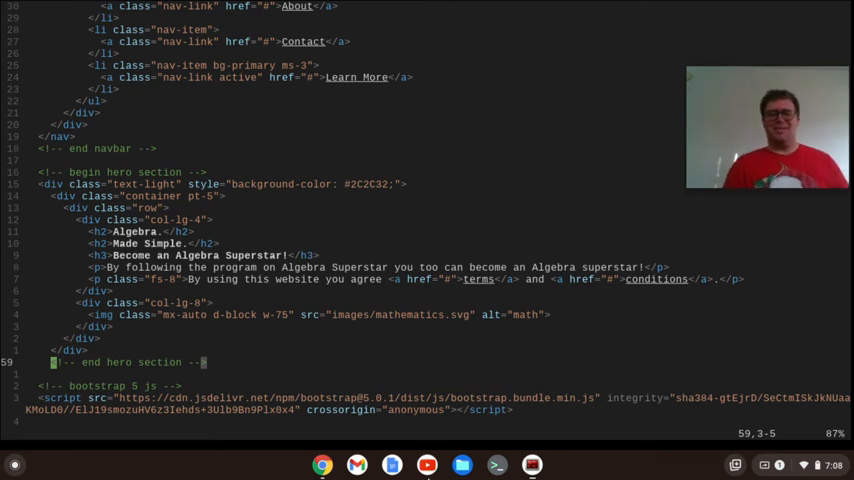
click(322, 464)
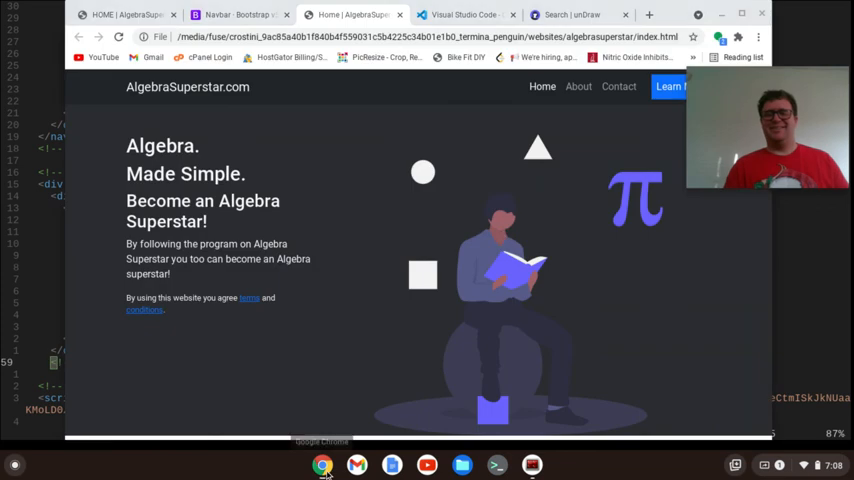